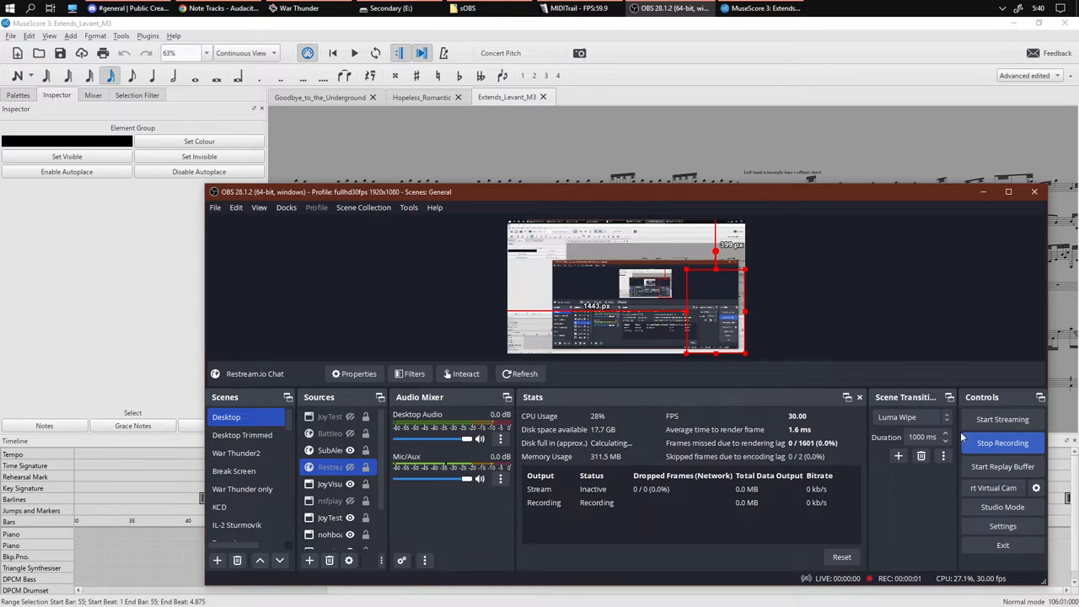
mouse_move(685, 177)
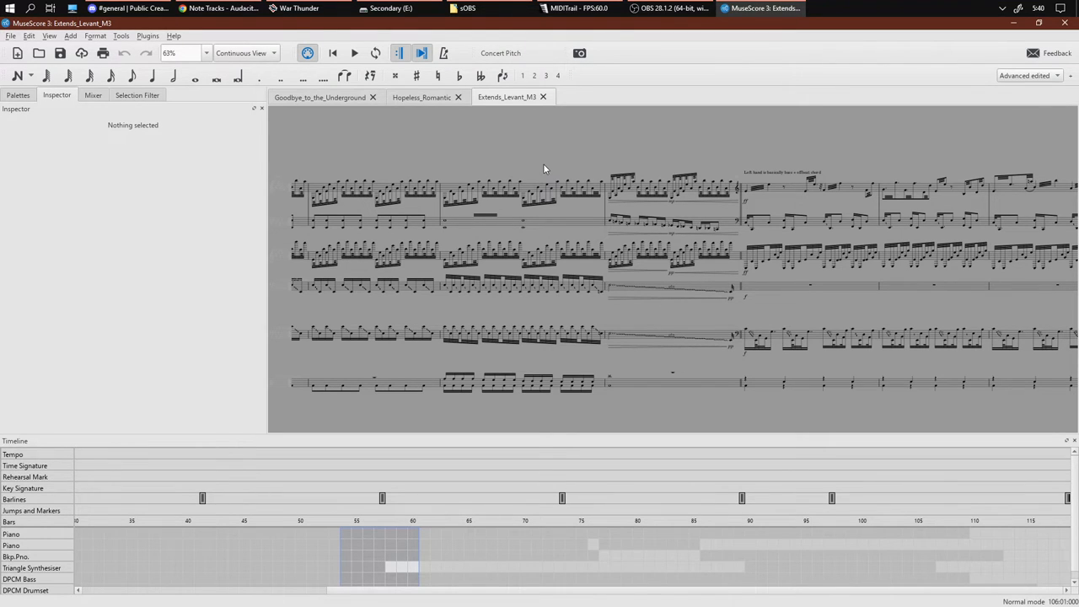
Select the bass-staff glissando over bars 57–58 and check its portamento play style.
click(750, 334)
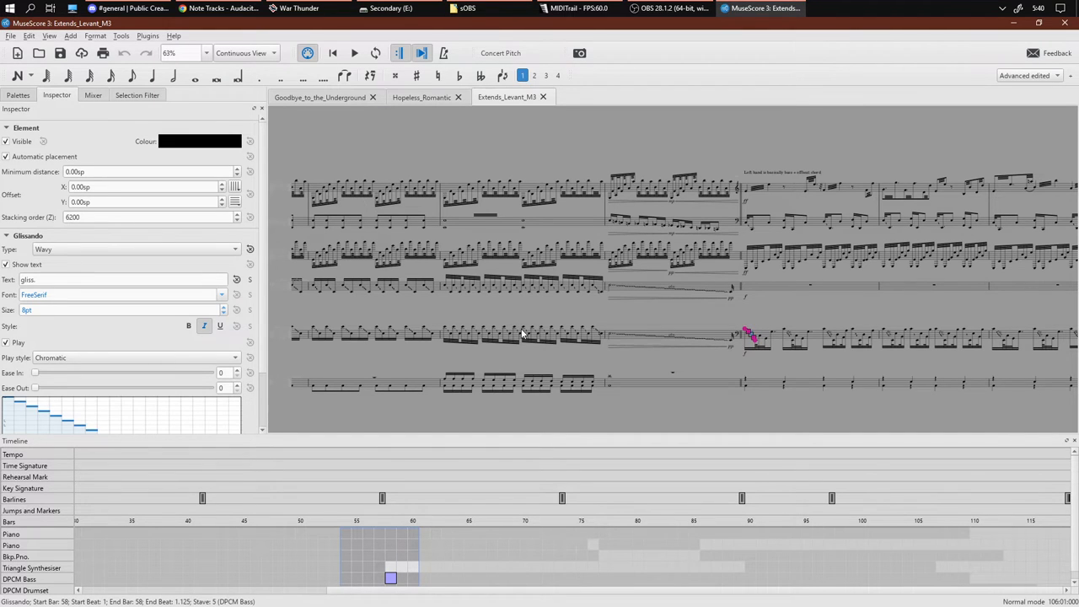
click(135, 358)
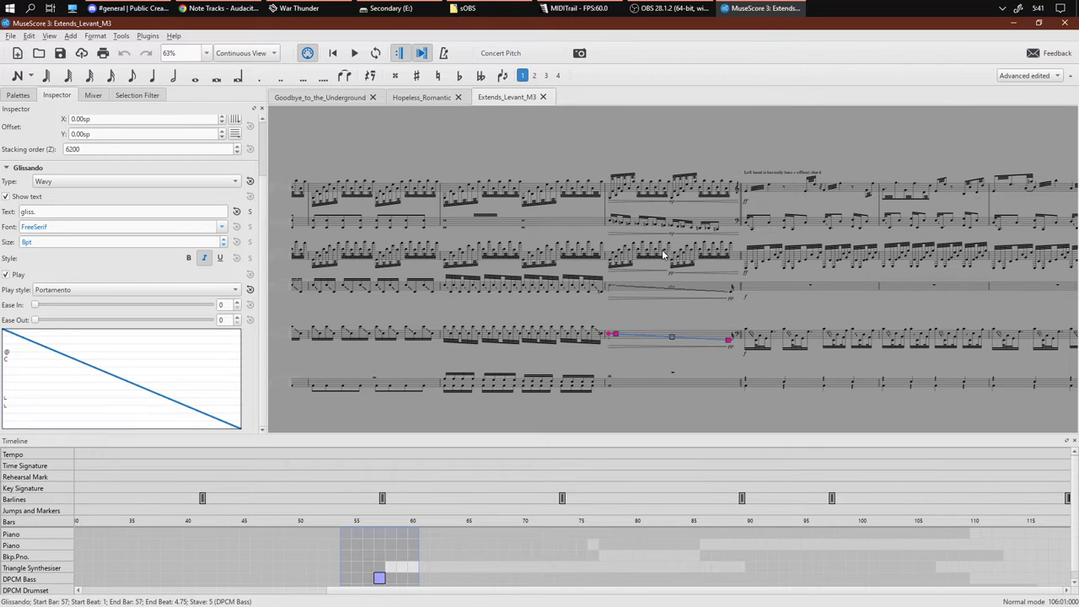
mouse_move(447, 331)
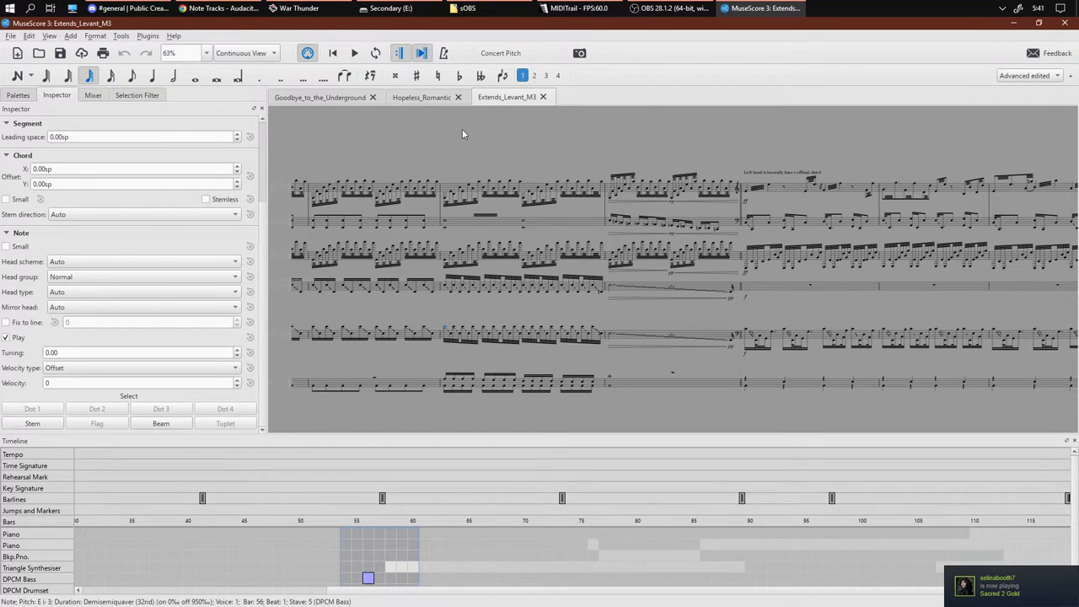
Play the bend passage around bar 56 with the bass glissando, then stop.
click(354, 52)
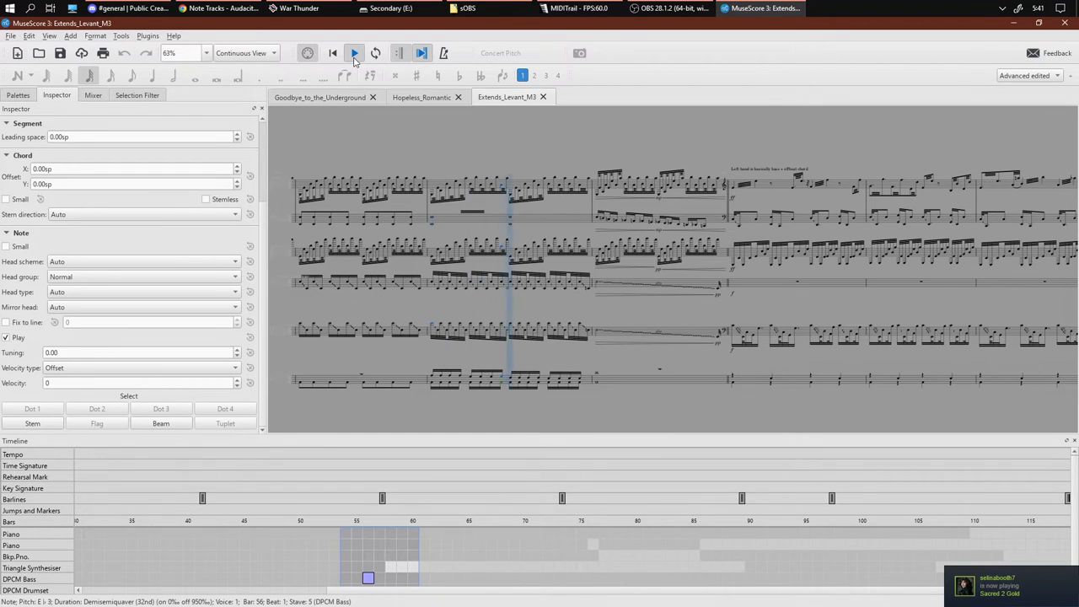
click(666, 7)
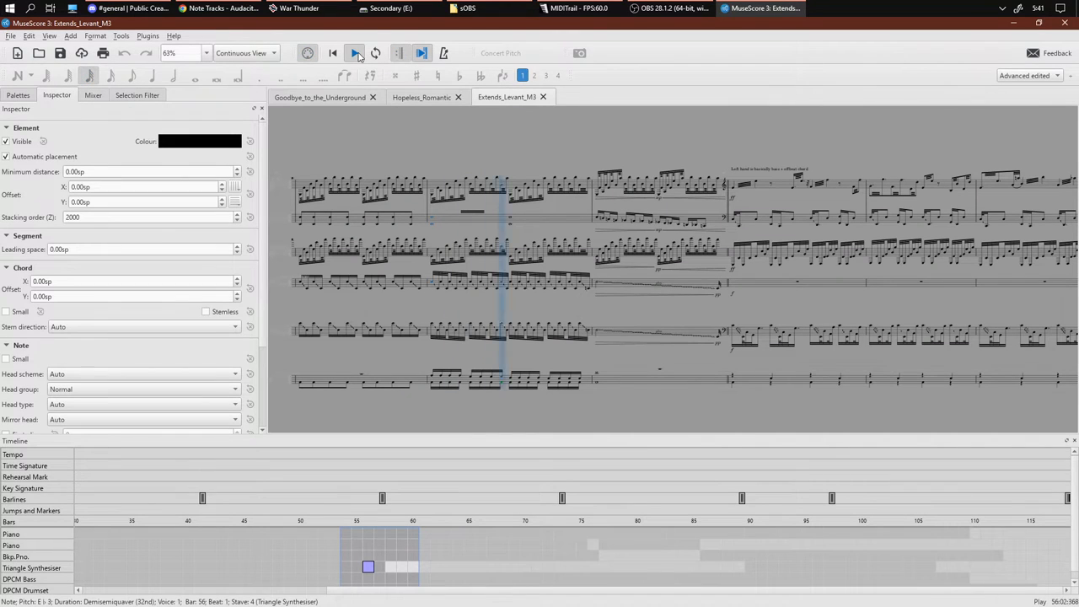
click(355, 53)
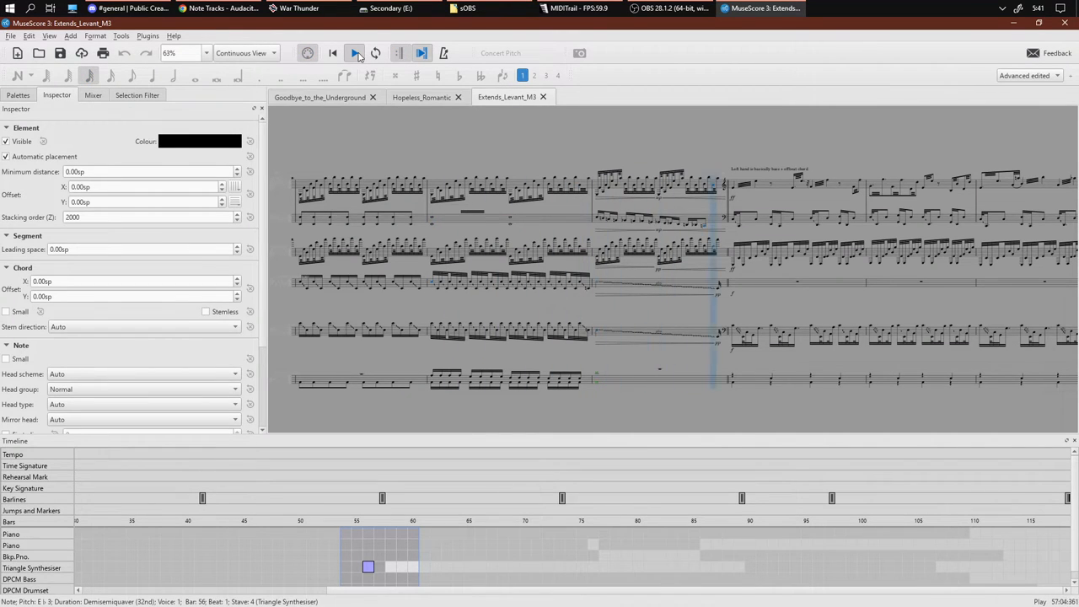
Bring MIDITrail forward and let the MIDI play as falling notes to bar 58.
click(666, 9)
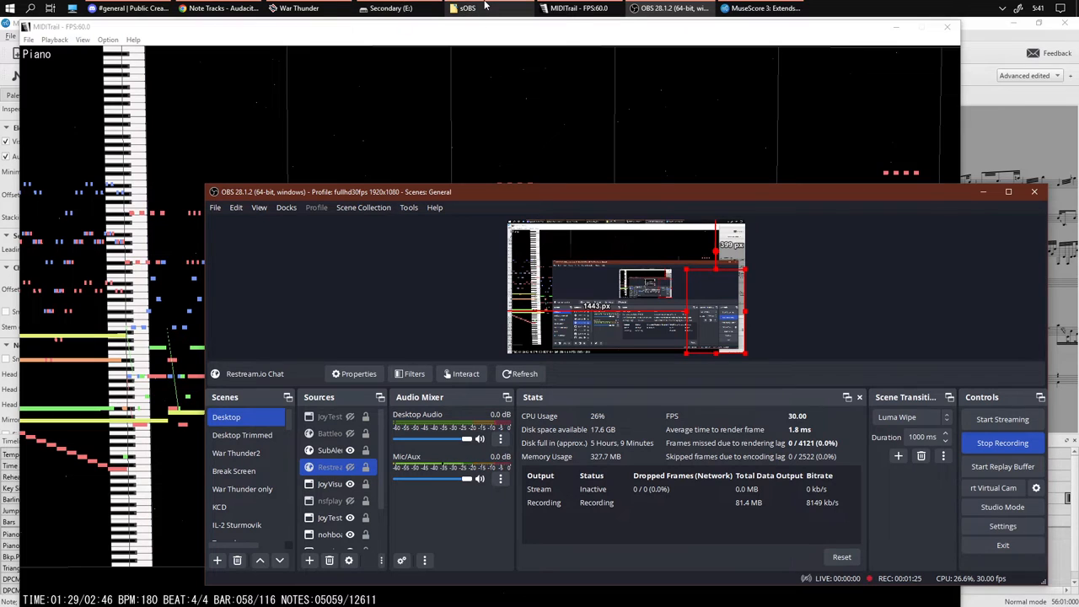
mouse_move(467, 6)
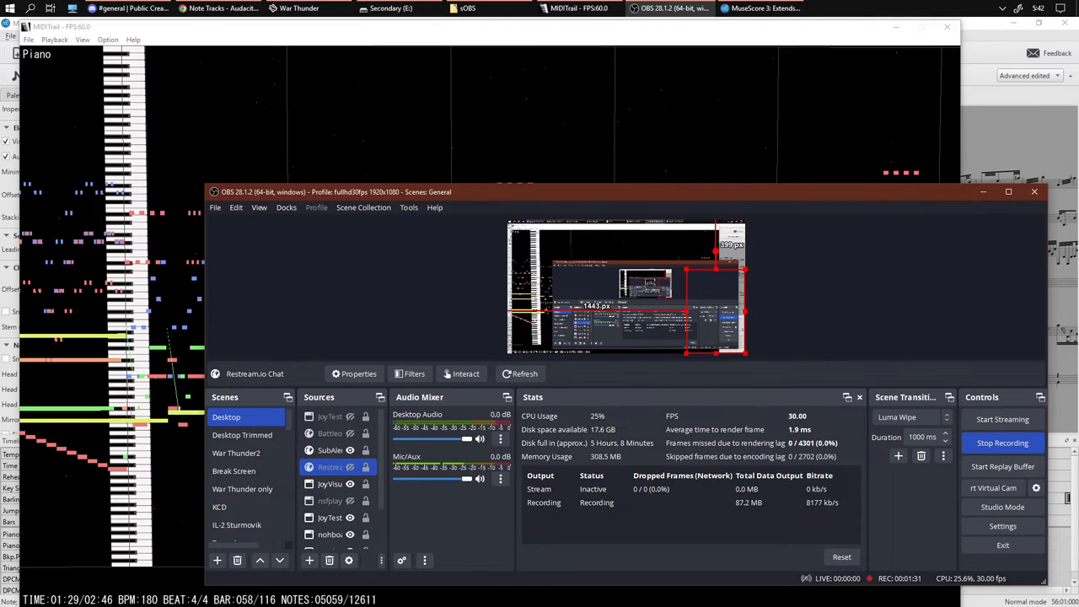
Switch to the Goodbye_to_the_Underground score, play it around bar 80, then stop.
click(759, 9)
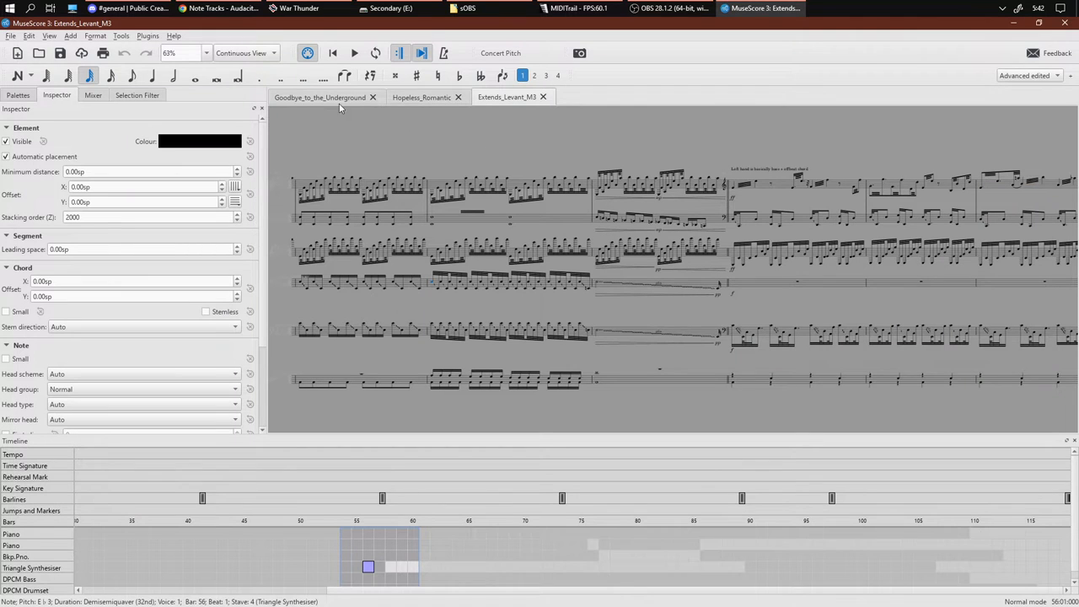
click(320, 96)
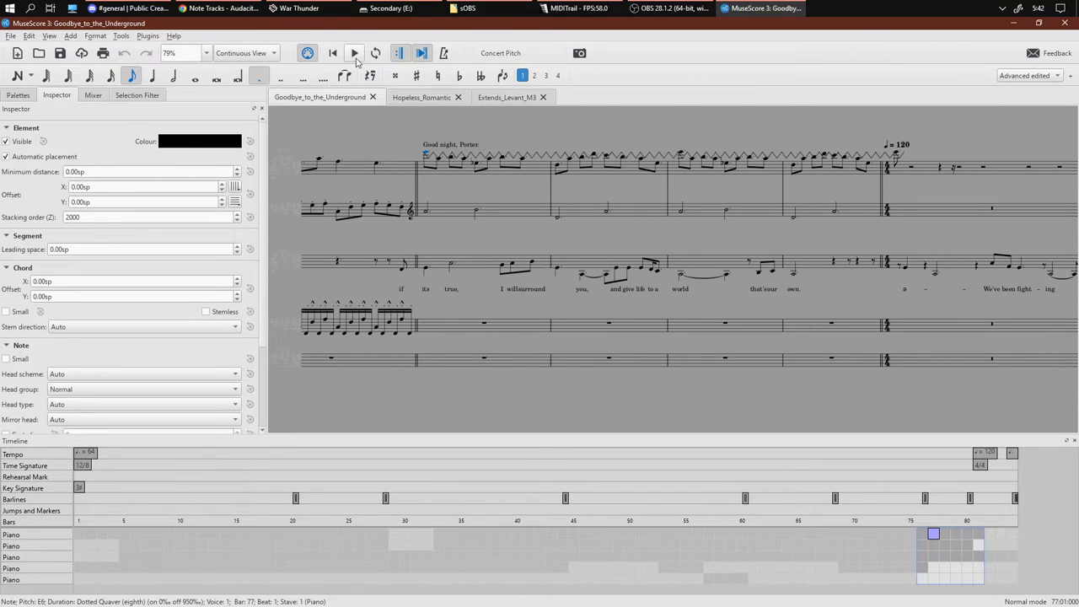
mouse_move(355, 53)
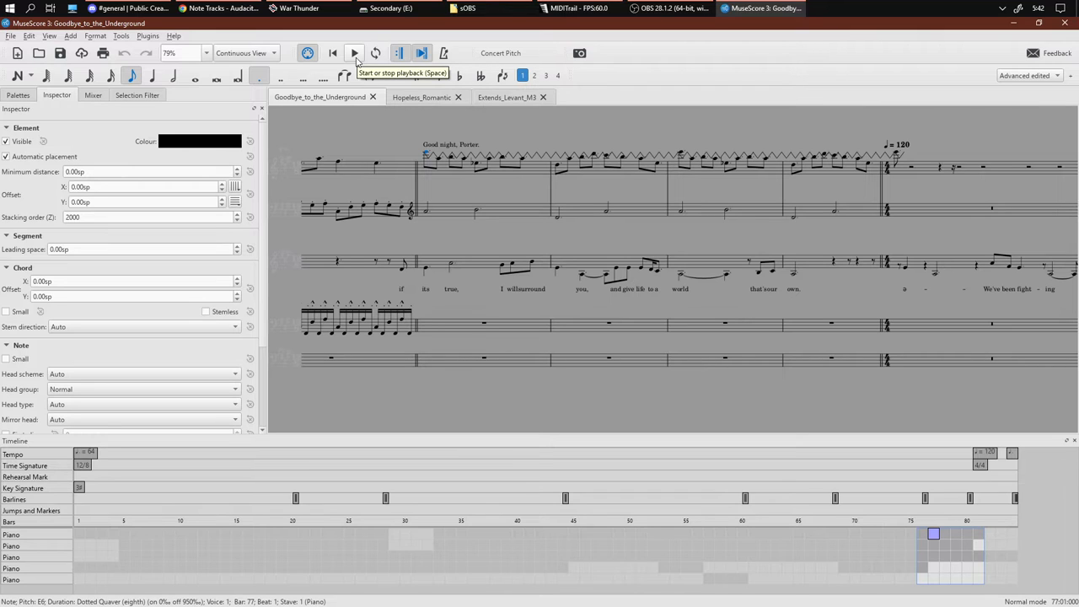
mouse_move(638, 23)
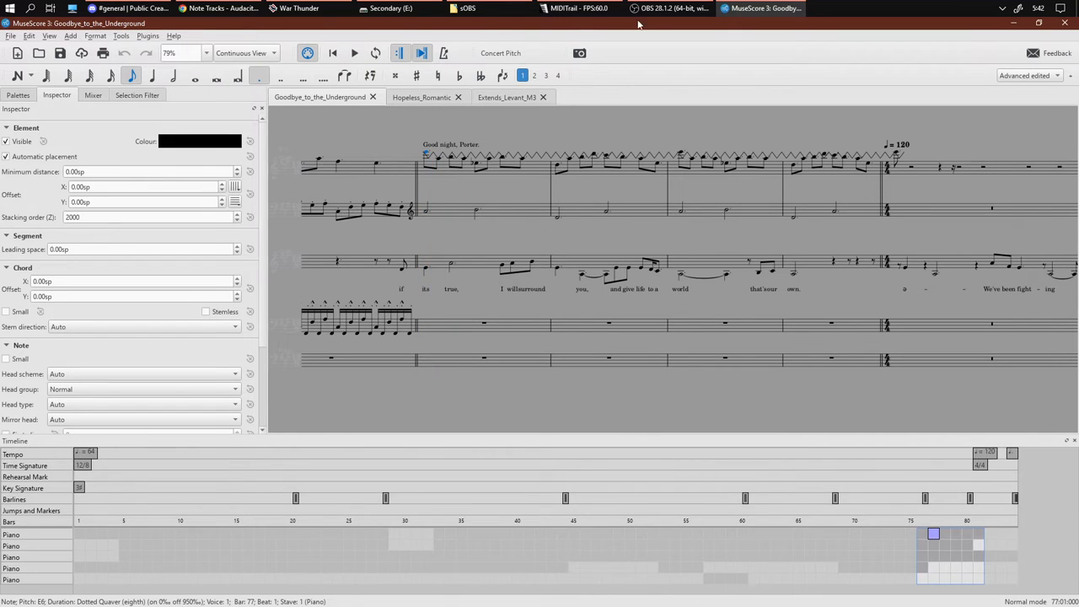
click(672, 8)
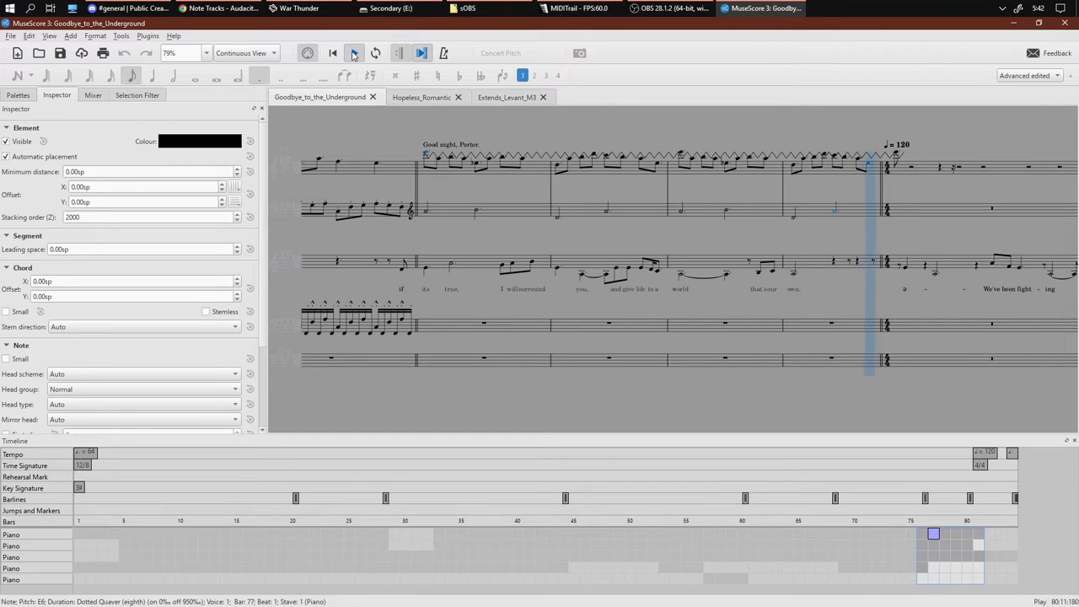
click(666, 7)
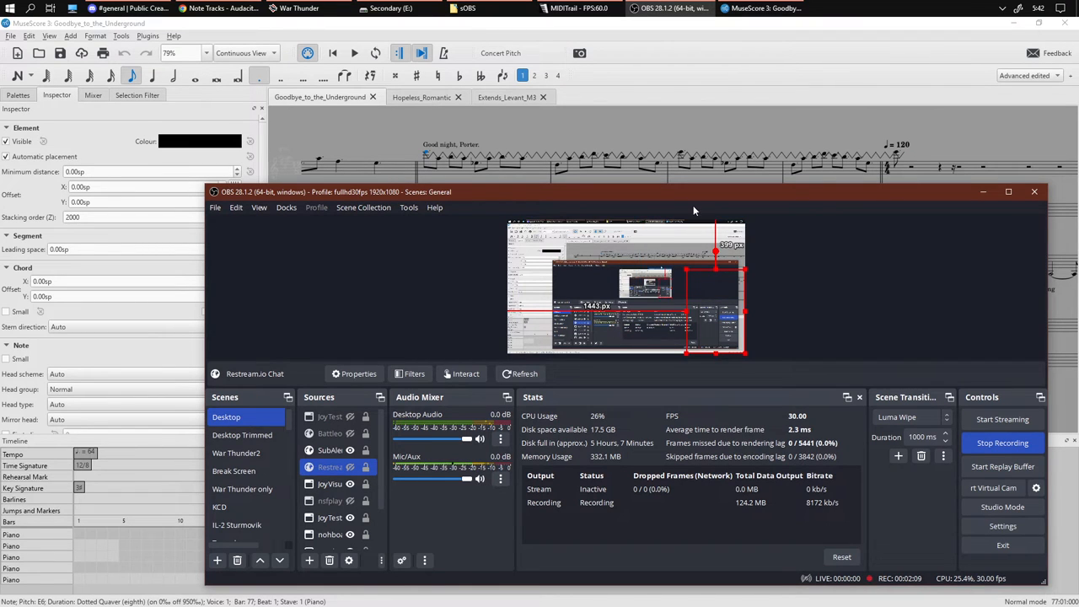
Load a different MIDI file from the Secondary (E:) drive into MIDITrail.
click(580, 6)
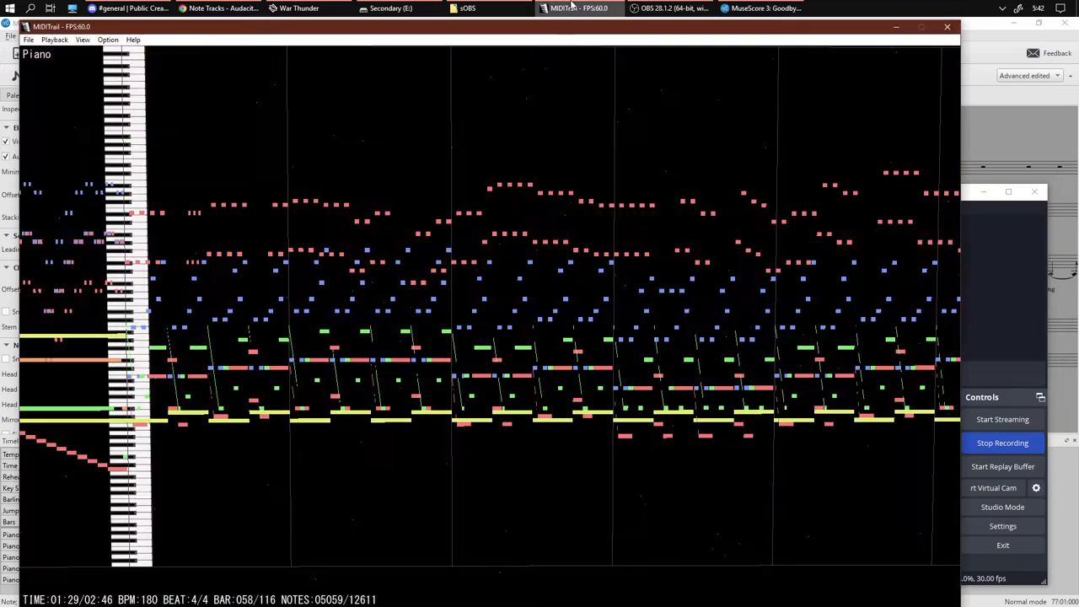
click(392, 7)
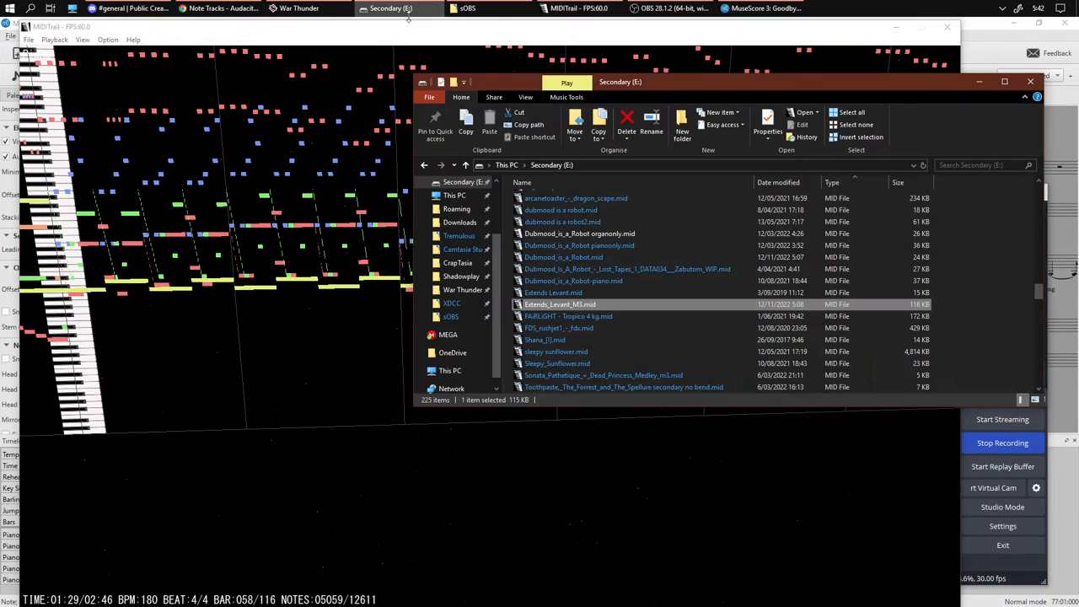
scroll(down, 3)
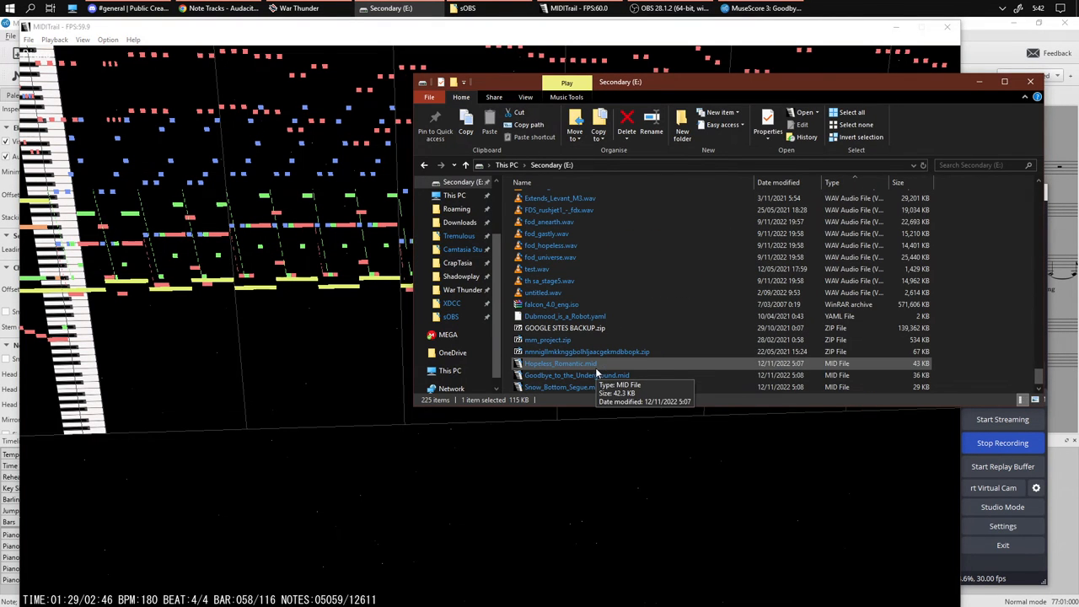
click(577, 374)
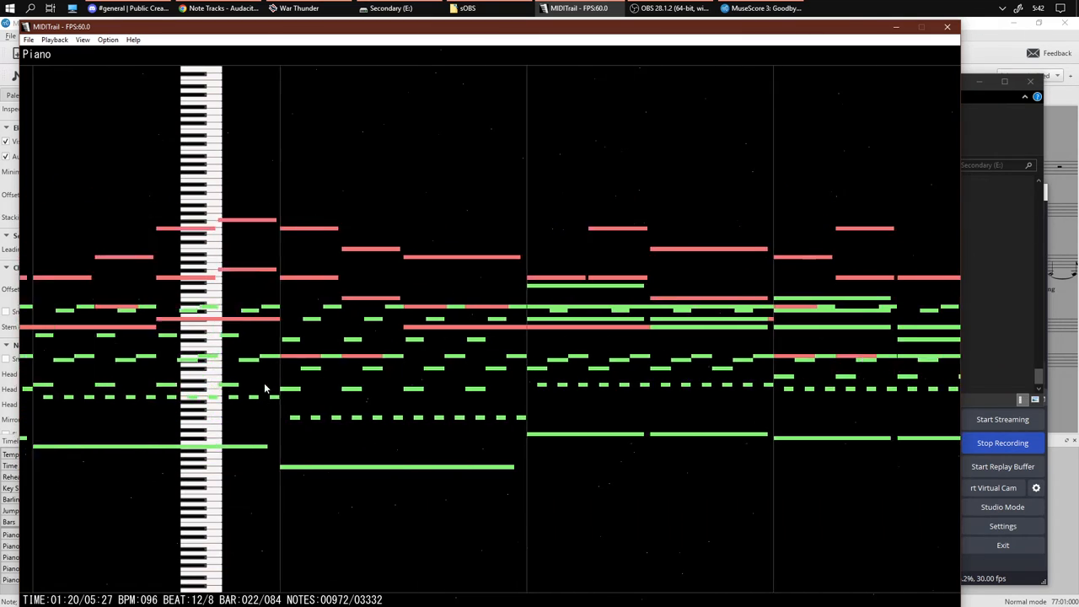
Play the newly loaded MIDI in MIDITrail through past bar 79.
click(391, 7)
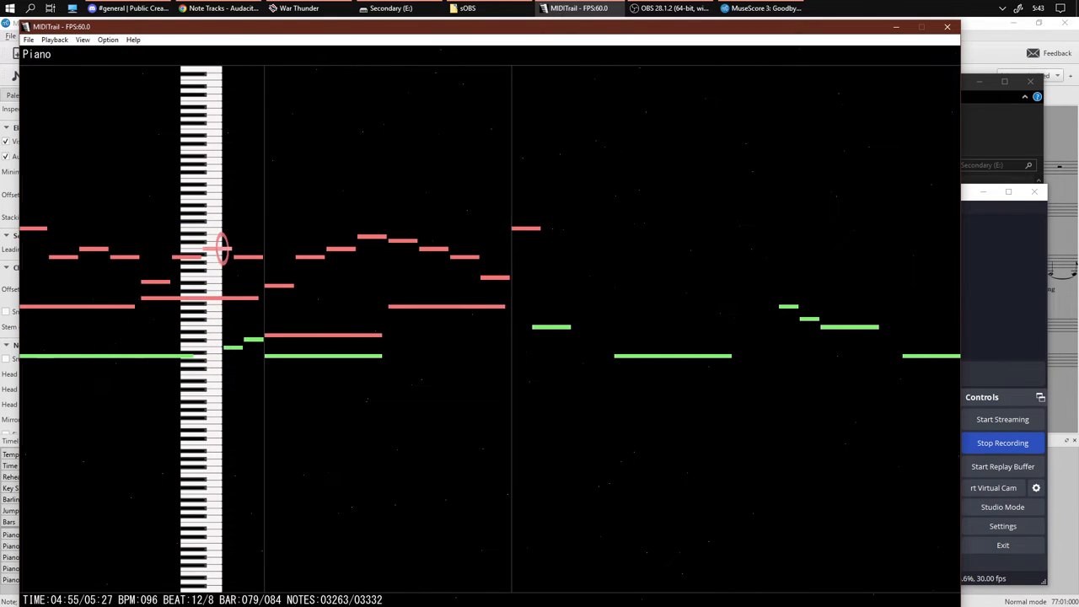
click(666, 7)
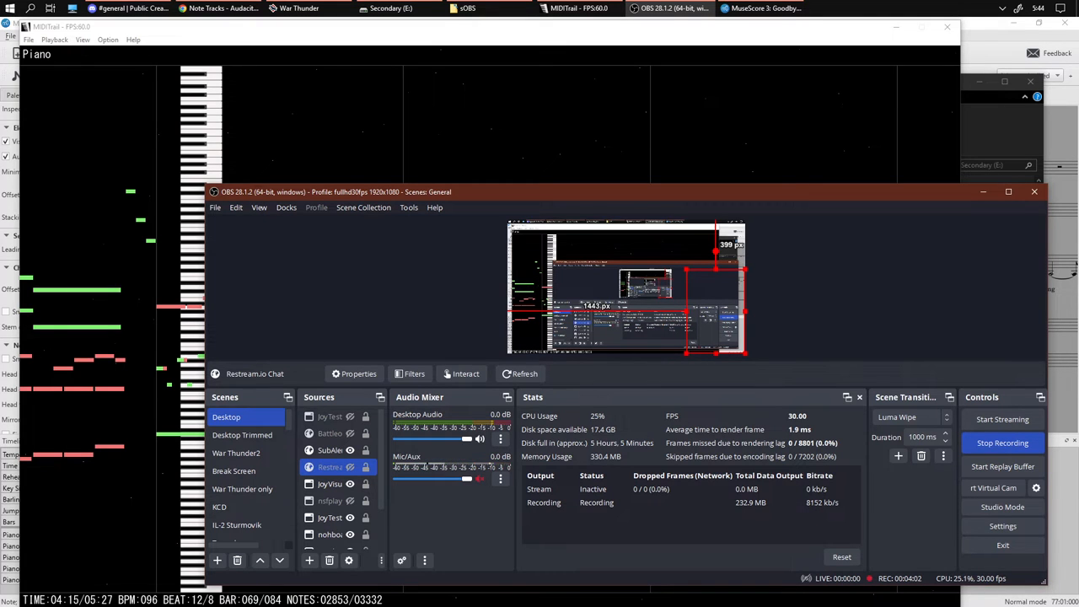
Return to MuseScore and play Goodbye_to_the_Underground near bar 81.
click(759, 9)
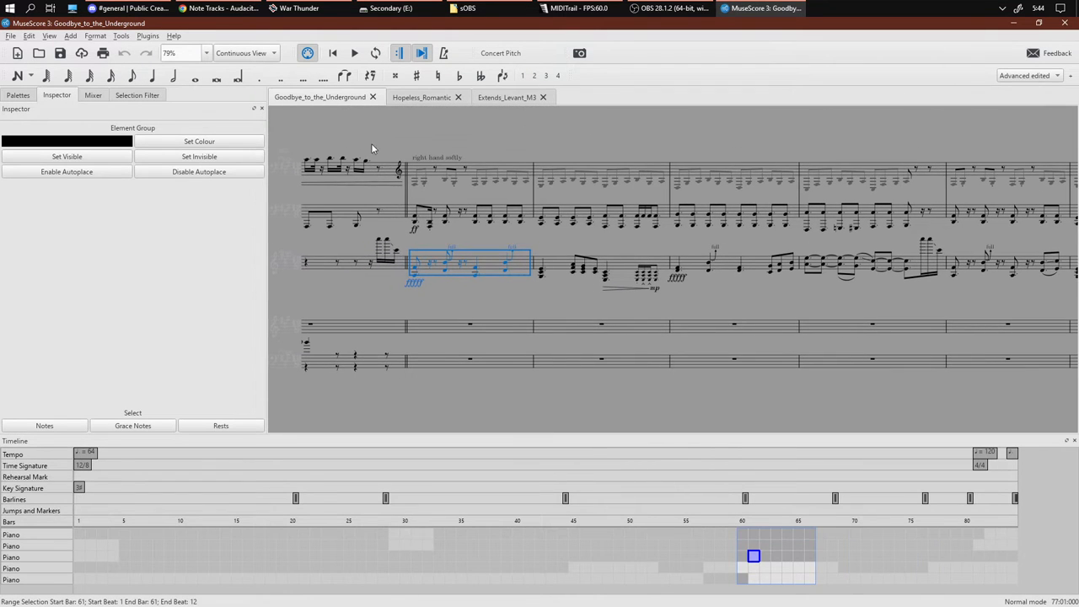
click(354, 52)
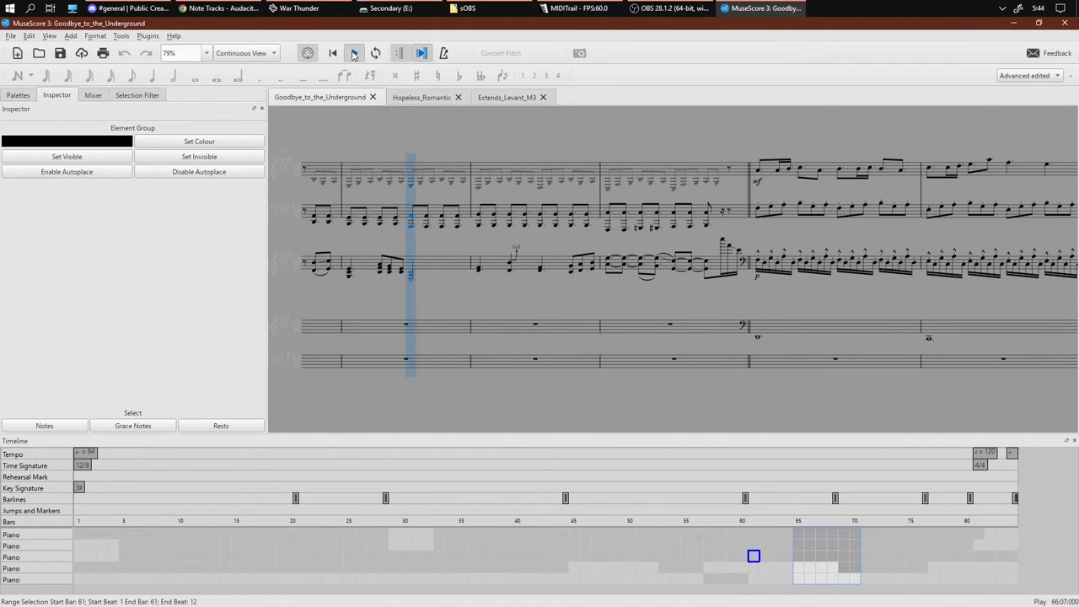
Stop playback and scroll the score back to the passage around bar 81.
click(354, 52)
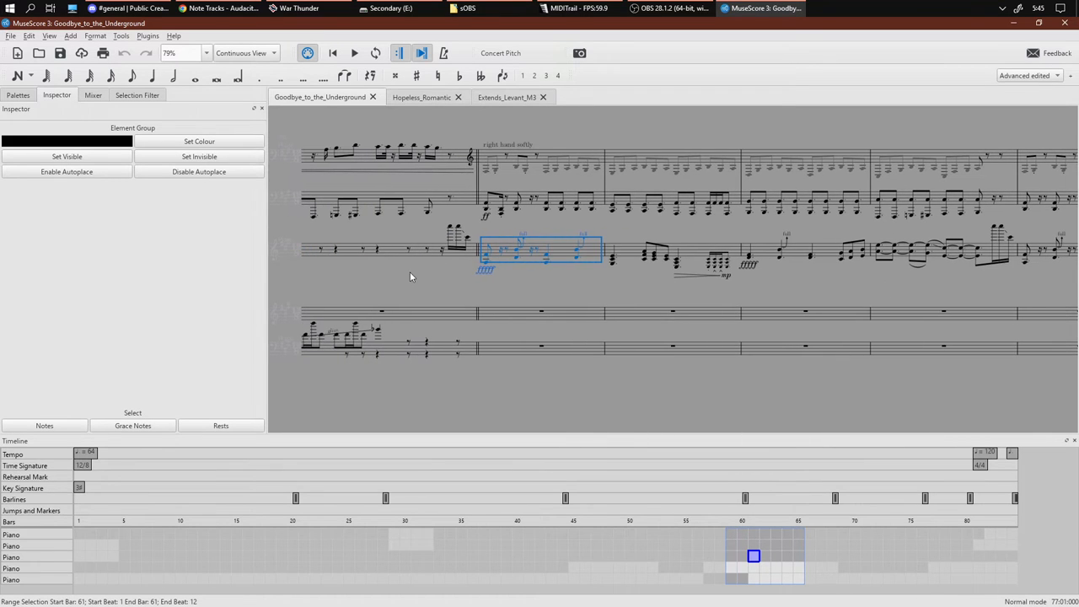
scroll(right, 3)
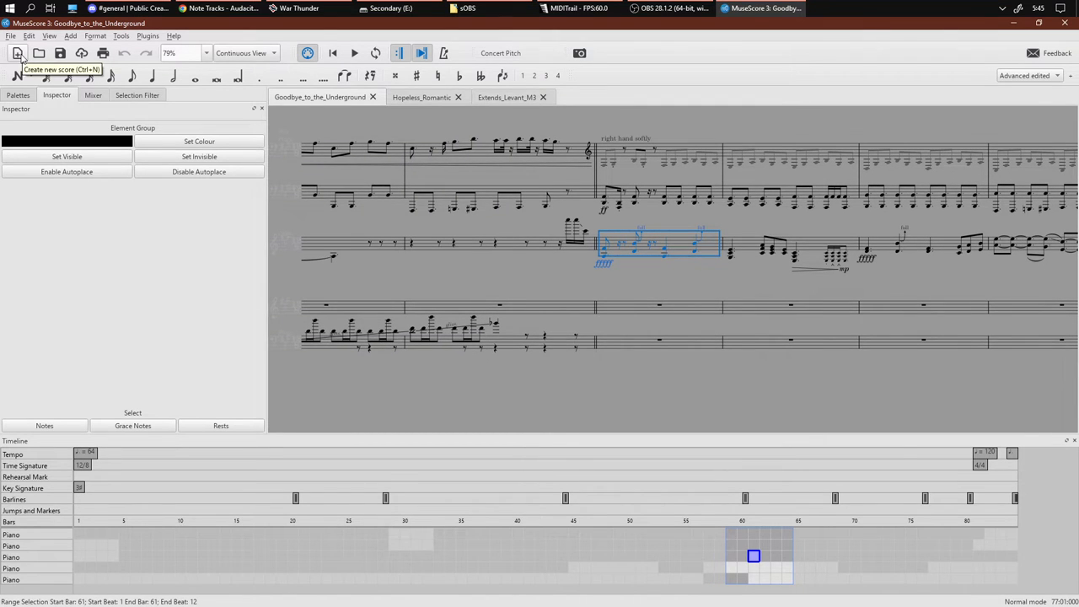
Create a new score with a single Violin from Strings - Bowed.
click(17, 52)
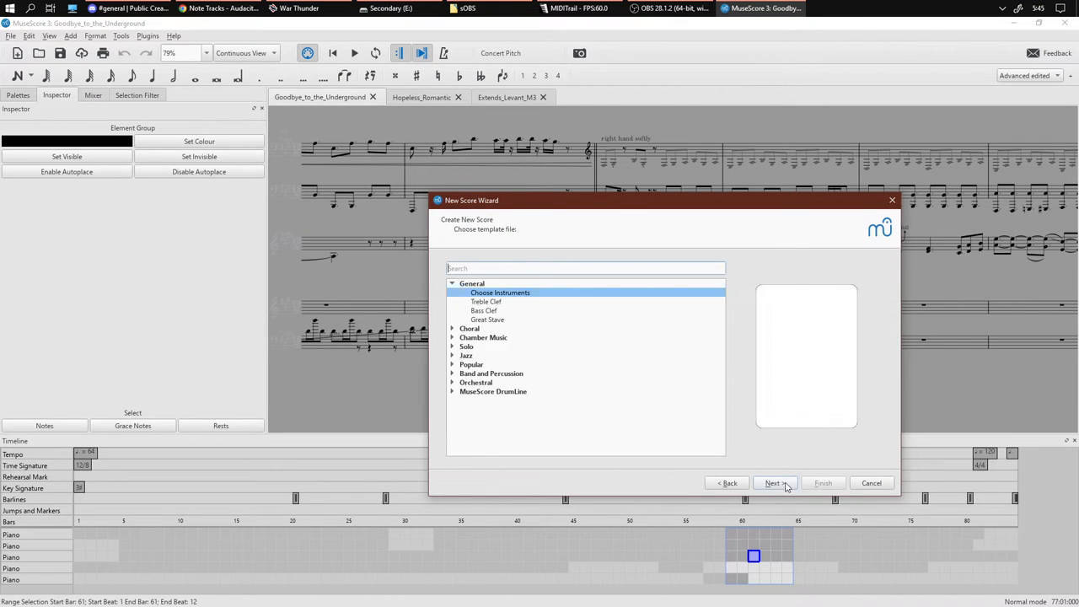
click(773, 483)
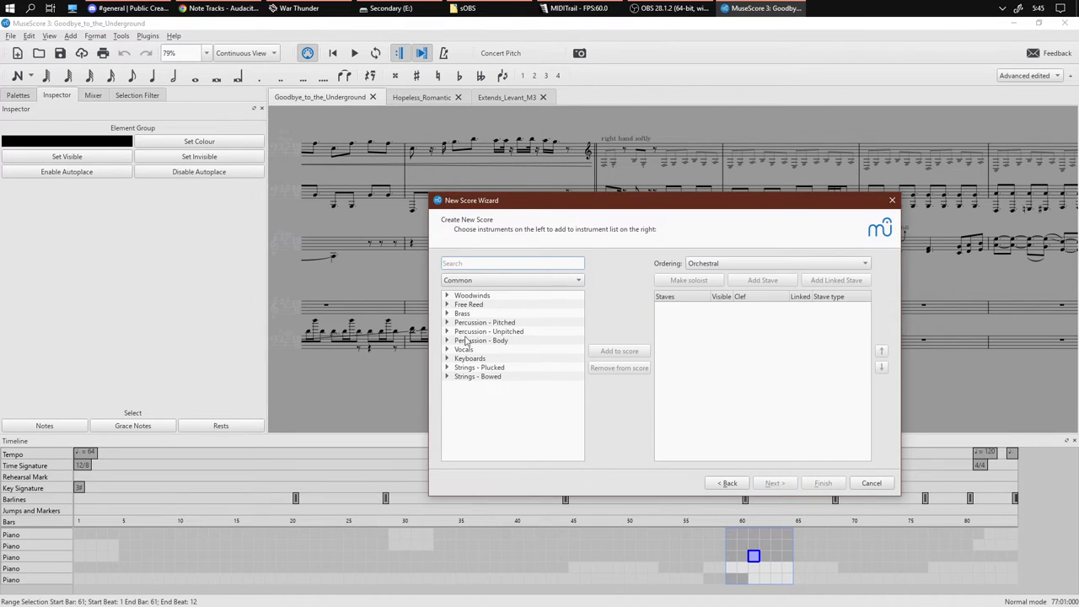
click(479, 368)
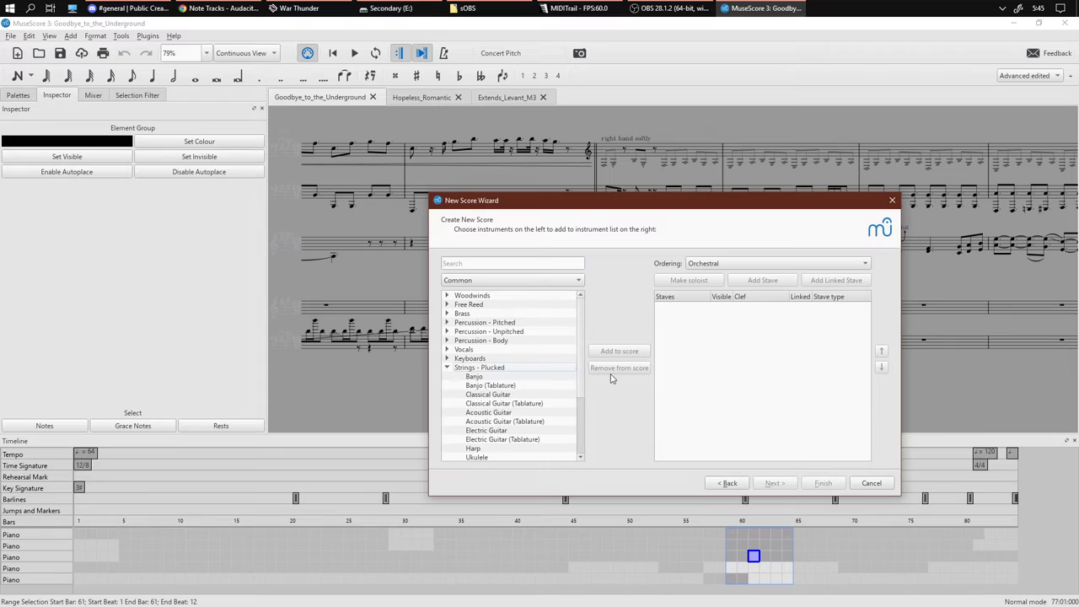
click(479, 368)
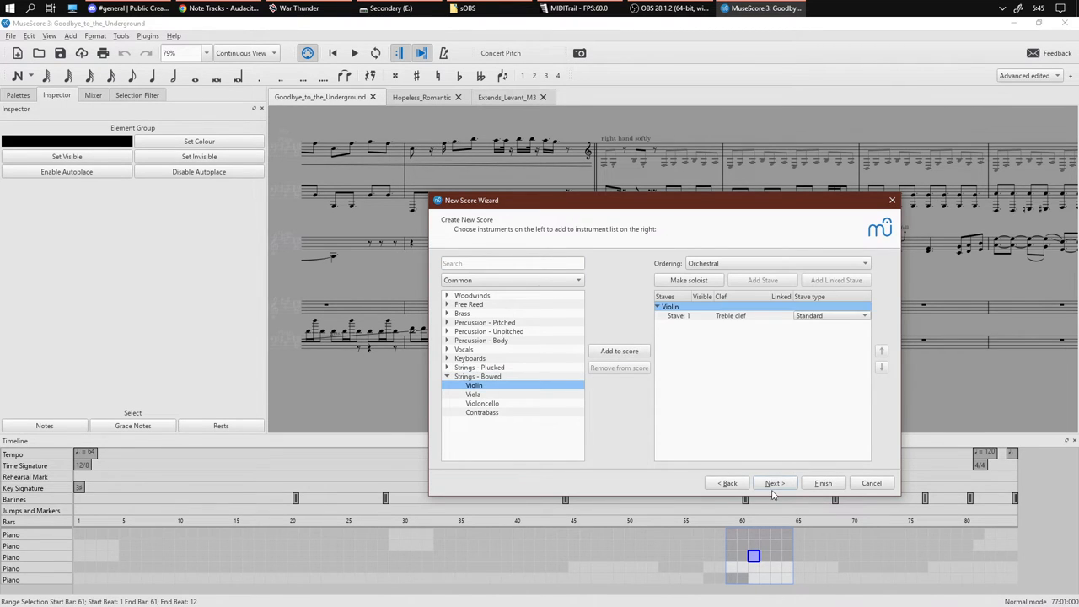
click(823, 483)
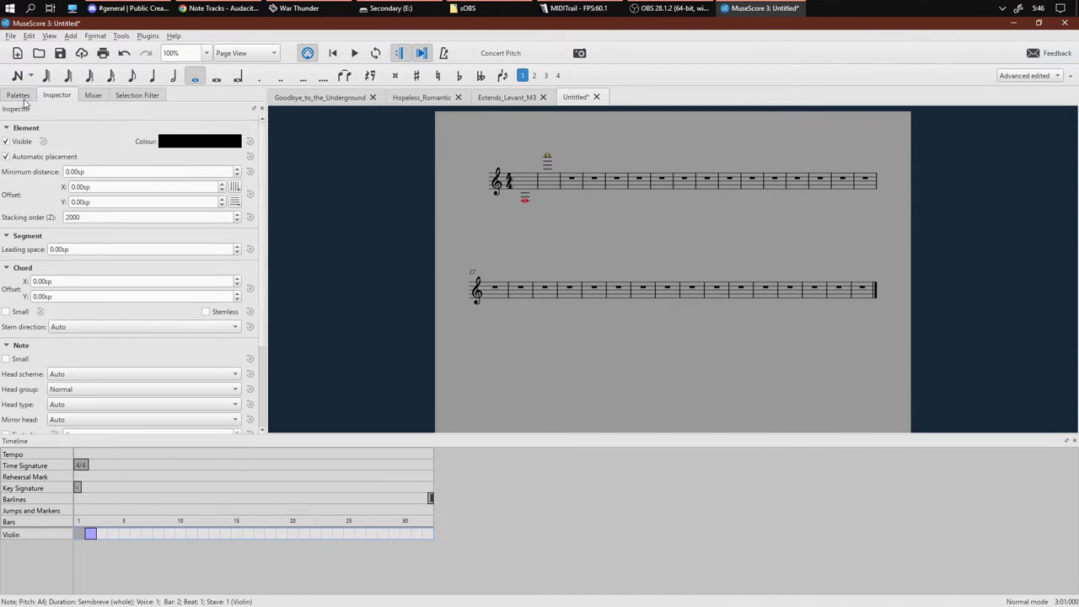
Listen to the first note's glissando, then select it for inspection.
click(17, 94)
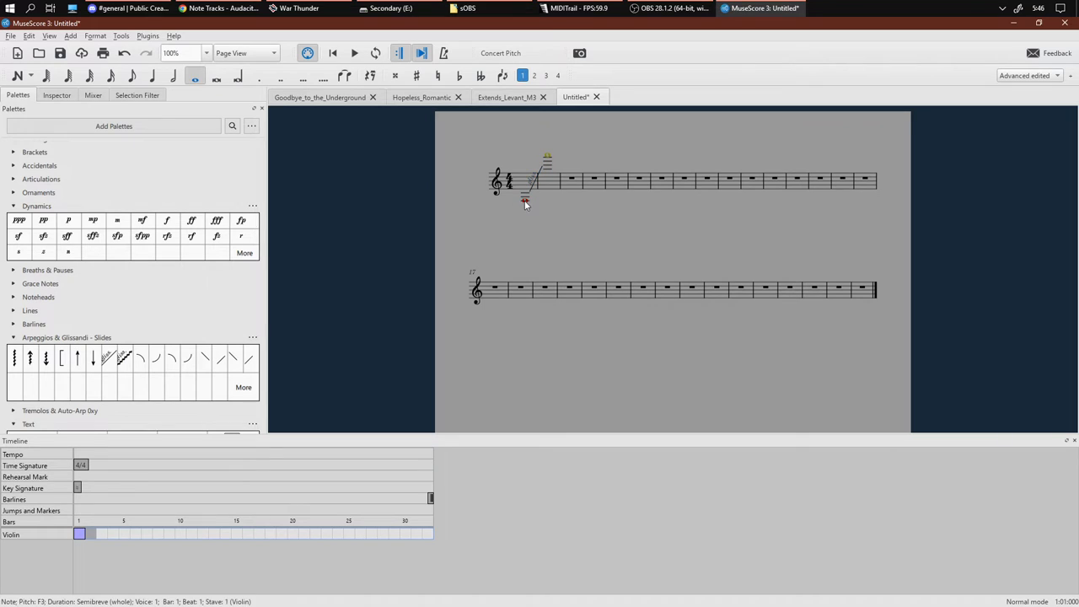
click(354, 52)
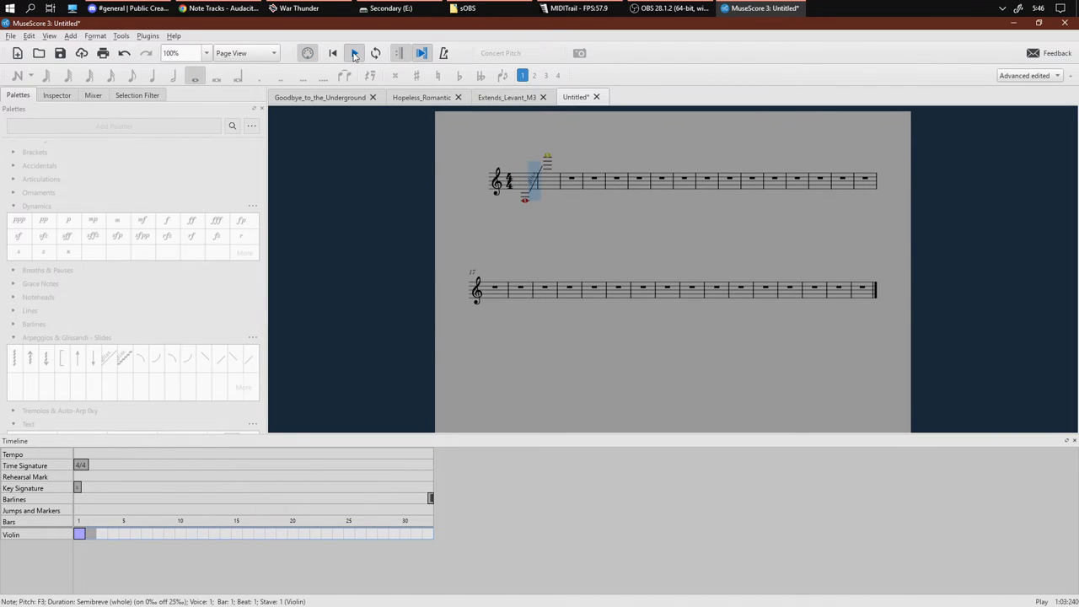
click(355, 52)
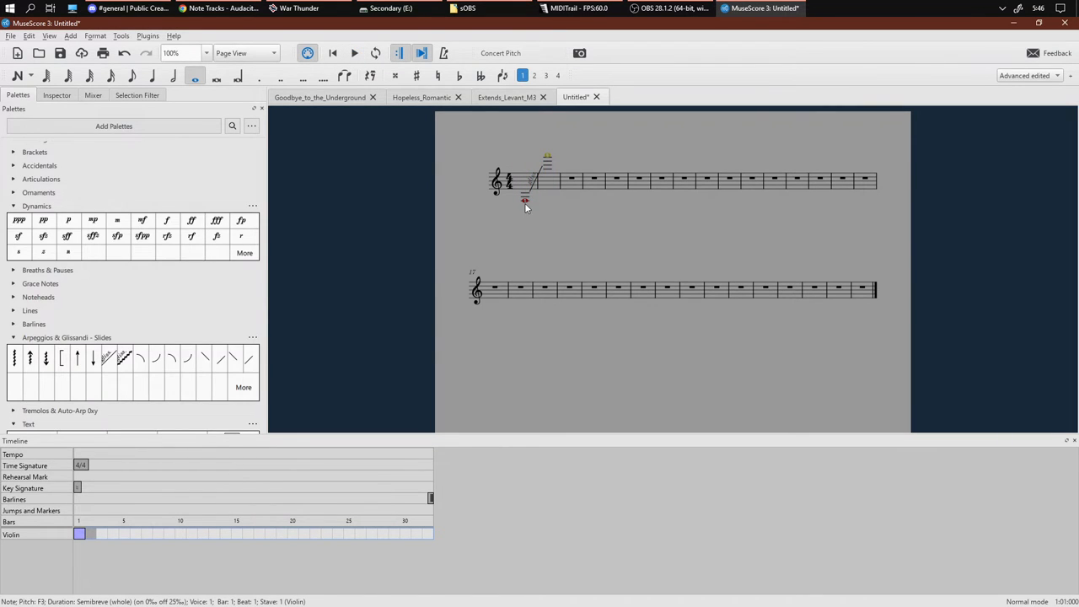
click(57, 95)
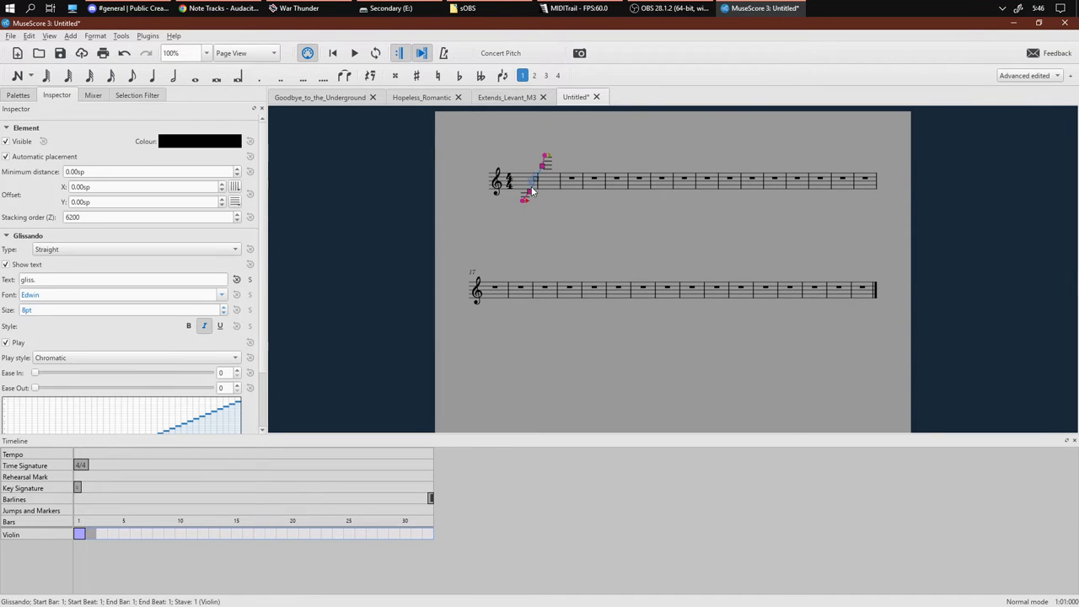
Set the glissando's play style to Portamento with a moderate ease-in.
click(135, 357)
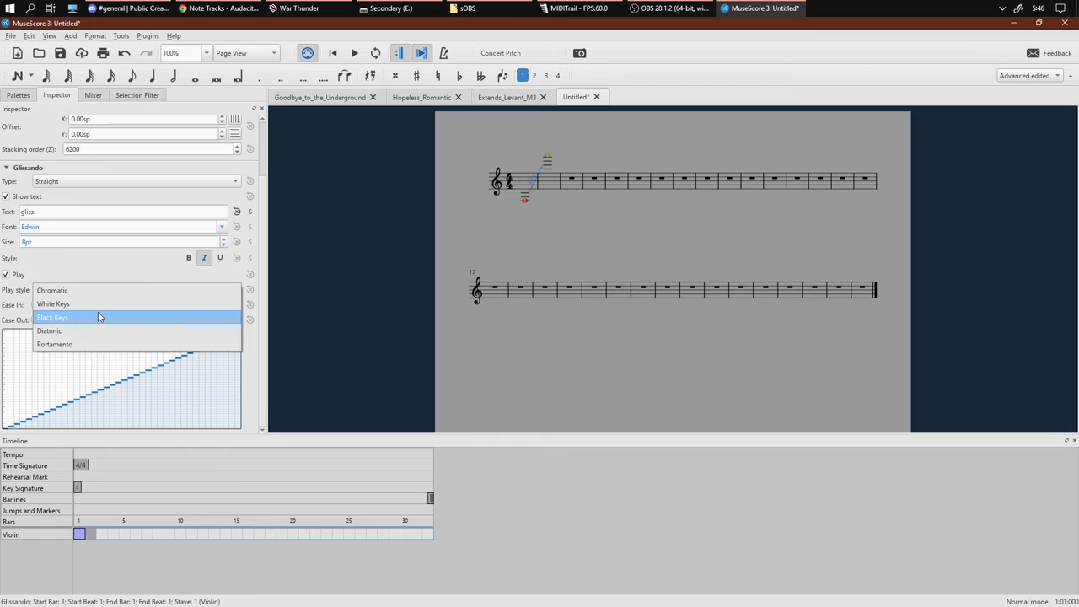
click(54, 344)
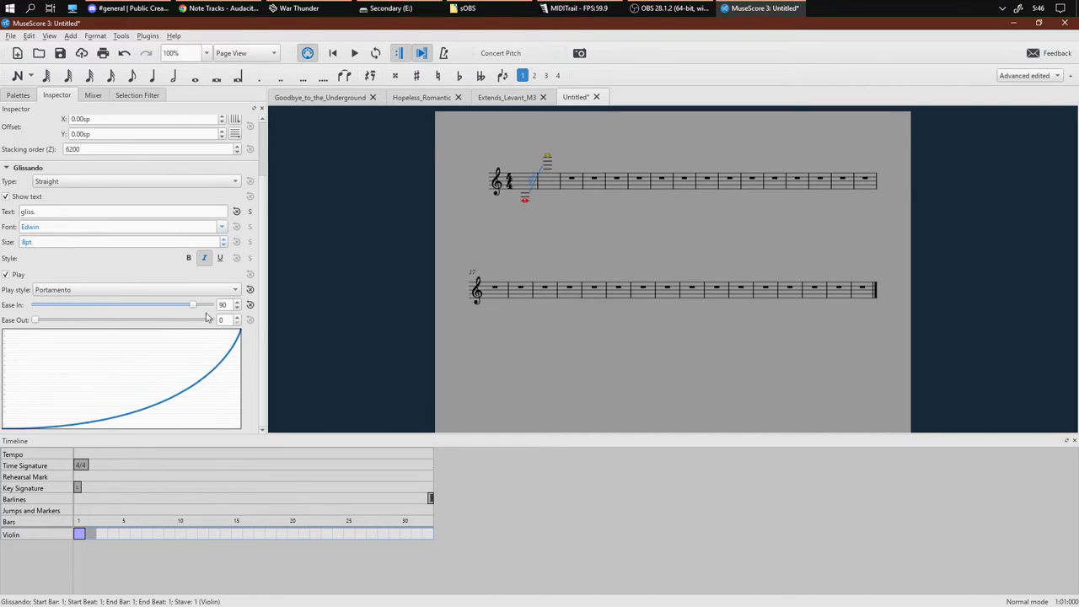
drag(194, 304, 33, 303)
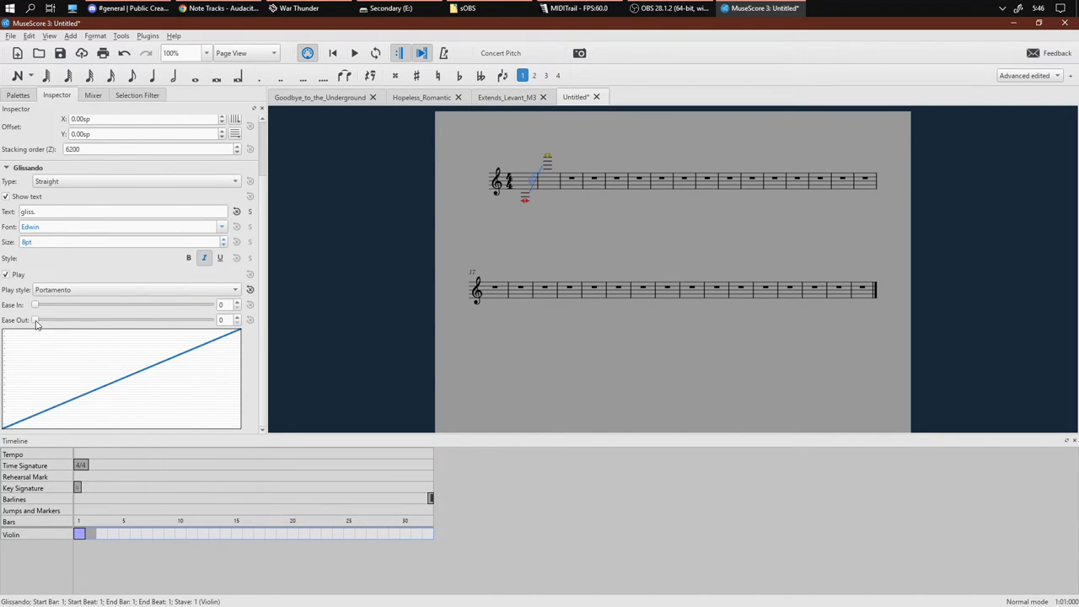
drag(35, 320, 91, 320)
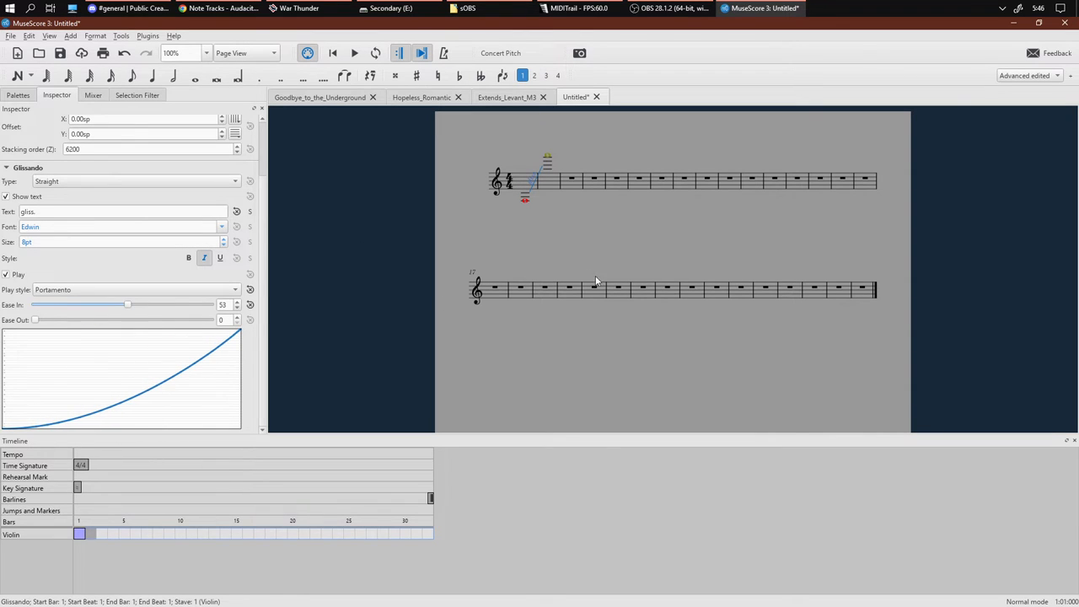
Play back the first note to hear the eased-in portamento.
click(533, 177)
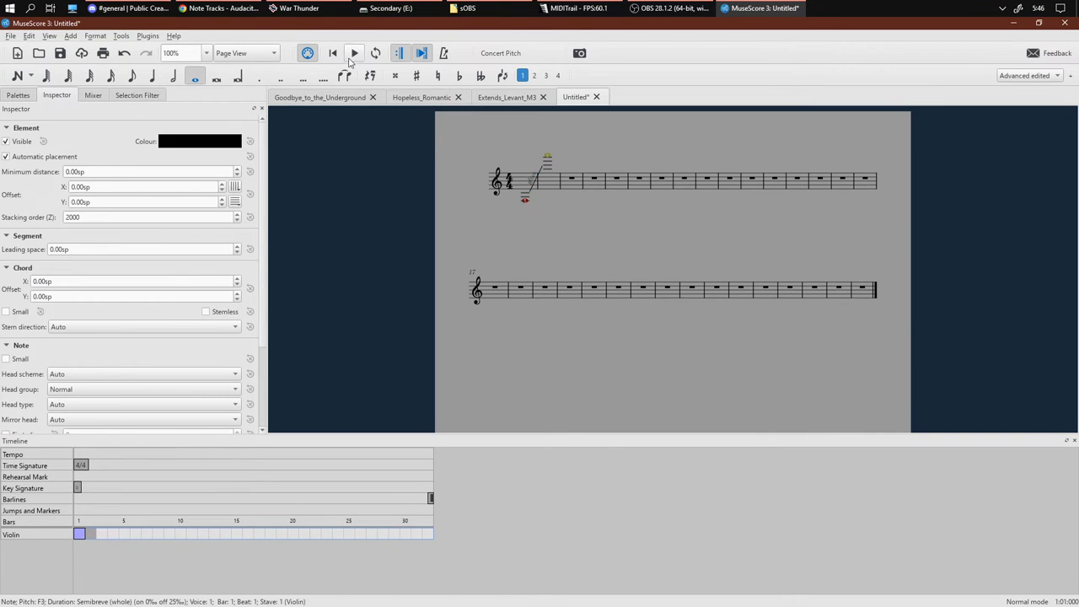
click(355, 52)
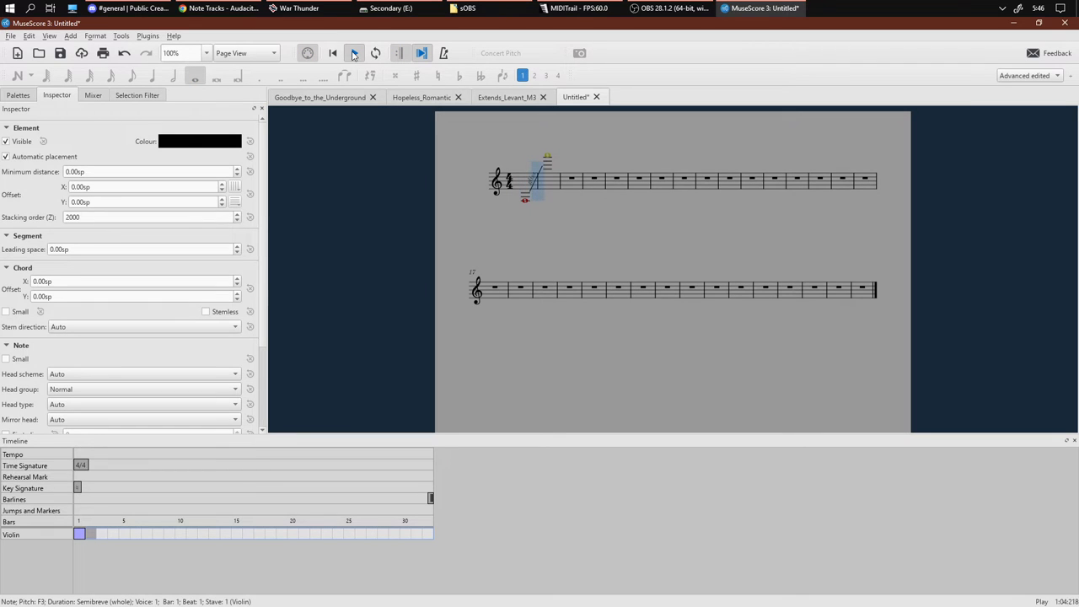
click(354, 53)
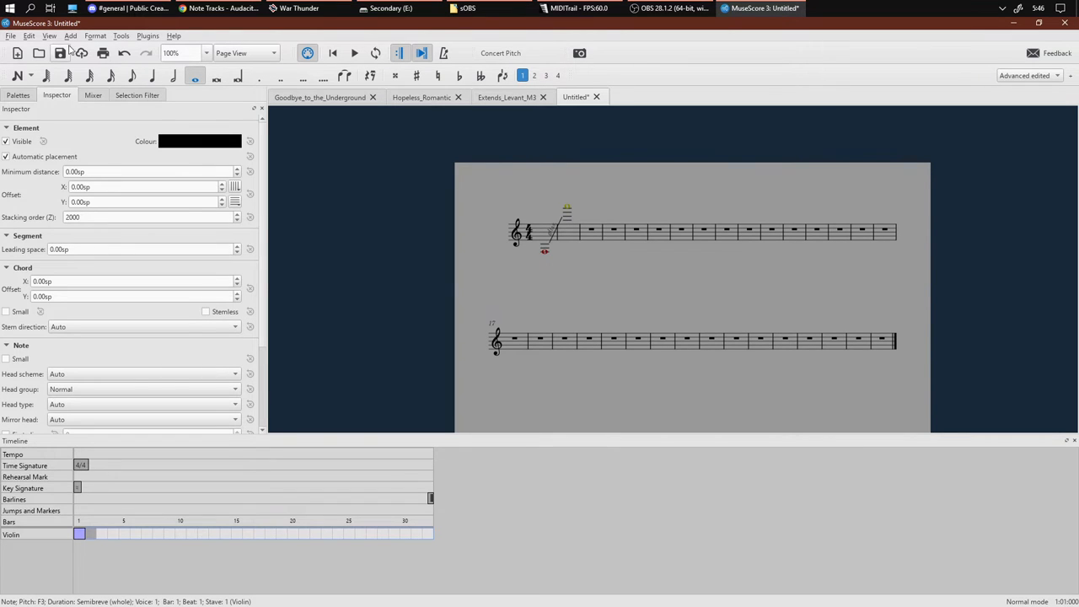
Add a tempo marking of 30 above bar 1, adjust the glissando's easing curve, and replay the note.
click(71, 36)
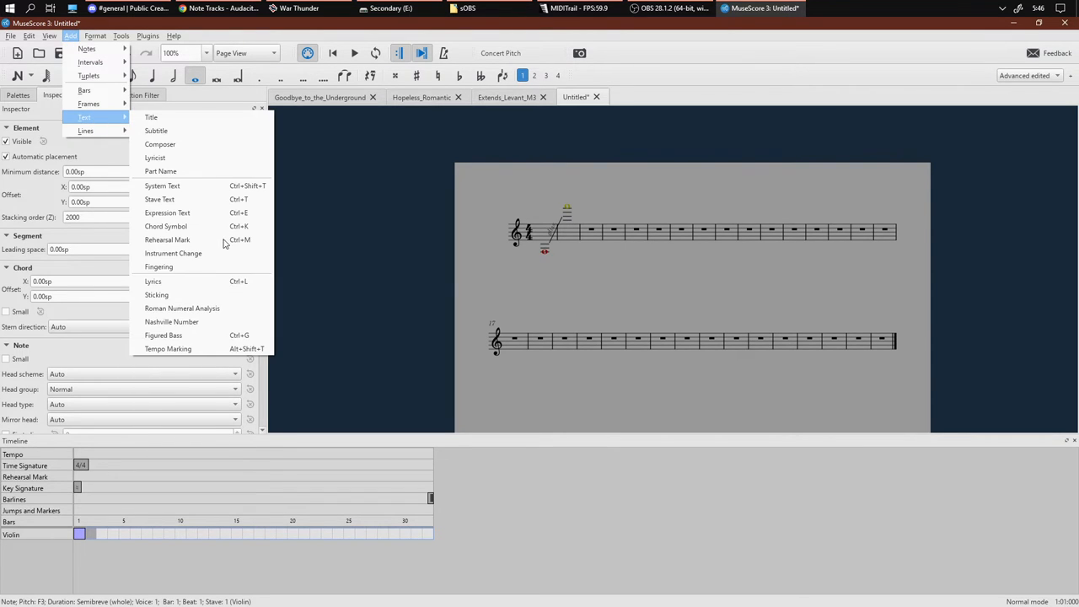
mouse_move(169, 348)
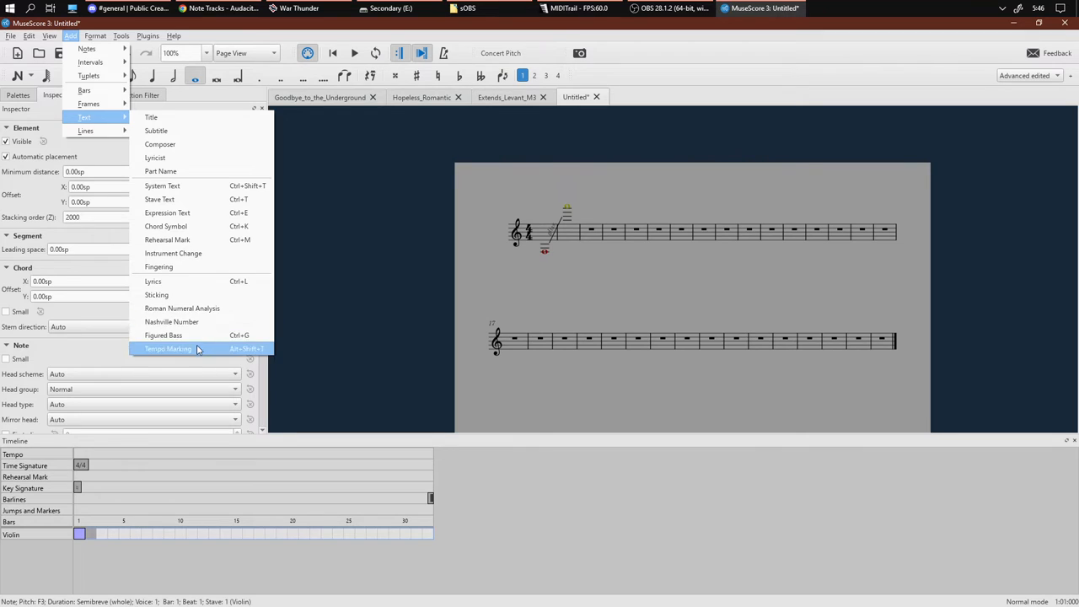
click(169, 348)
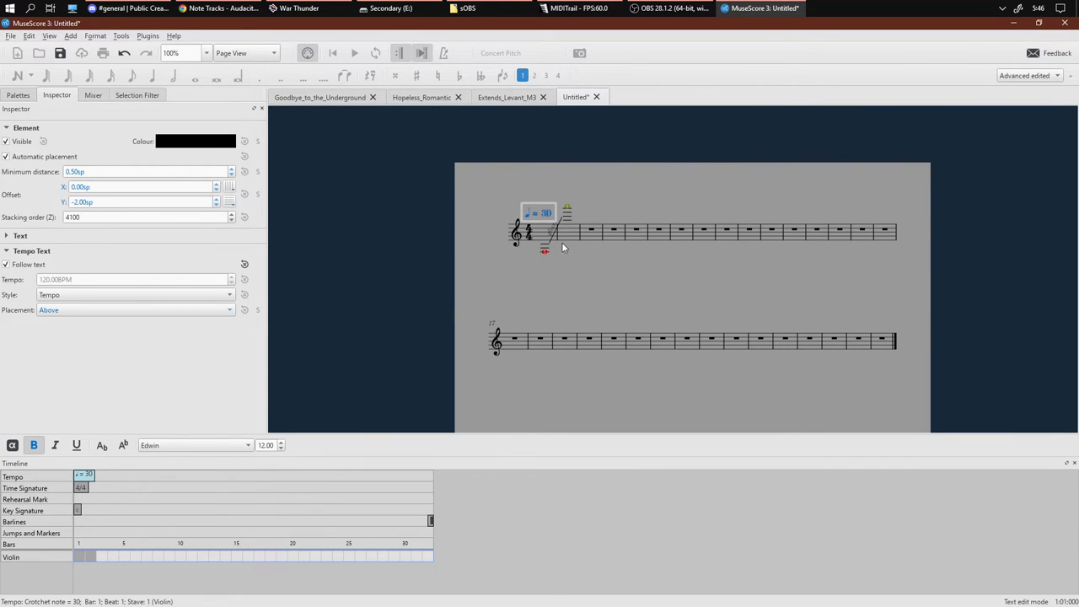
click(526, 230)
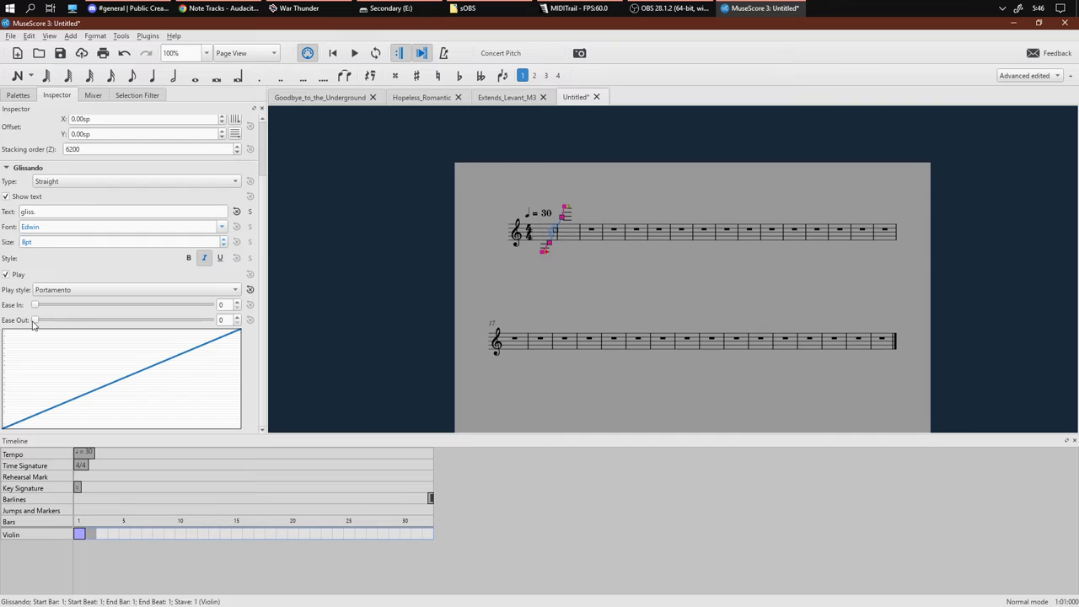
drag(34, 321, 148, 321)
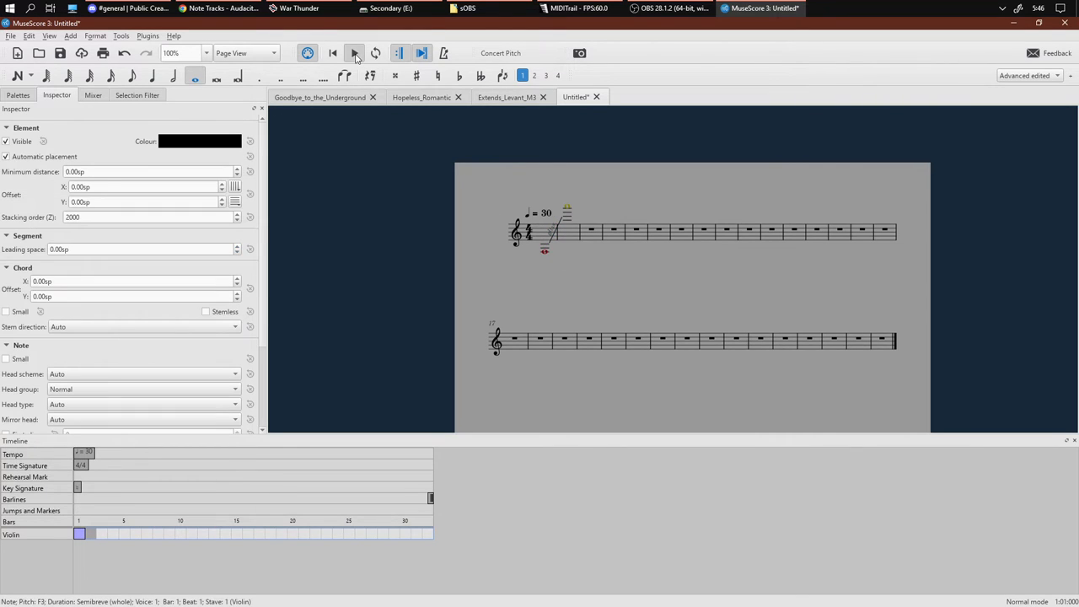
click(355, 52)
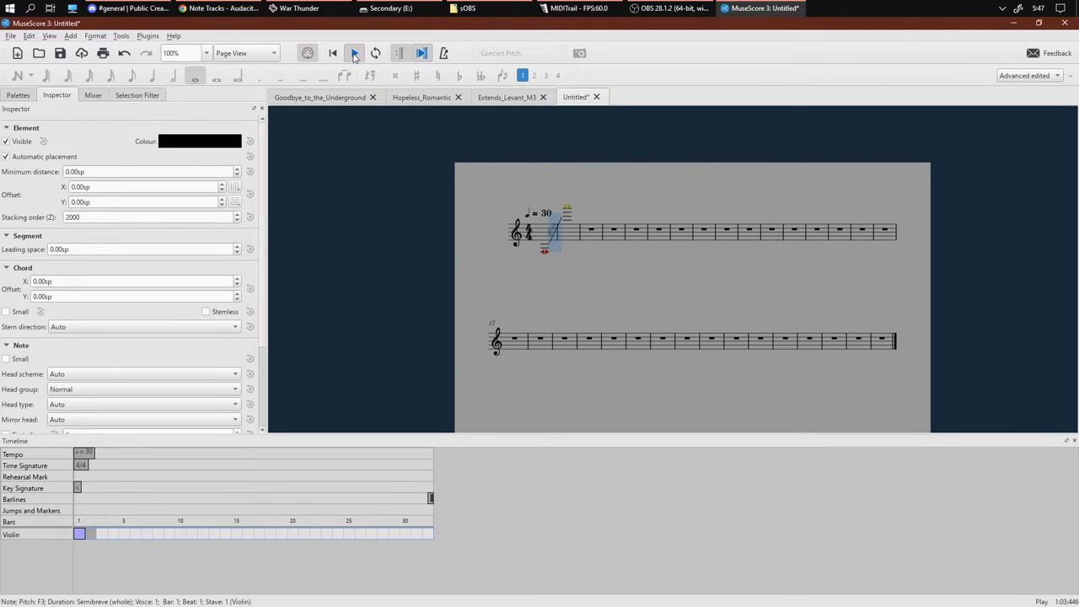
mouse_move(354, 52)
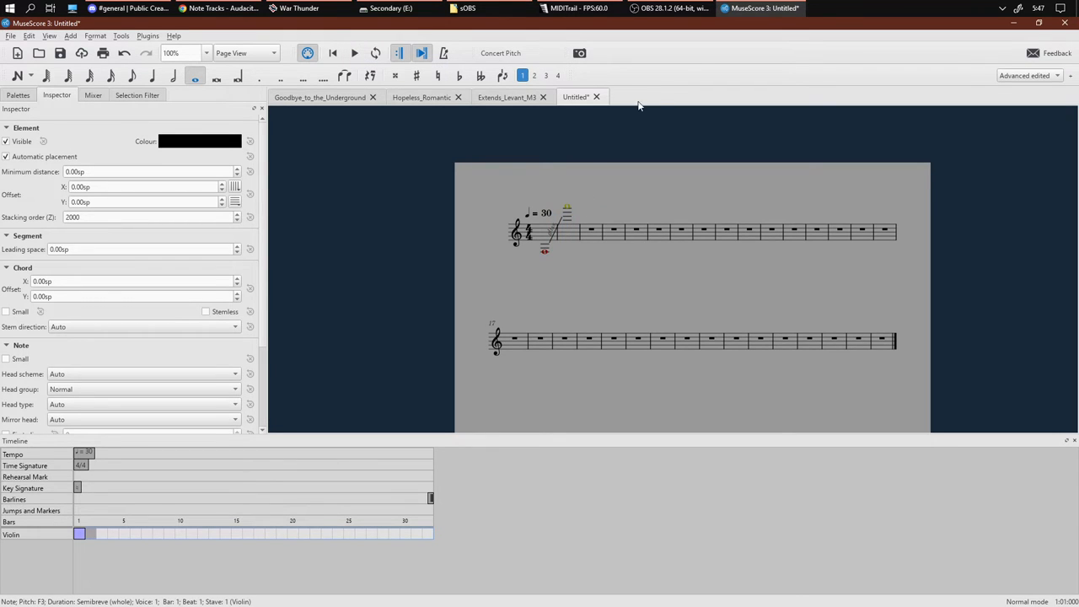
click(672, 7)
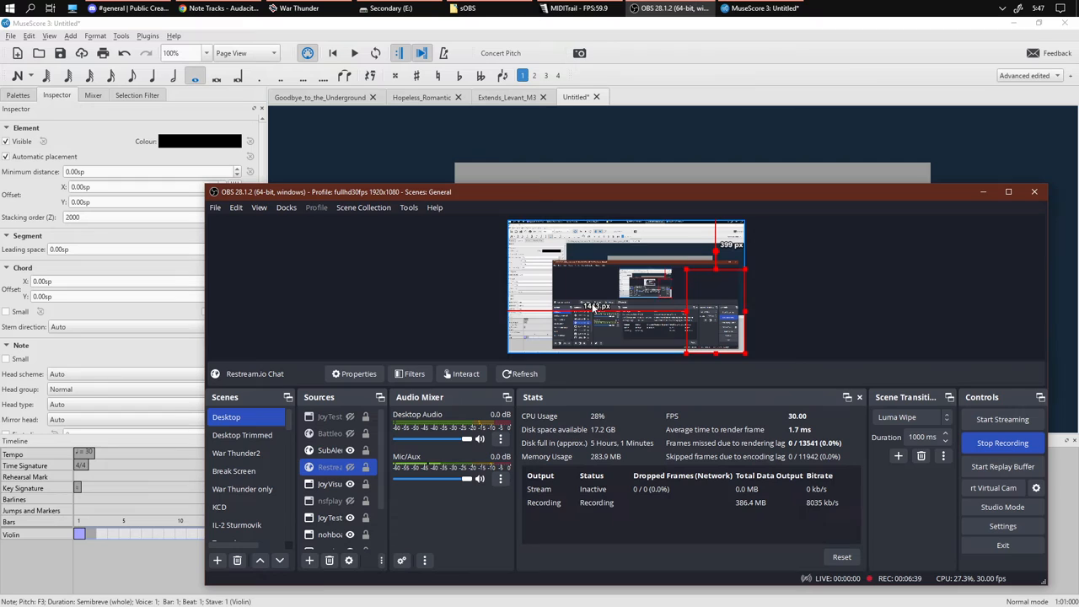
mouse_move(685, 111)
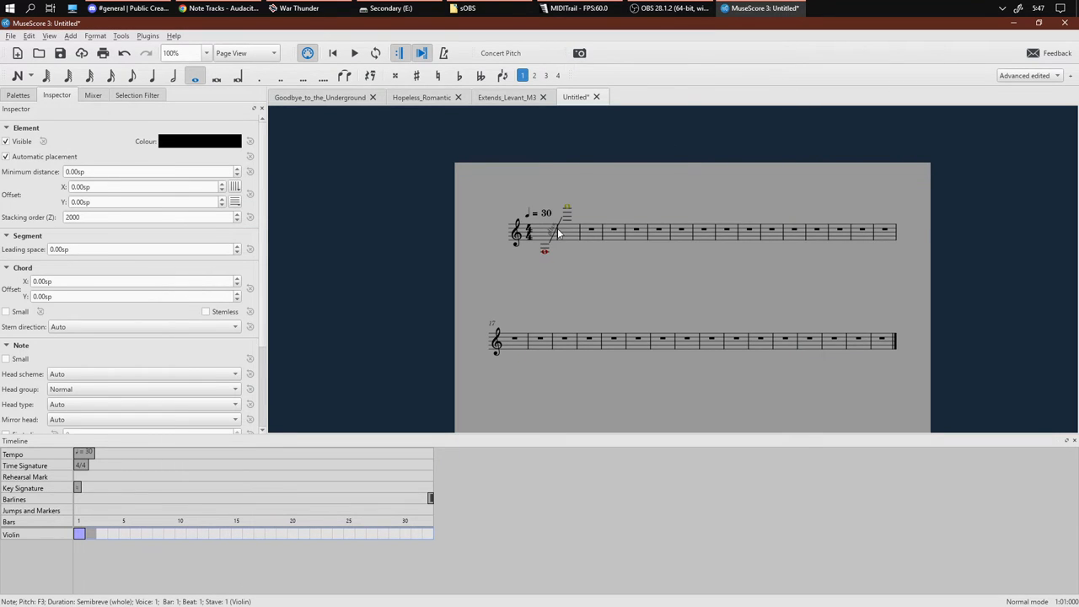
Swap the first note's glissando for a full bend from the palette and set its Bend type to Custom.
click(545, 255)
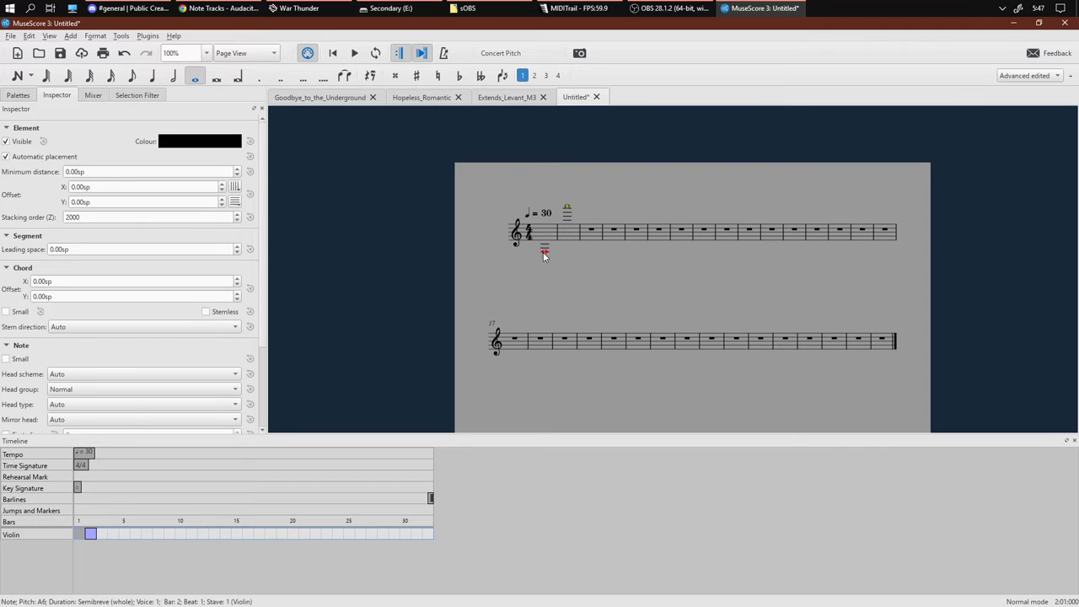
click(545, 238)
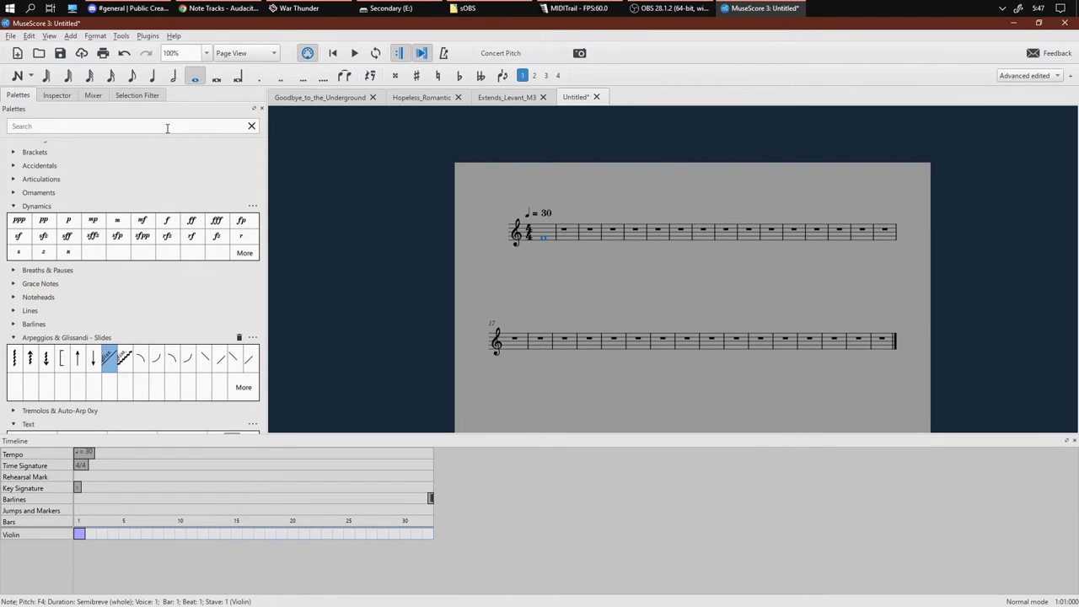
text(note)
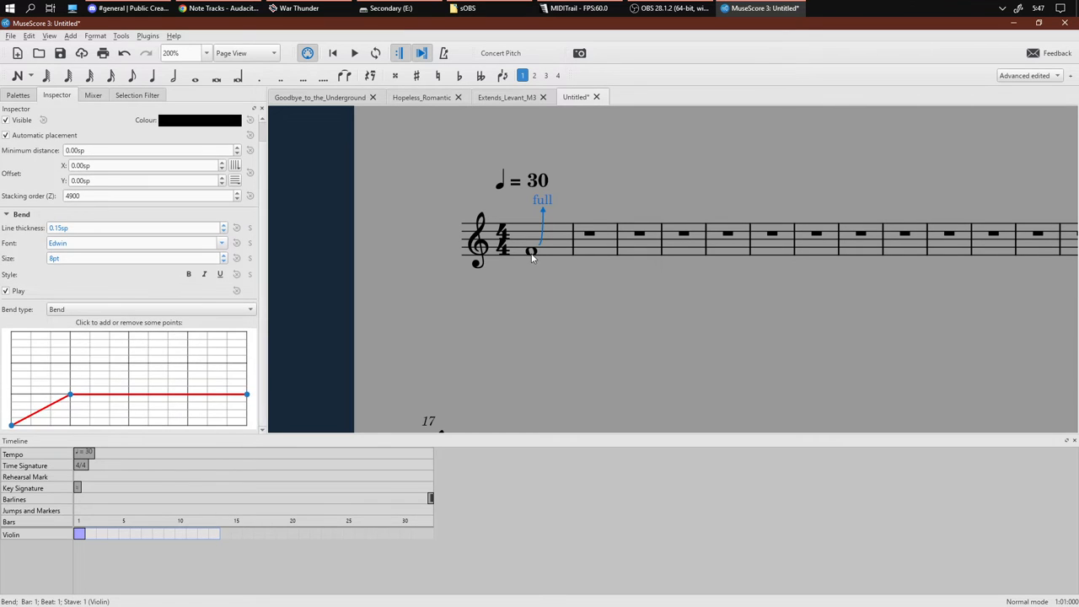
click(532, 253)
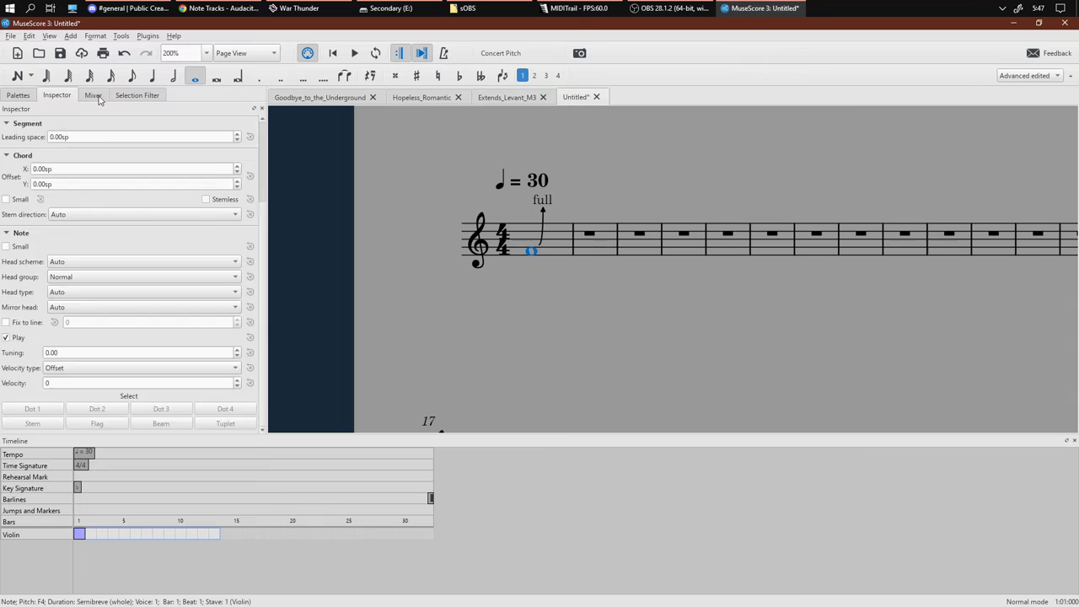
click(93, 94)
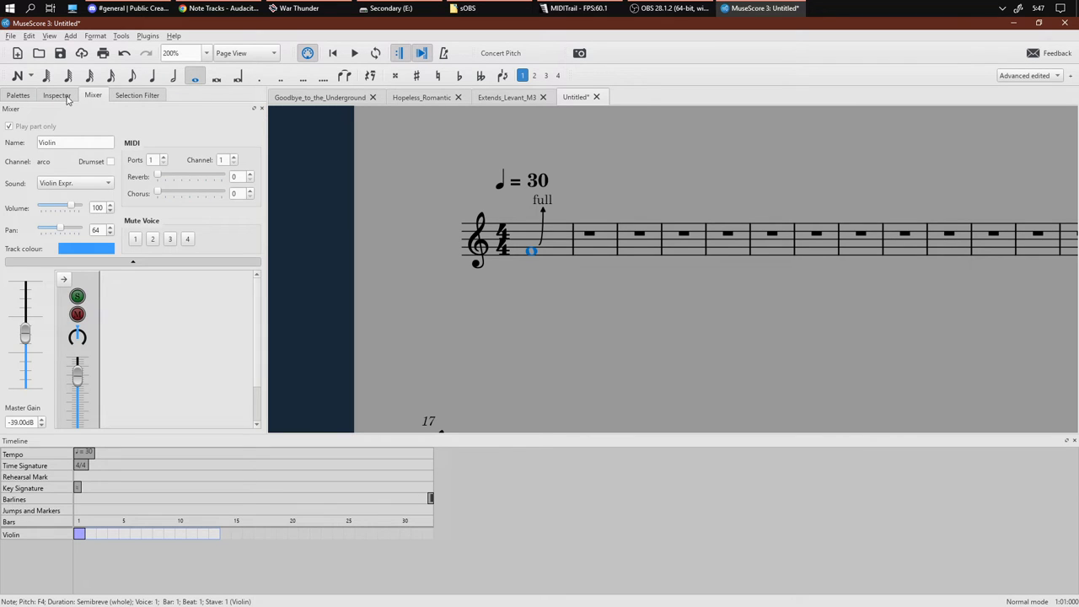
click(137, 95)
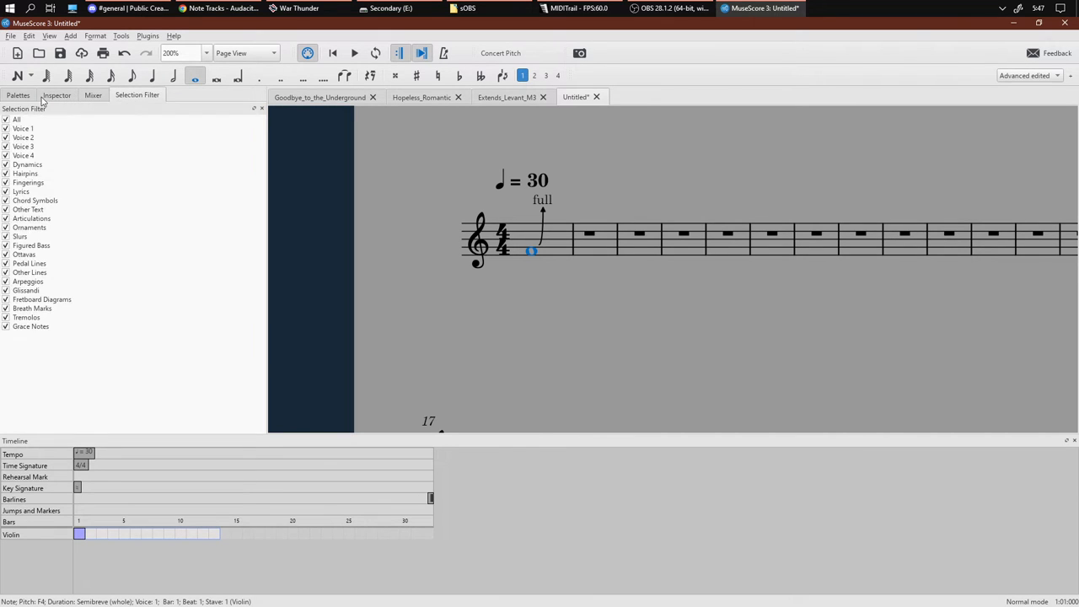
click(58, 94)
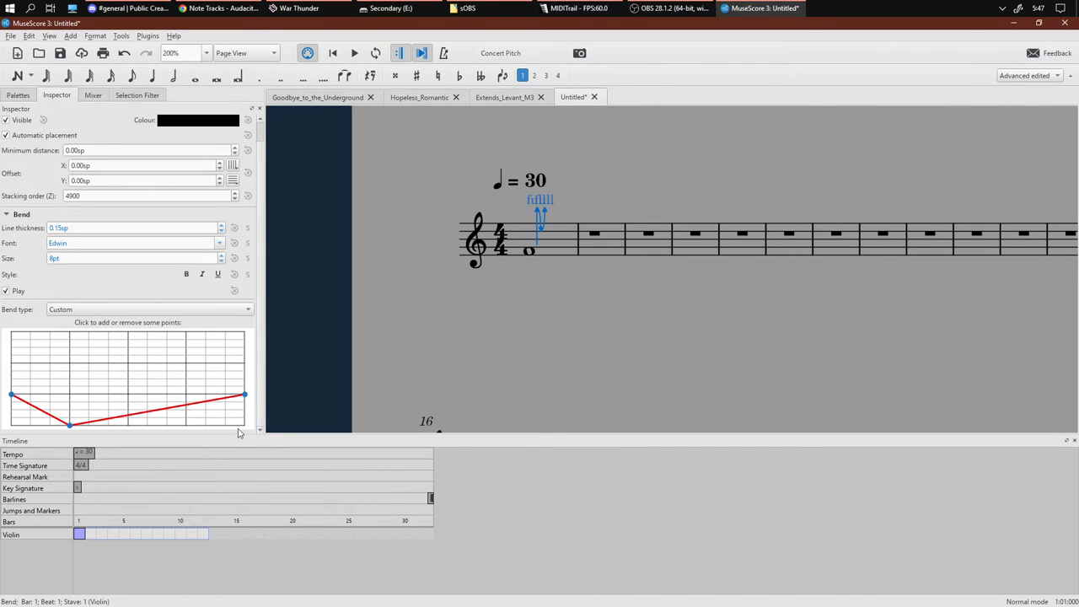
Play the bent first note and change the tempo marking to 60.
click(529, 250)
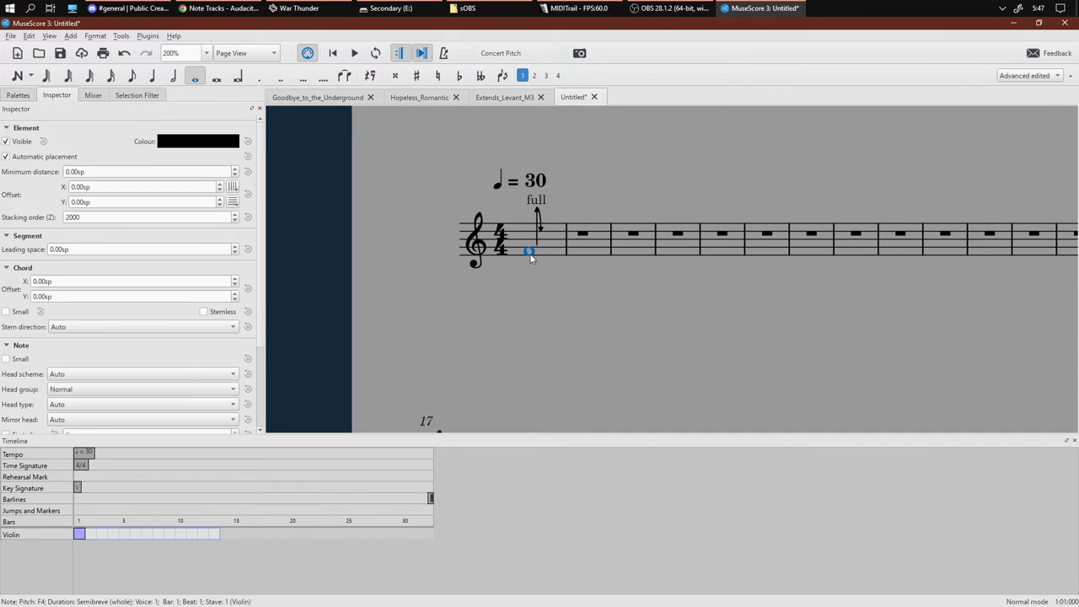
click(354, 52)
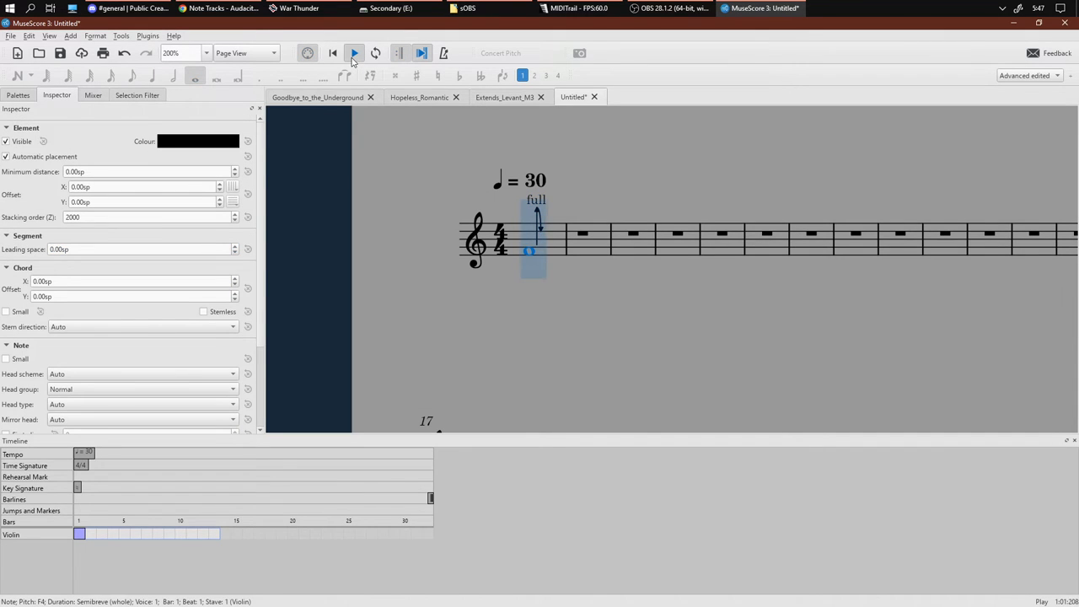
double_click(533, 178)
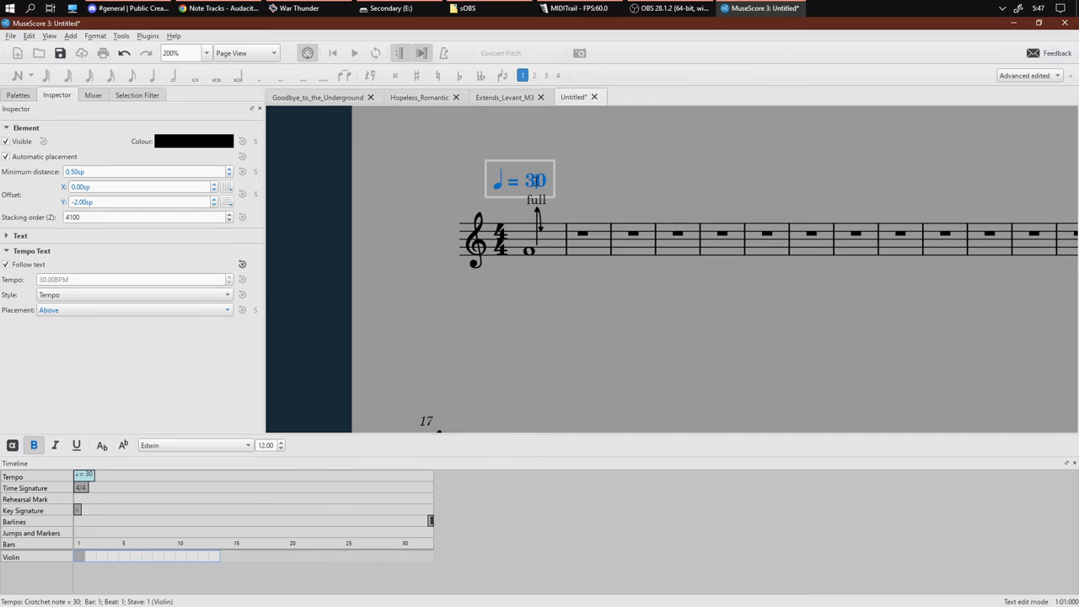
click(530, 251)
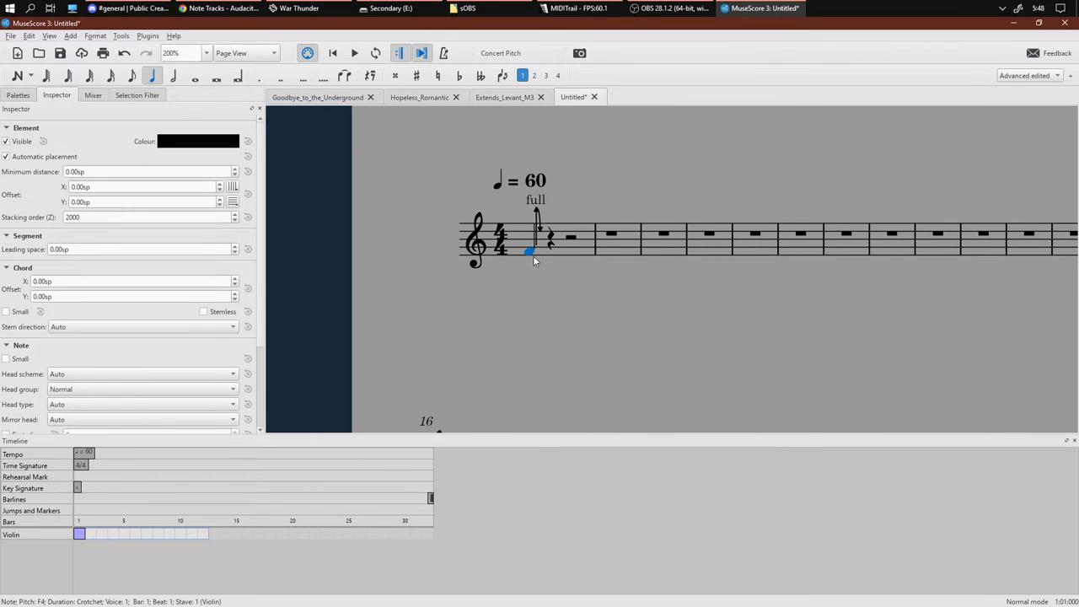
Fill bar 1 with four crotchets and give the remaining notes a full bend.
click(354, 52)
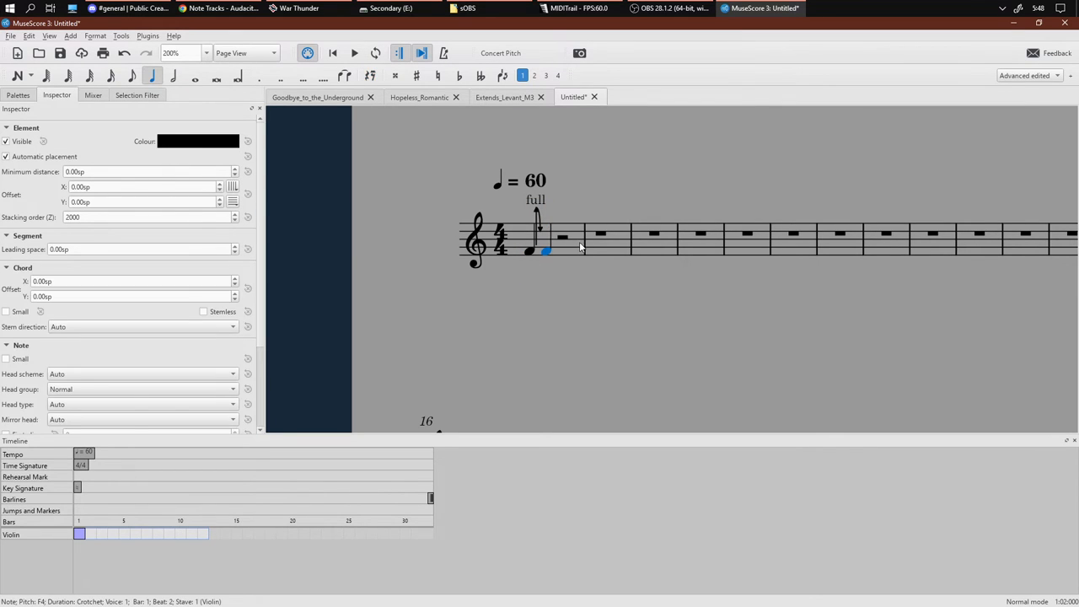
click(172, 74)
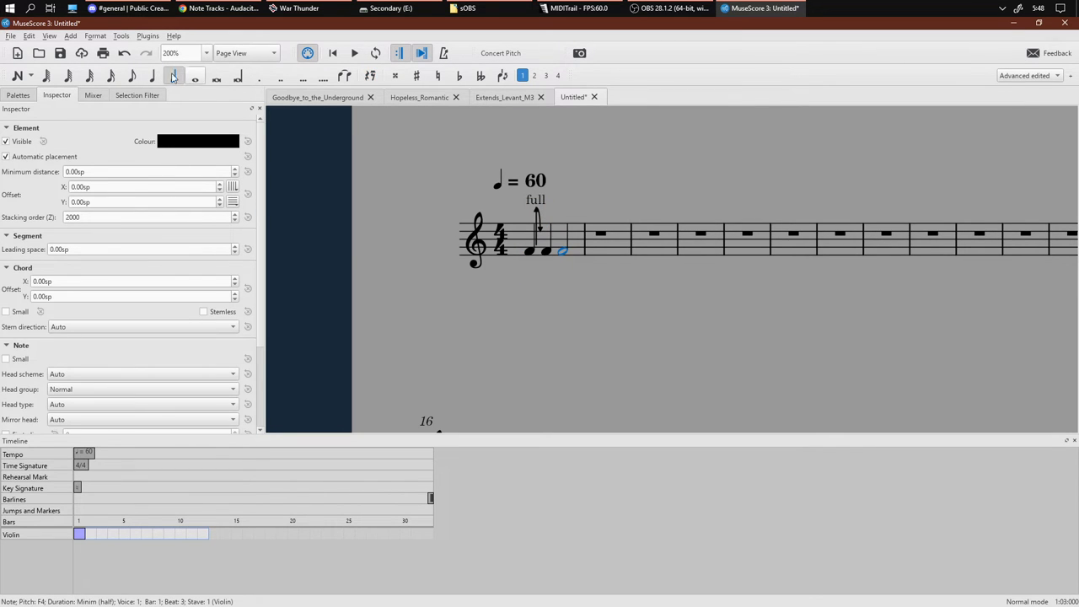
click(152, 74)
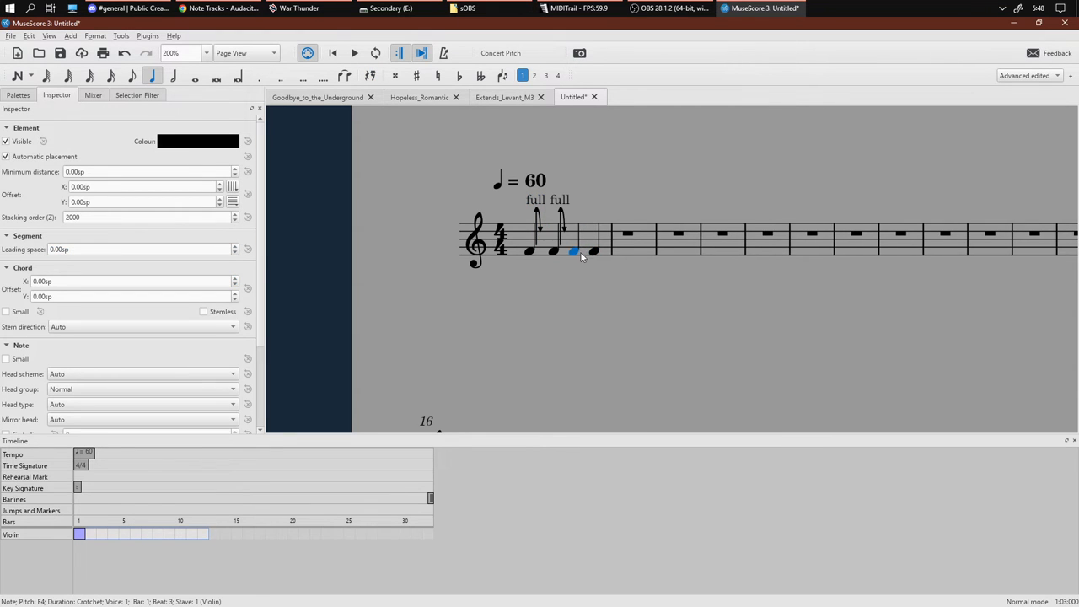
click(354, 52)
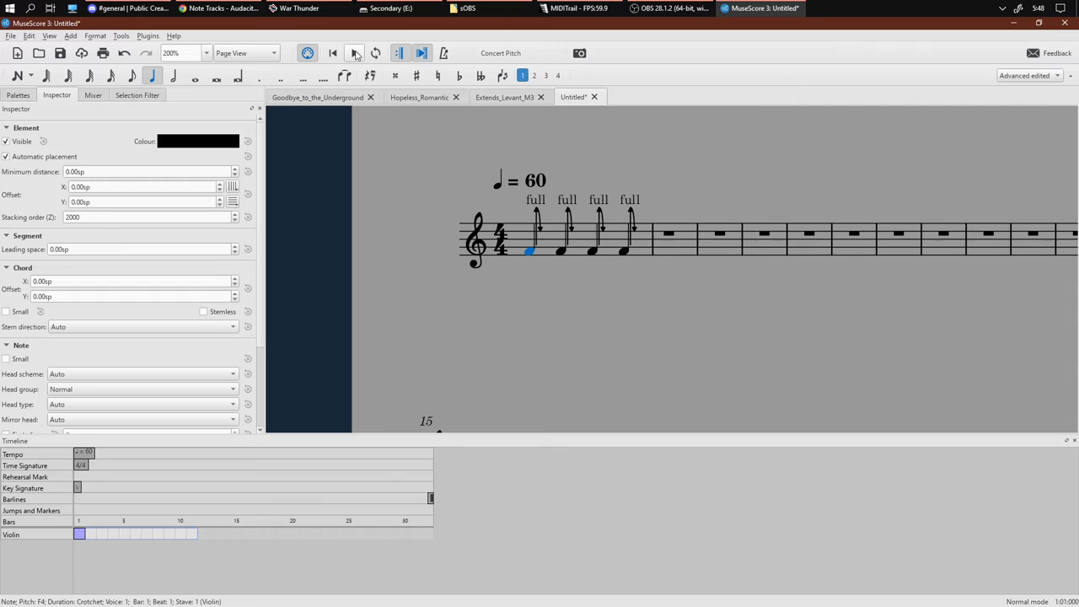
Drag the Inspector bend graph so all four bends fall back to pitch sooner, then play bar 1.
click(354, 53)
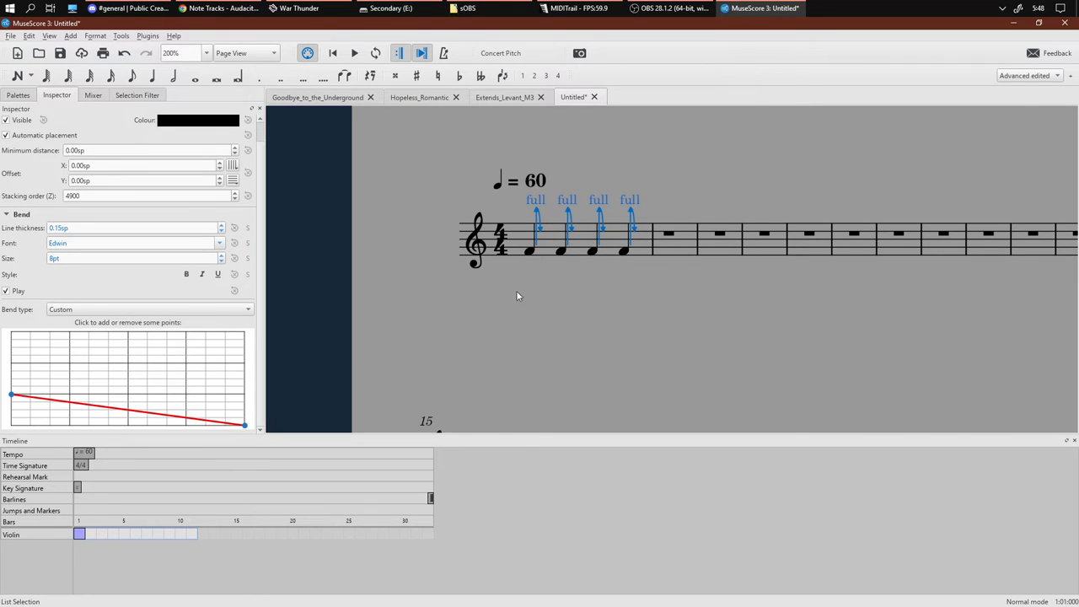
click(530, 250)
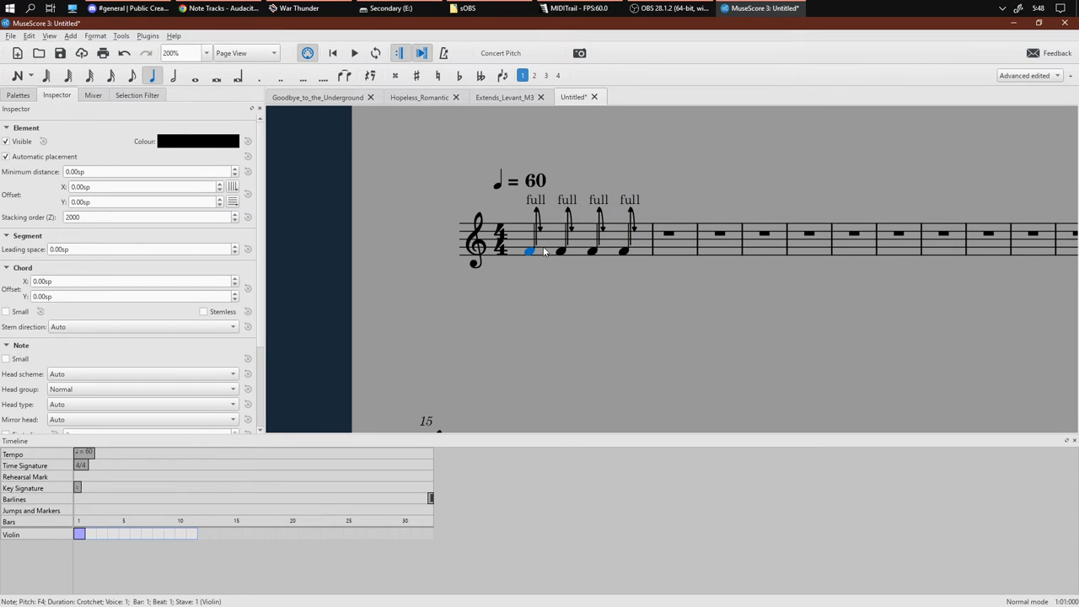
scroll(down, 3)
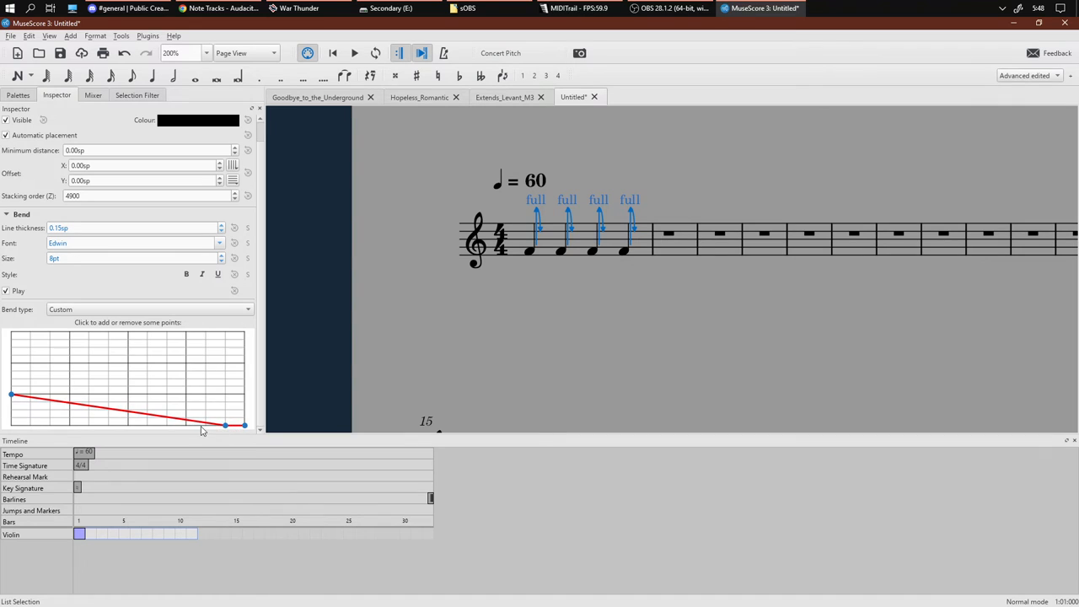
drag(226, 425, 185, 425)
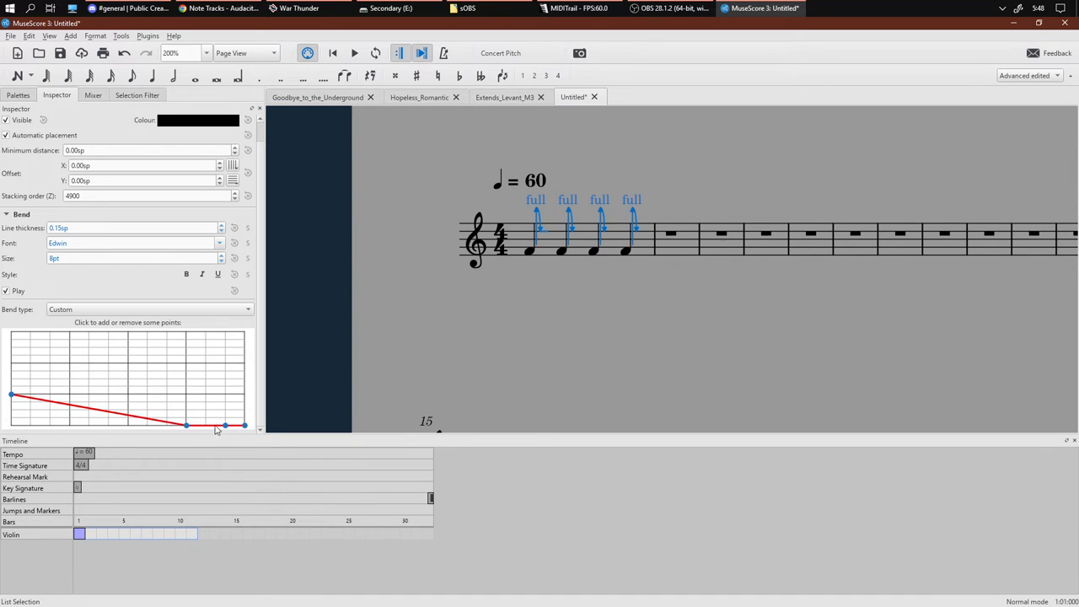
click(529, 249)
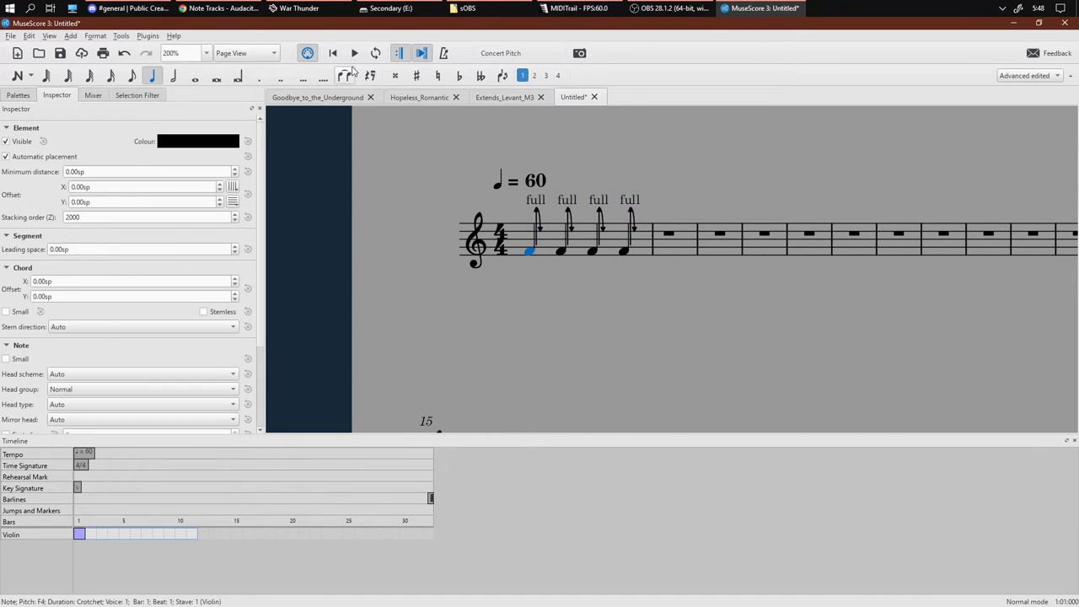
click(355, 52)
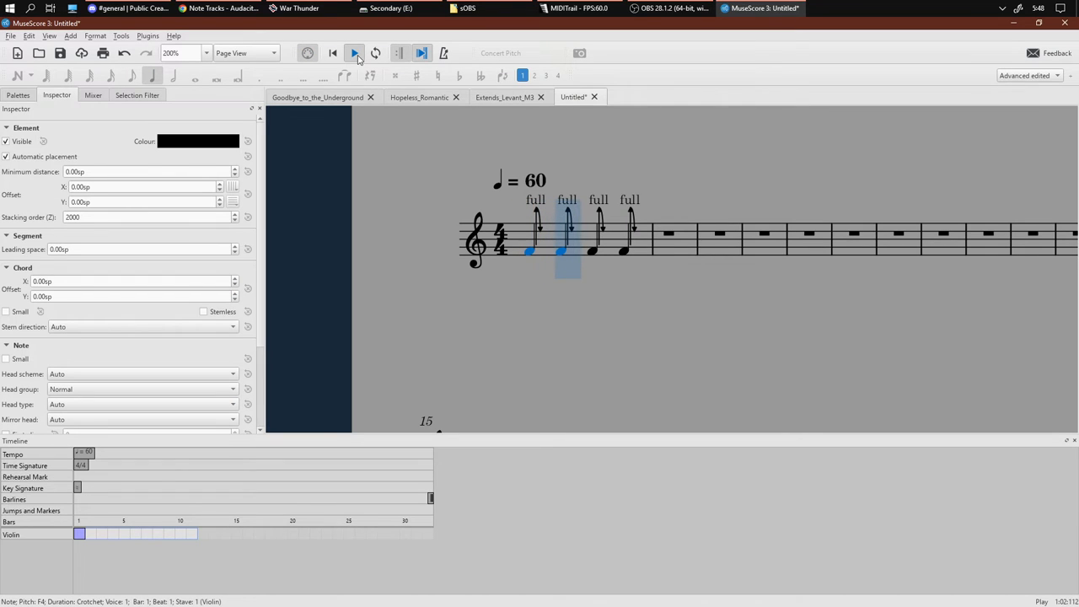
click(354, 53)
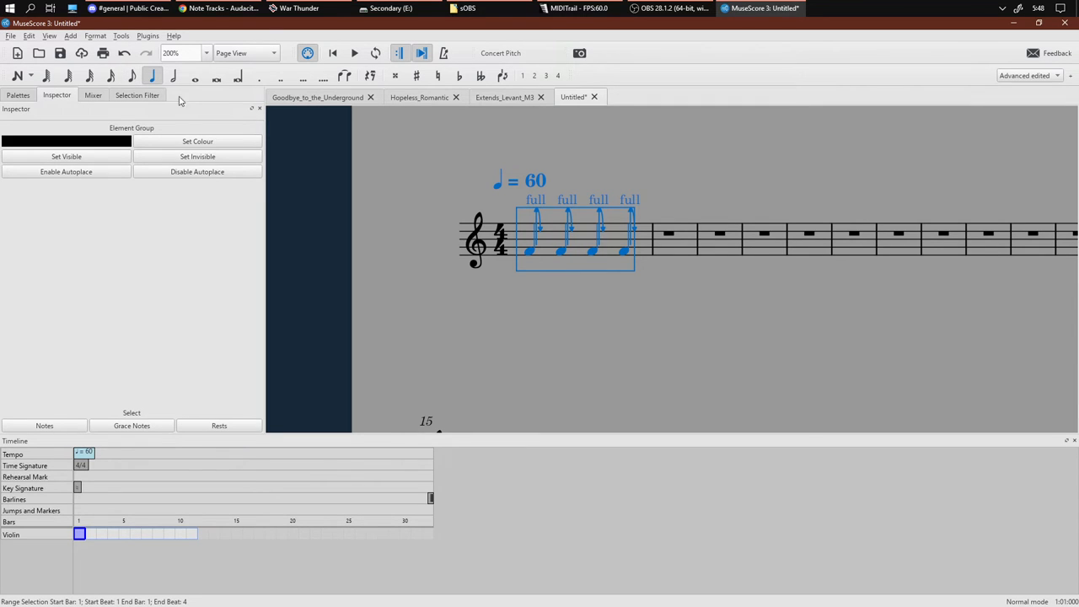
Halve the bent crotchets to quavers, fill the bar with them and play it.
click(29, 36)
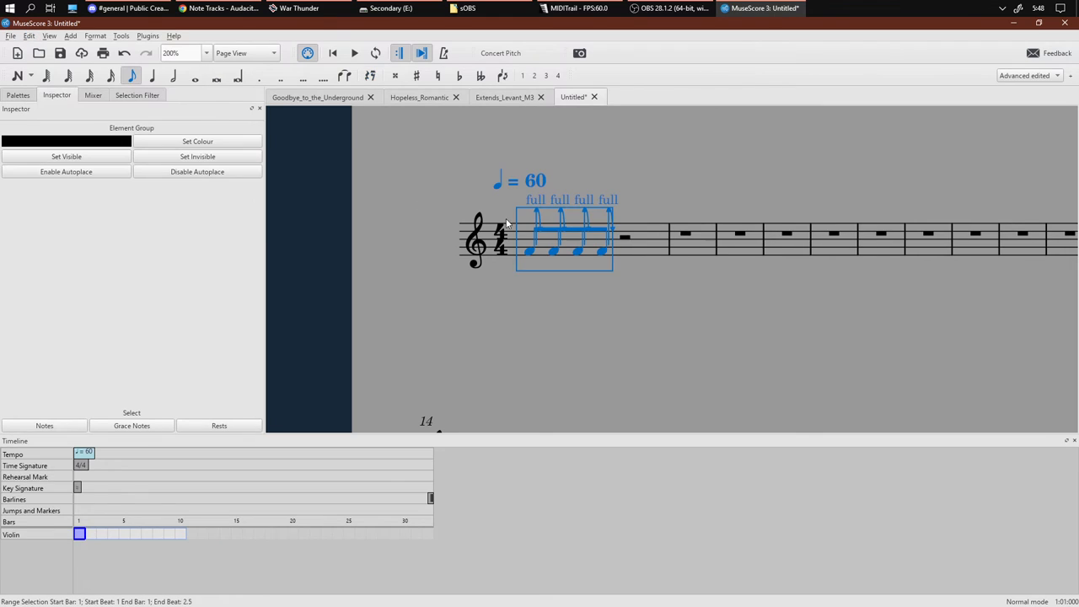
click(529, 250)
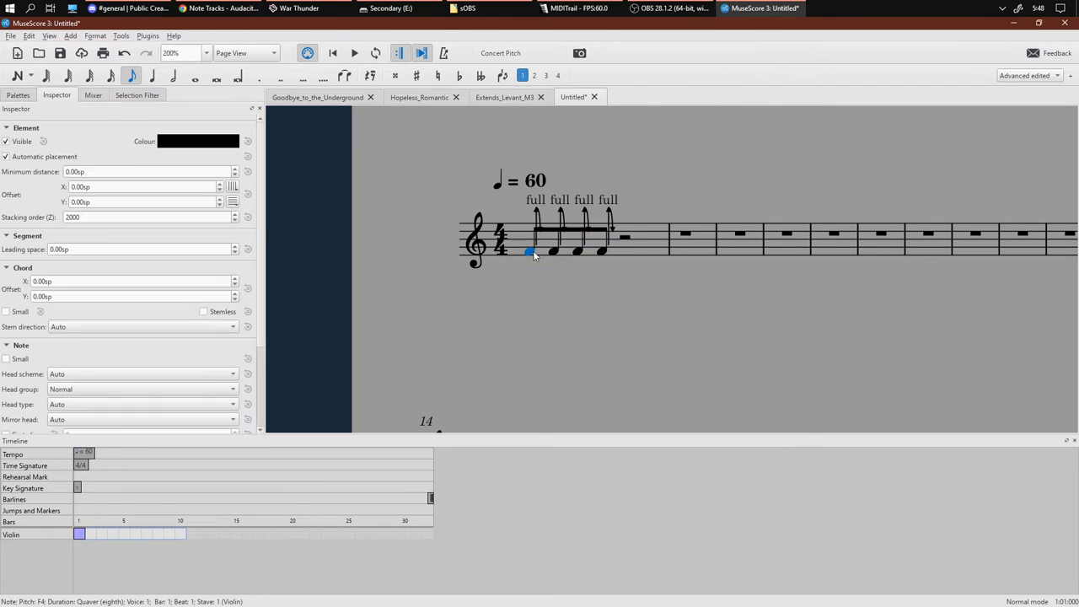
click(354, 52)
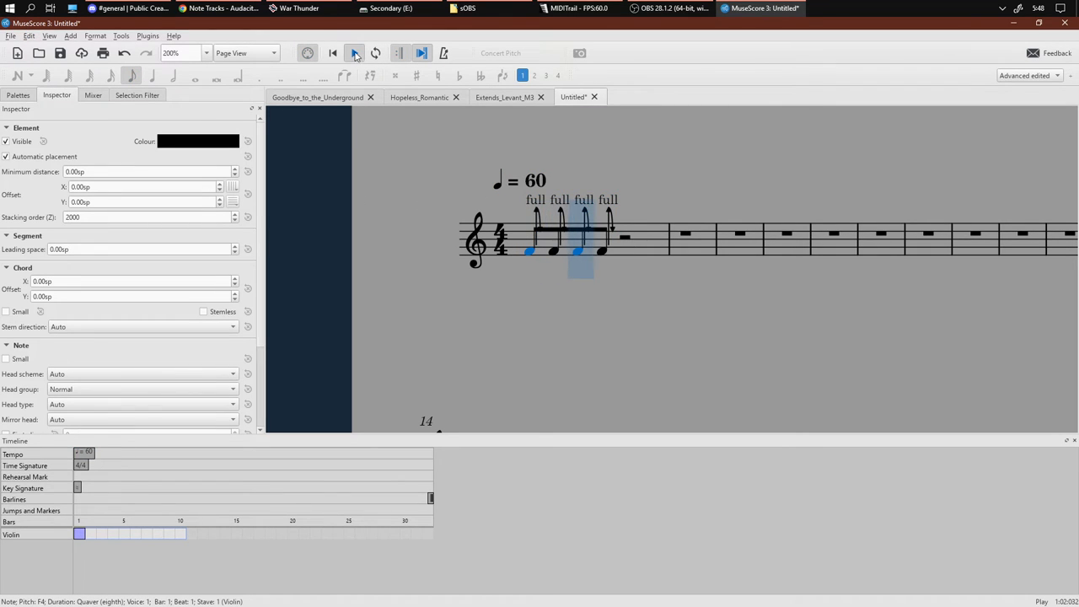
click(354, 52)
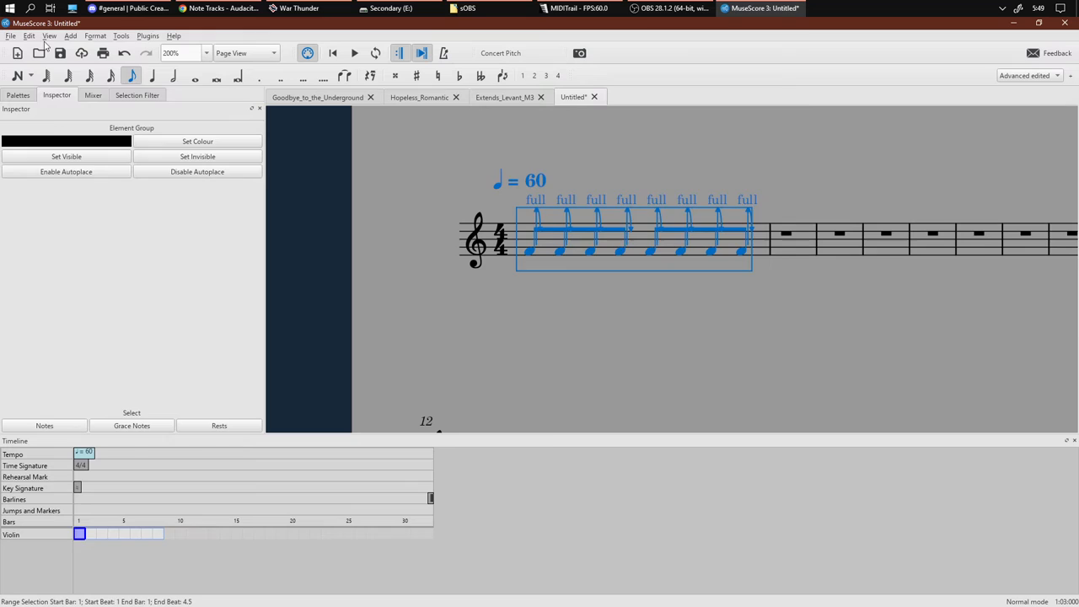
Use Edit > Paste Half Duration to turn the bar into sixteen bent semiquavers and play the run.
click(28, 36)
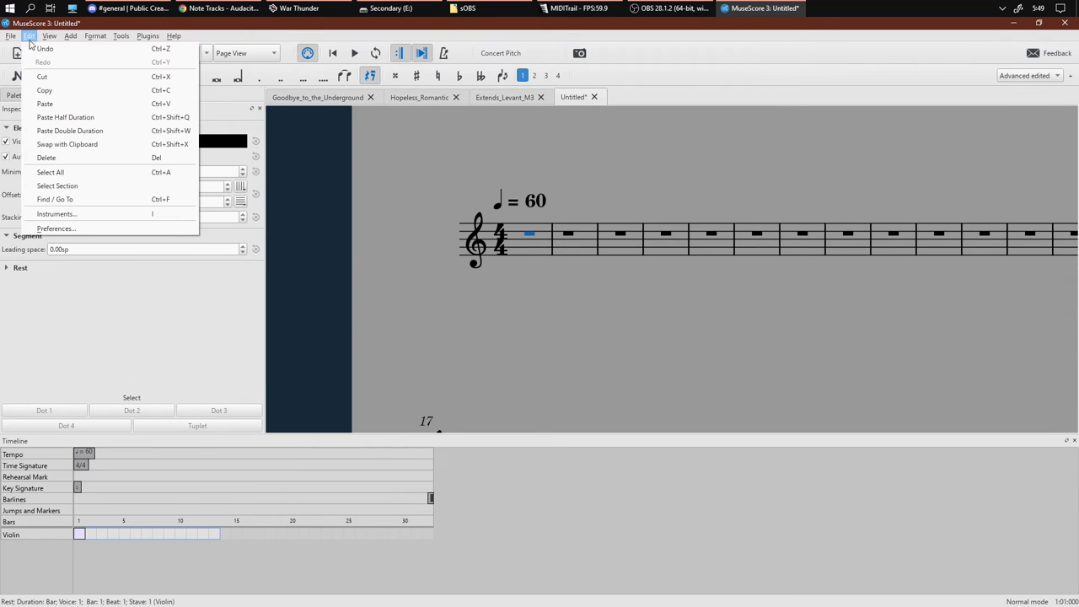
click(51, 172)
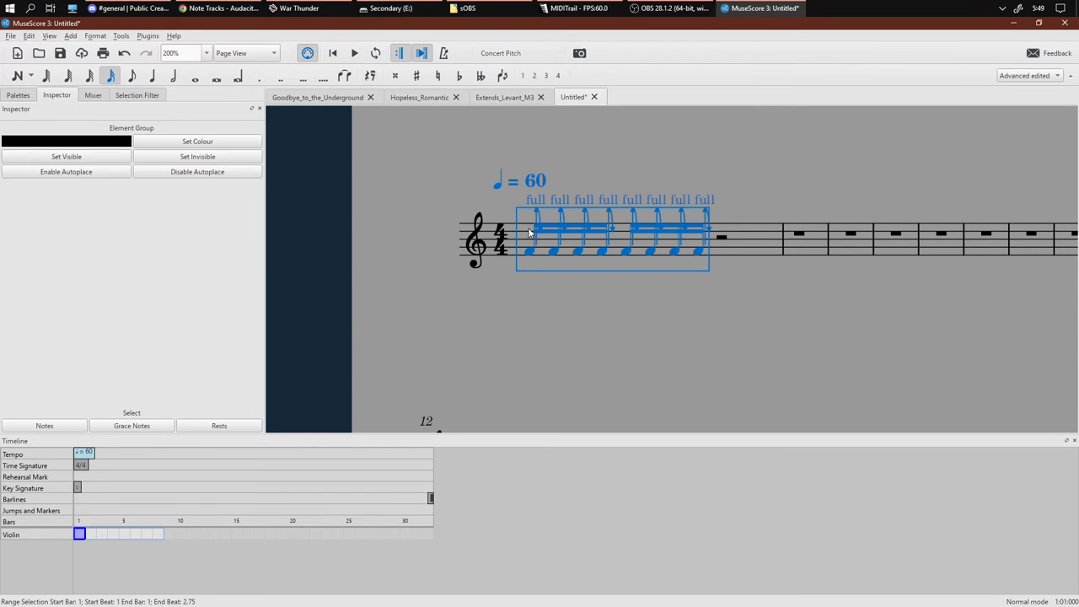
click(530, 251)
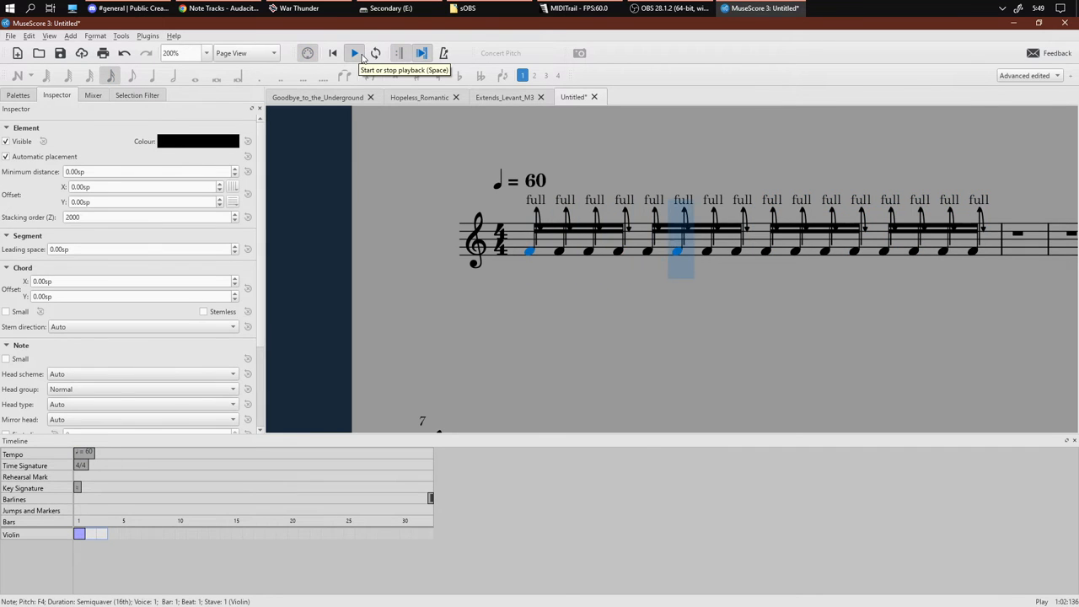
key(Right)
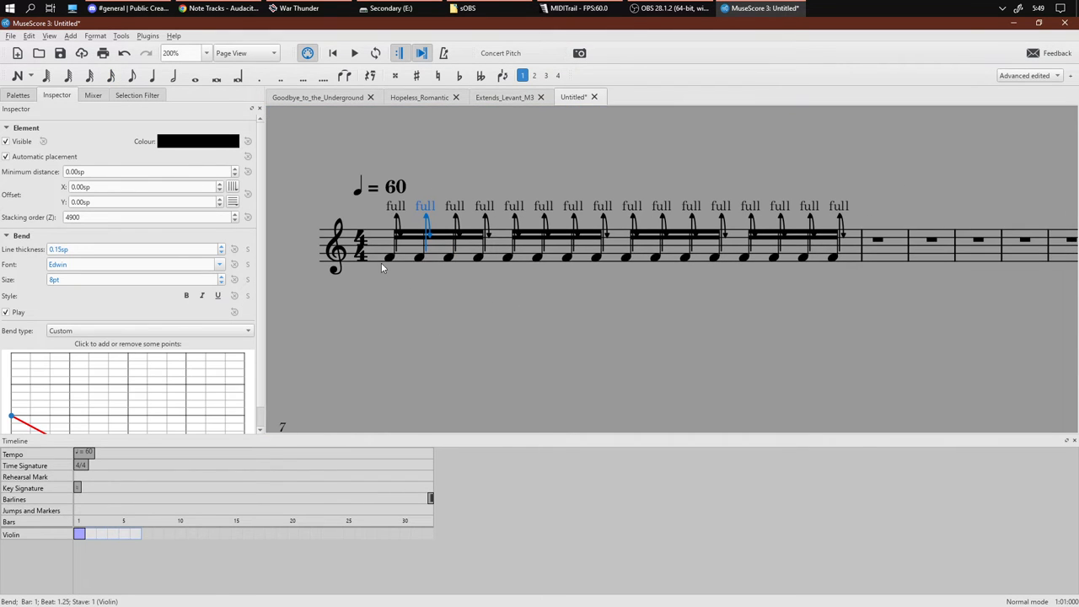
click(388, 257)
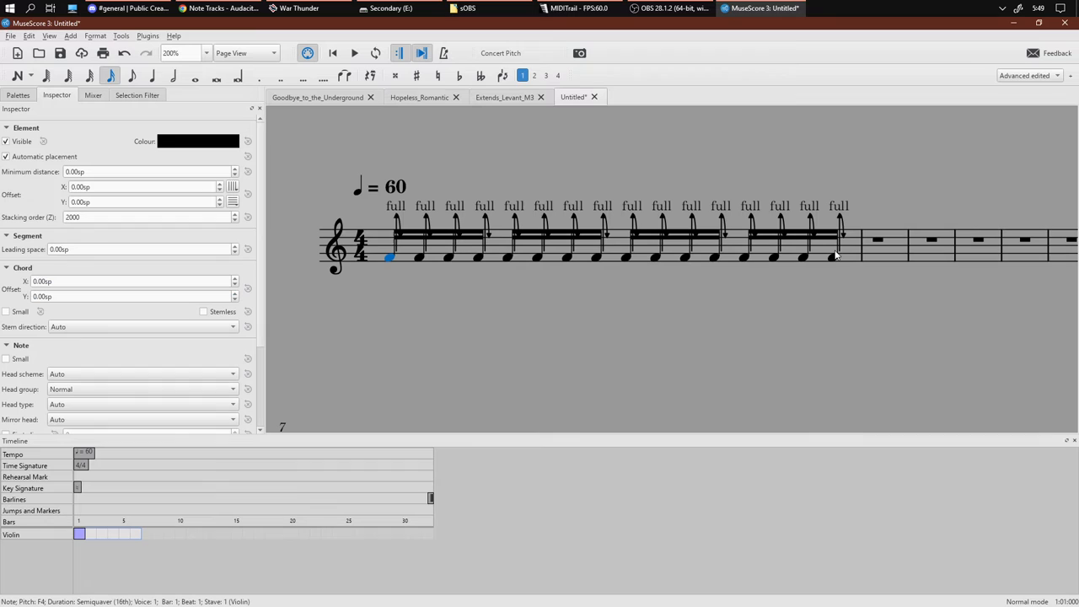
Change the tempo marking to 400 and play the semiquaver run.
double_click(380, 186)
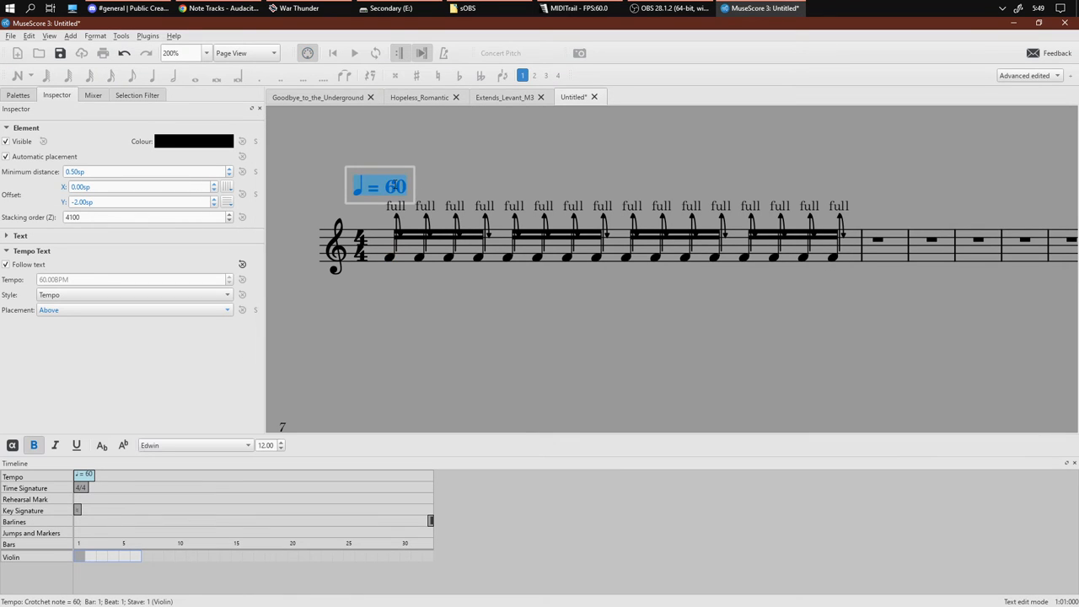
text(0)
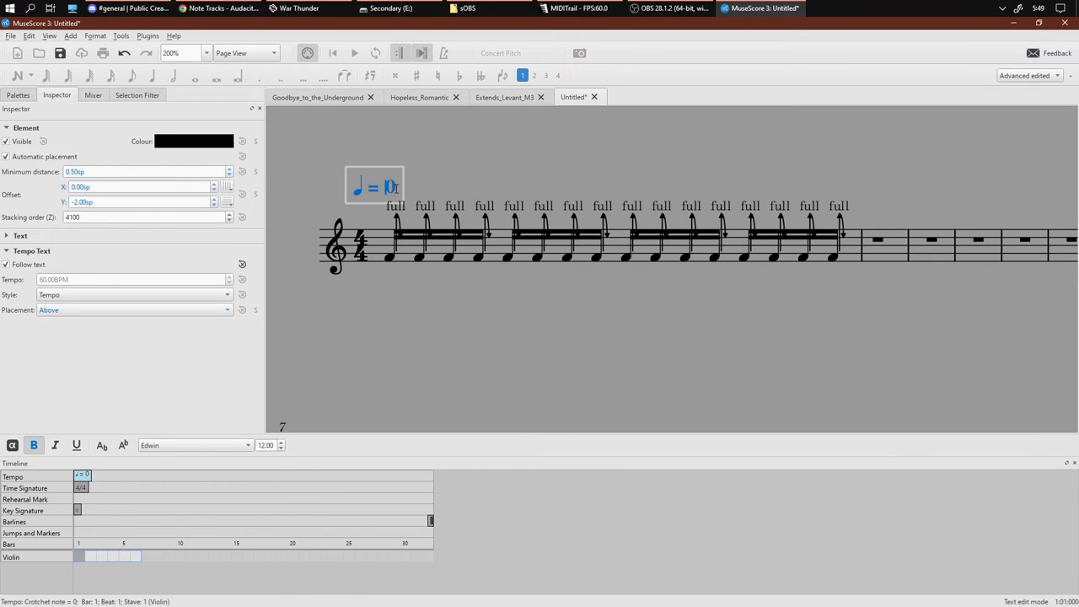
text(400)
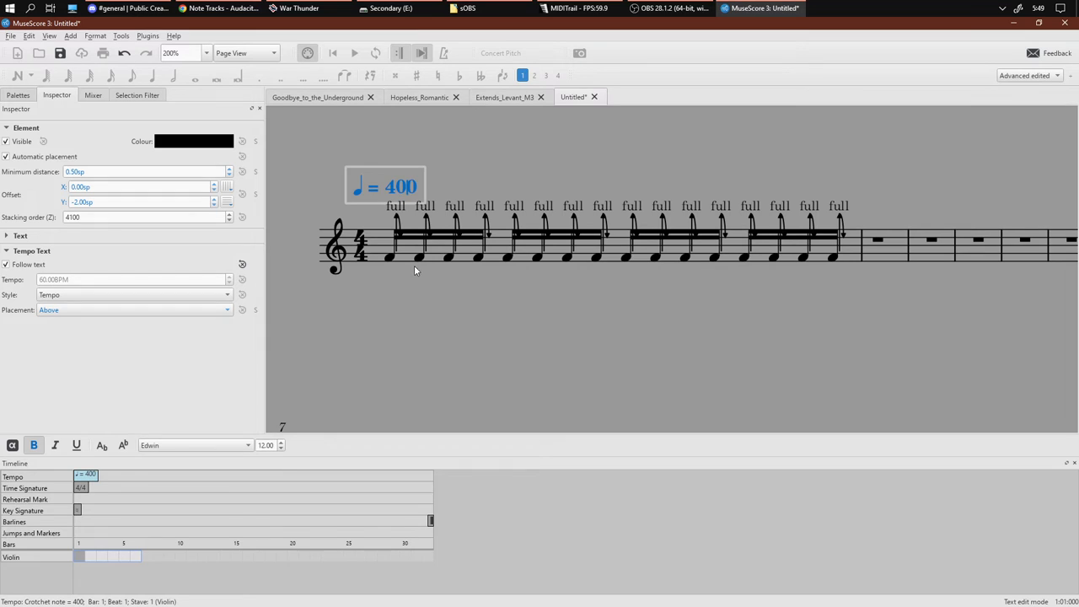
click(354, 53)
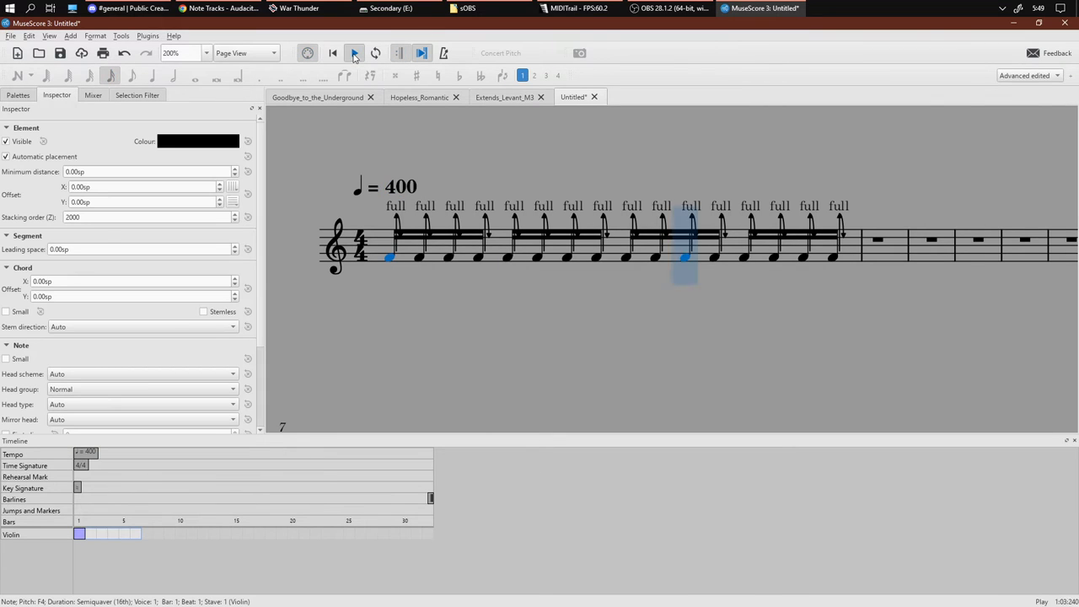
Re-edit the tempo marking down to 120.
double_click(401, 185)
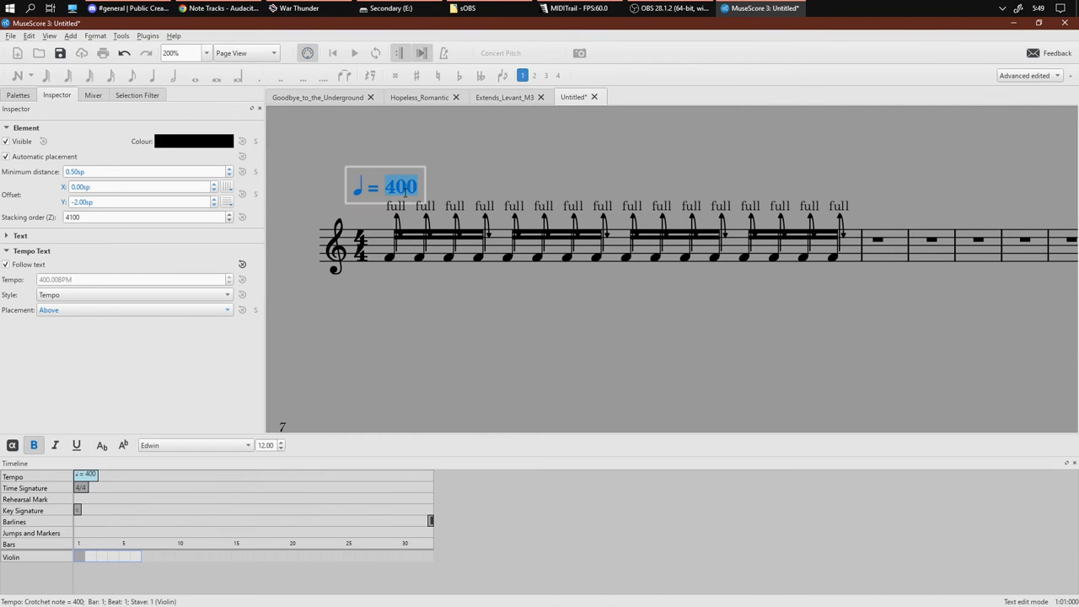
text(0)
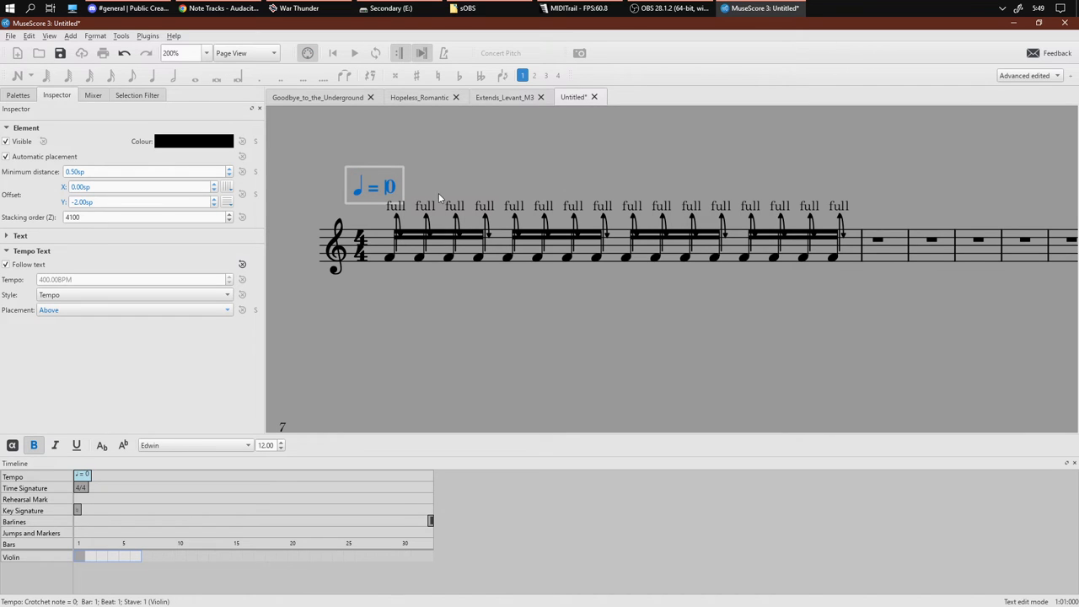
text(12)
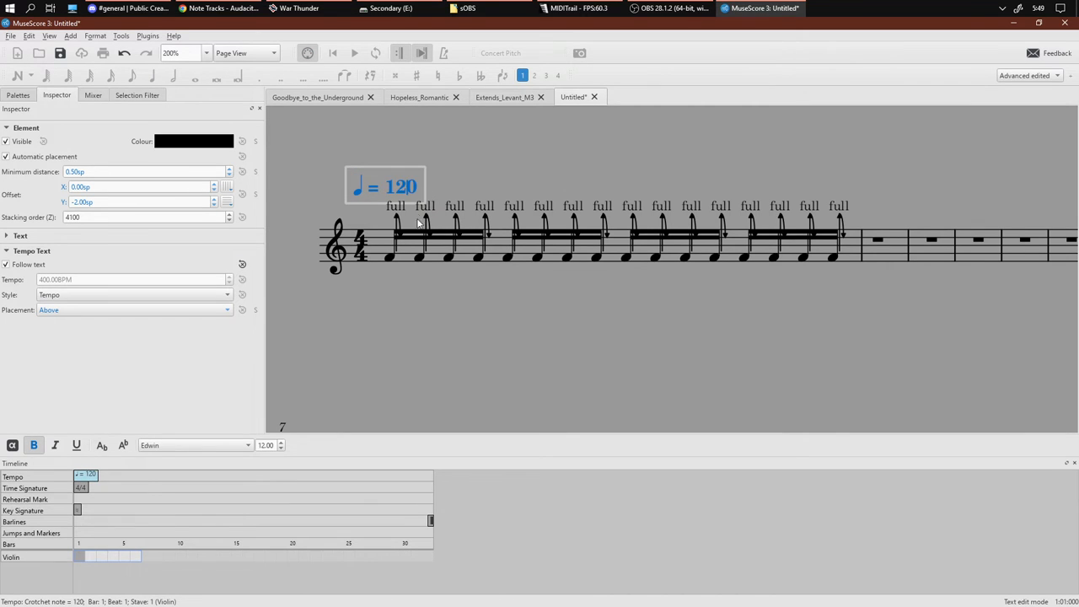
mouse_move(391, 263)
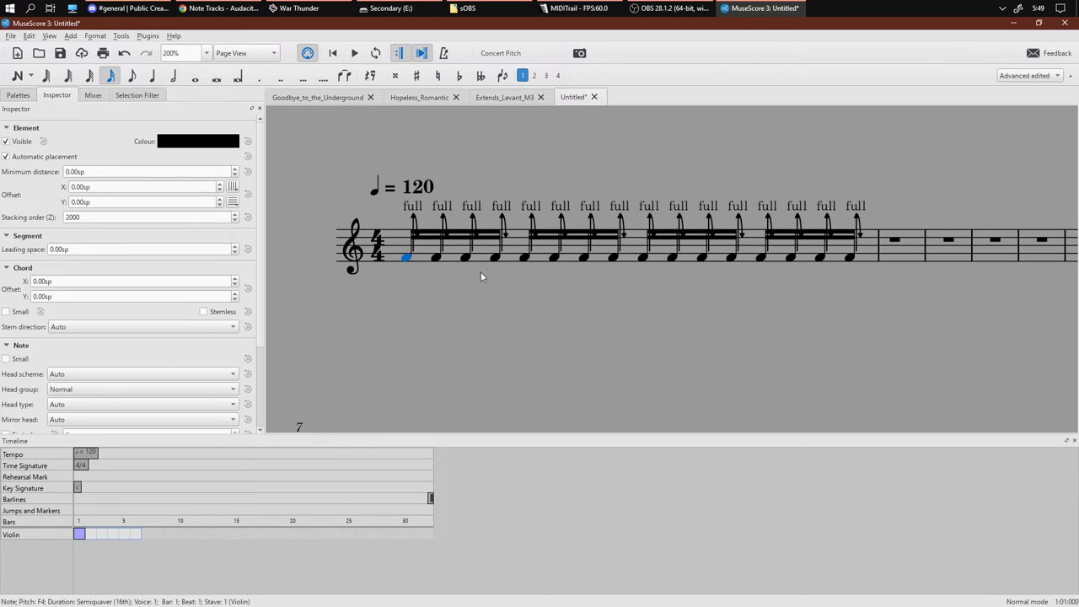
Raise the off-beat semiquavers an octave to F5, then switch to the Hopeless_Romantic score.
scroll(down, 3)
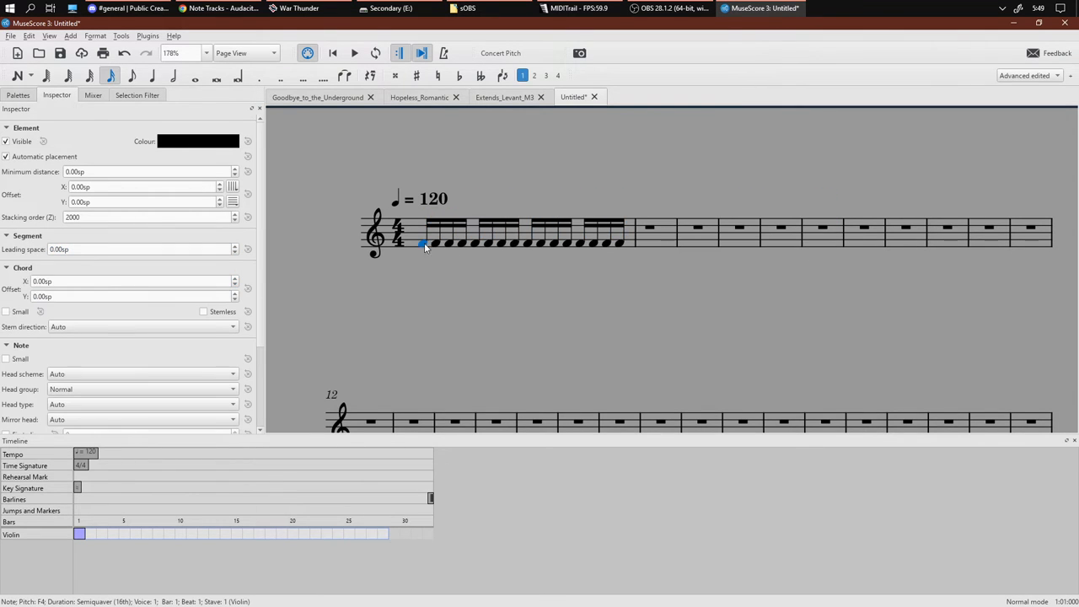
click(435, 228)
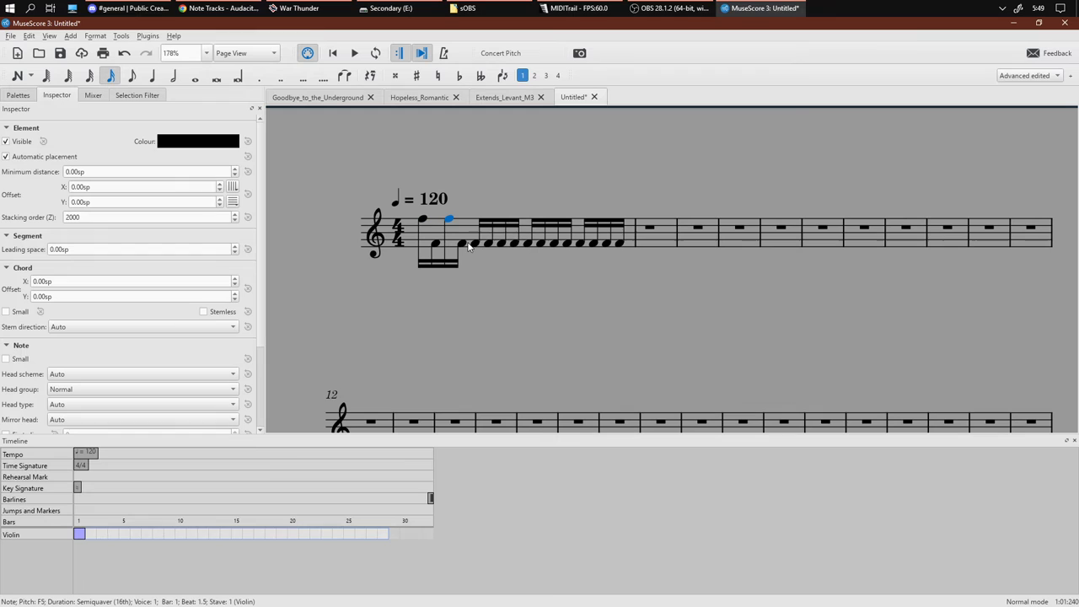
click(555, 245)
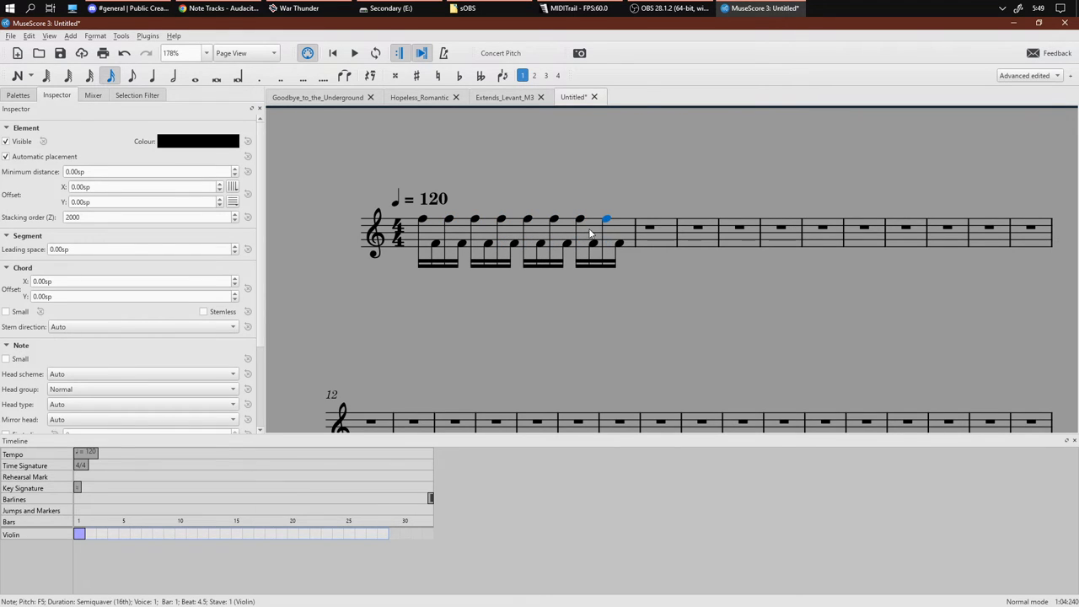
click(418, 96)
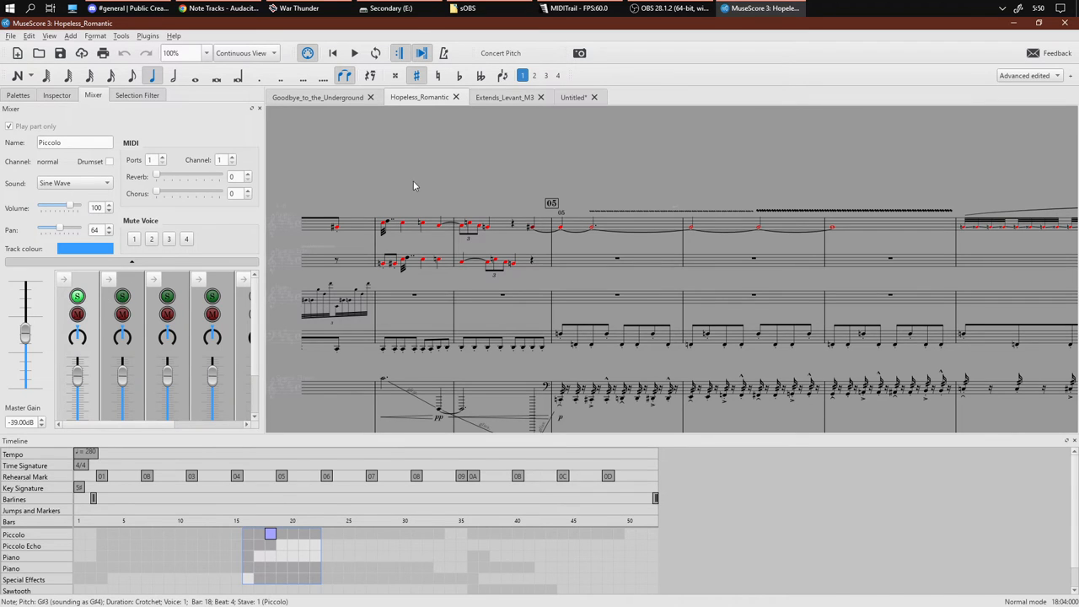
Play Hopeless_Romantic from a piccolo note through several bars, glance at OBS, and stop playback.
click(354, 52)
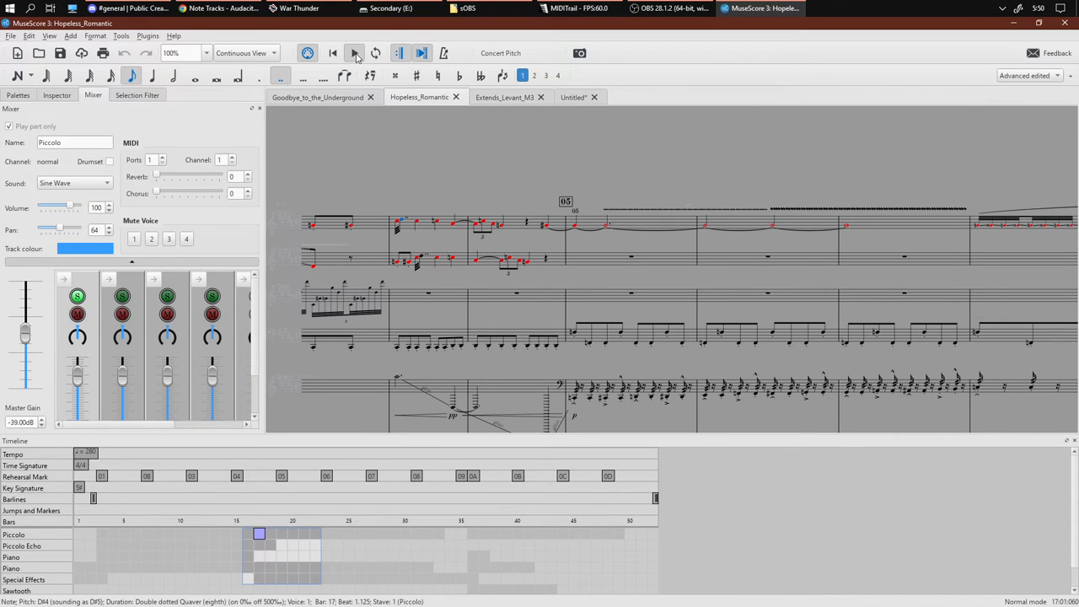
click(354, 52)
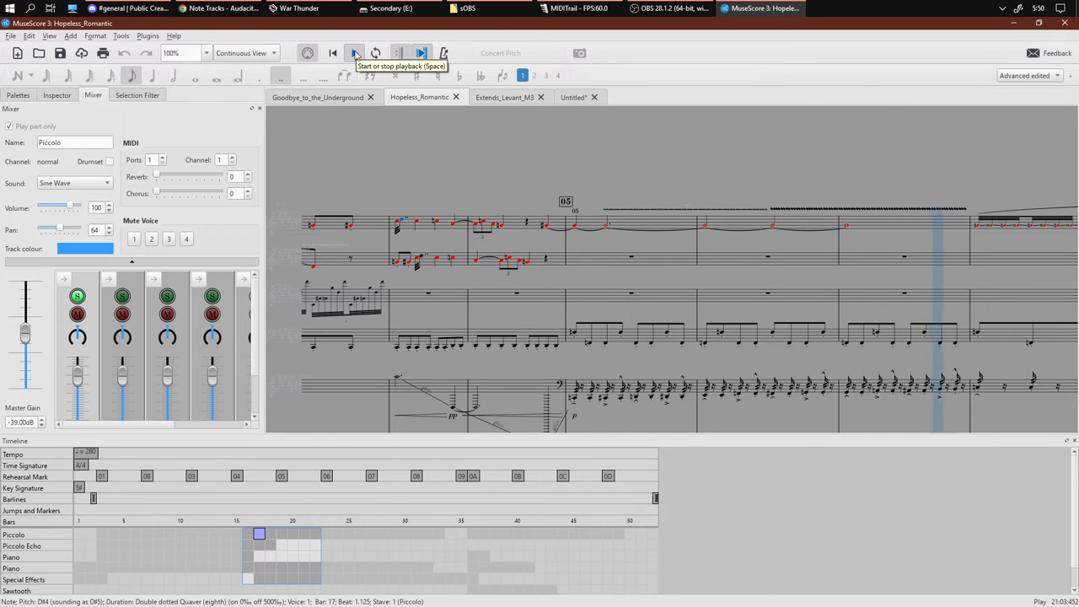
click(354, 52)
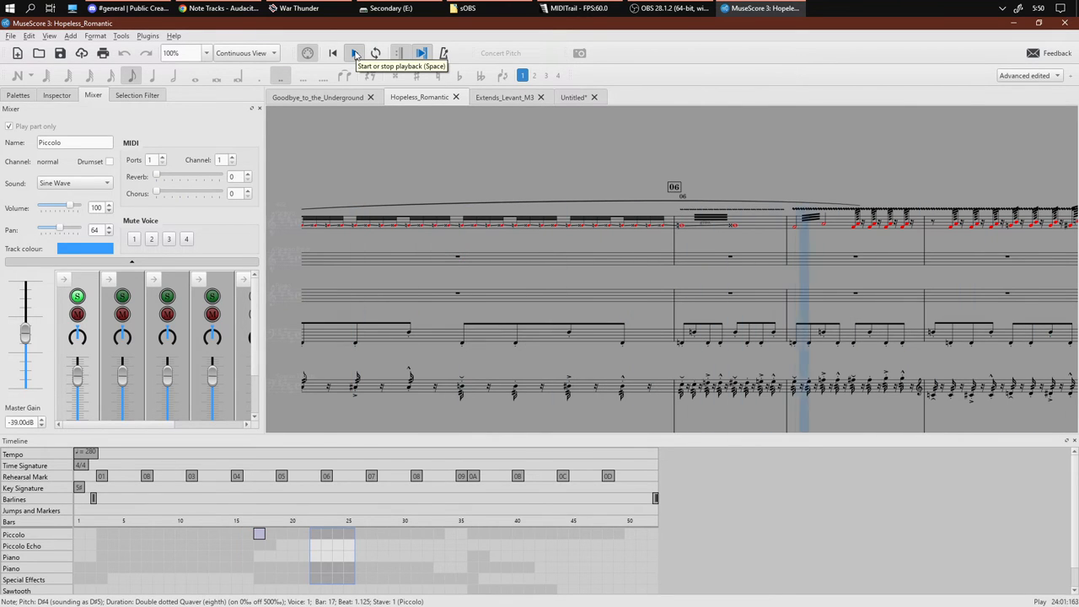
click(354, 52)
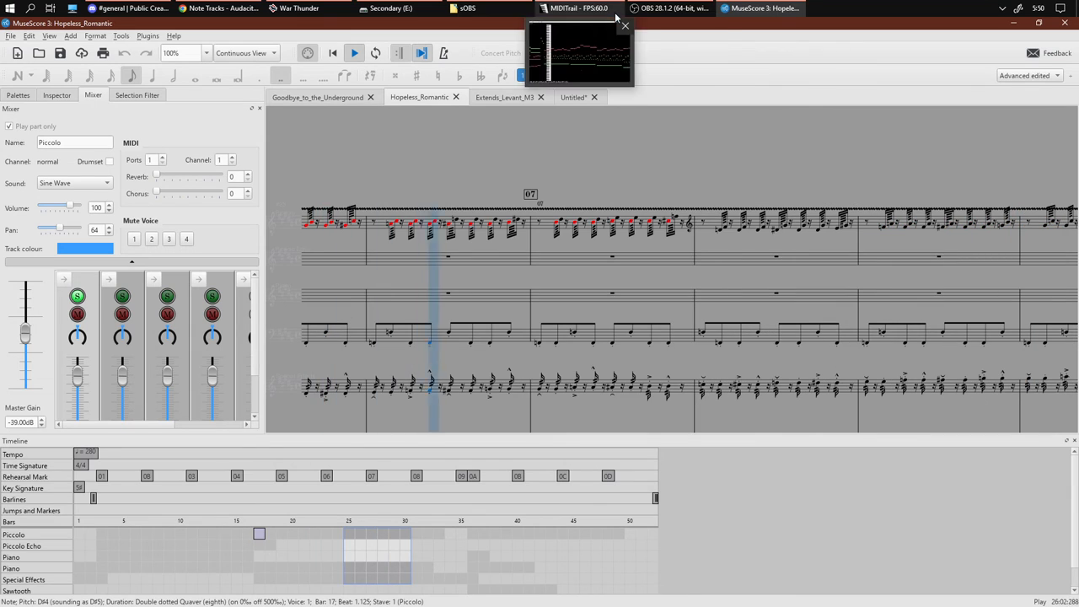
click(354, 52)
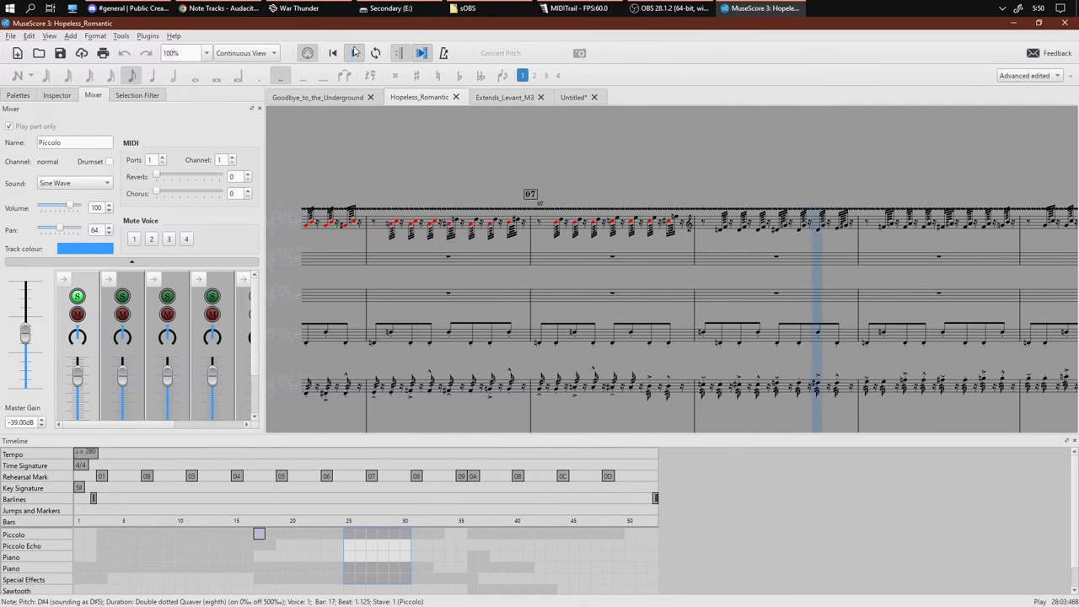
click(672, 9)
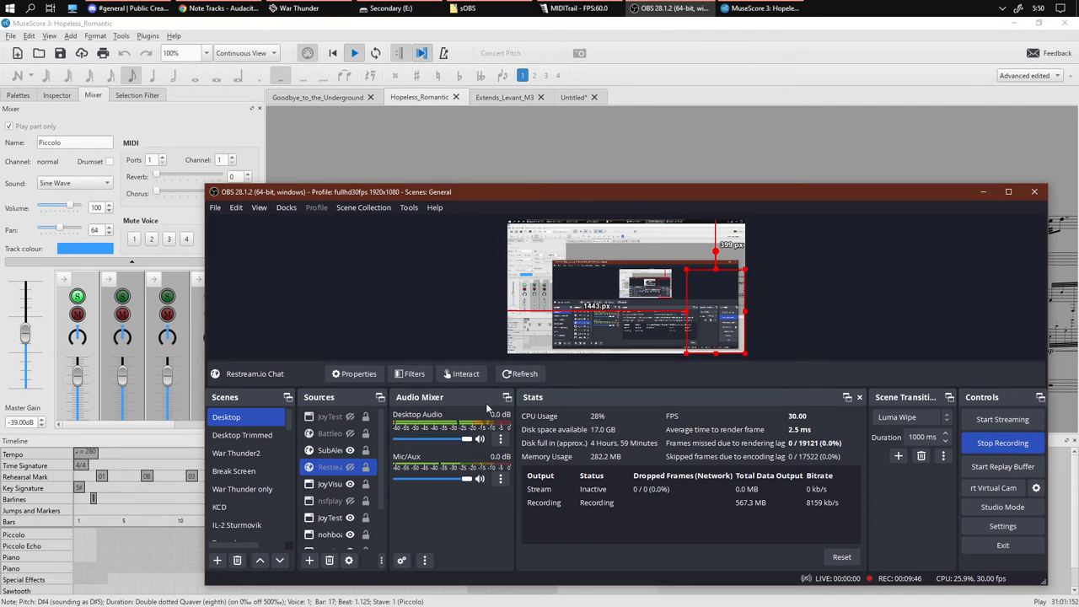
drag(465, 479, 438, 479)
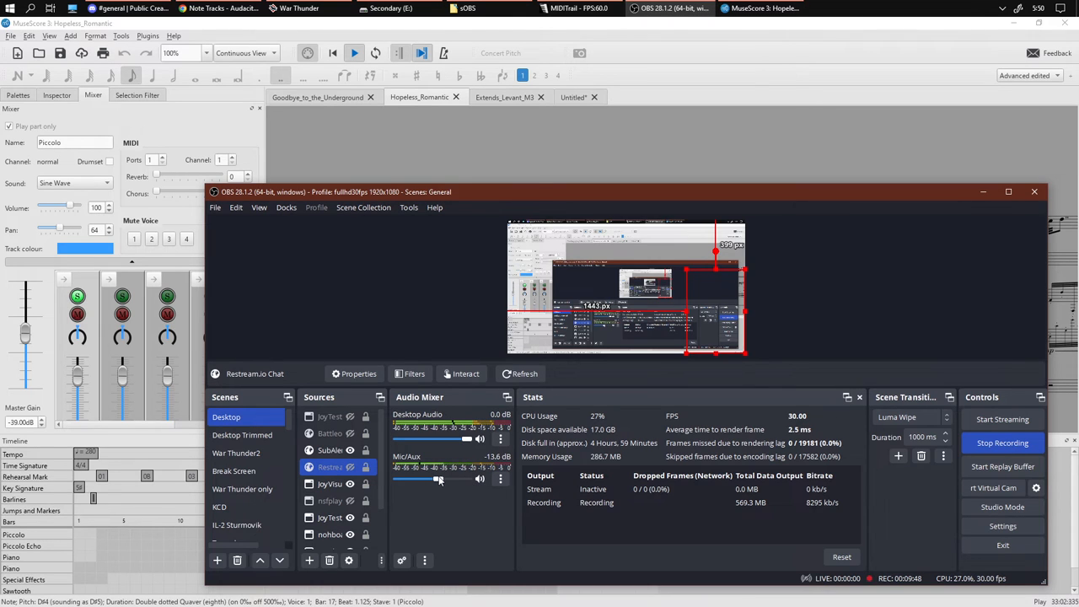
drag(438, 479, 466, 479)
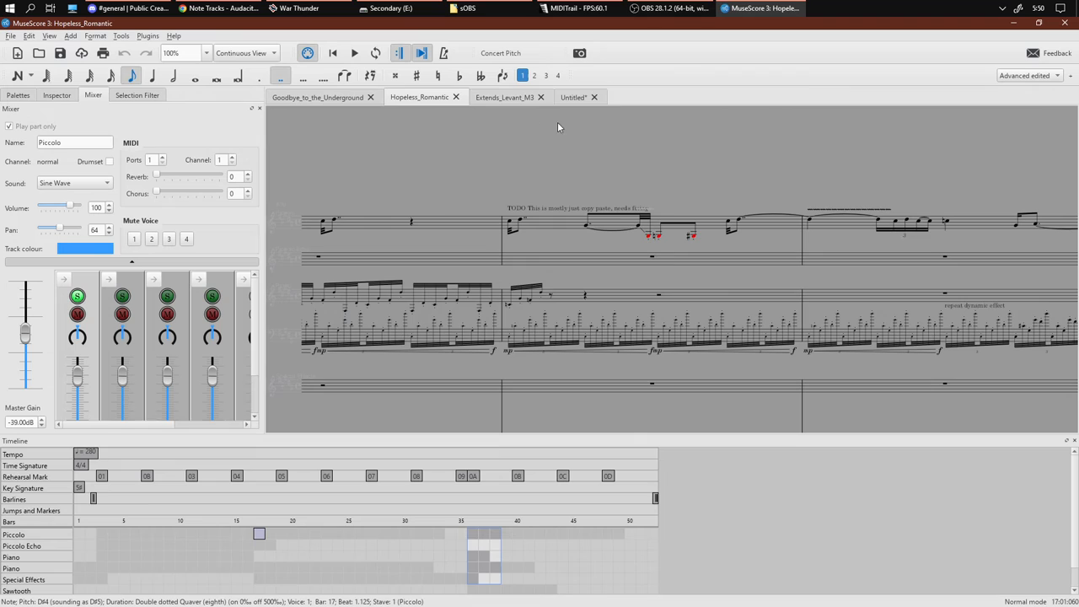
In the untitled violin score, apply a straight glissando from the Arpeggios & Glissandi palette to the first semiquaver.
click(573, 96)
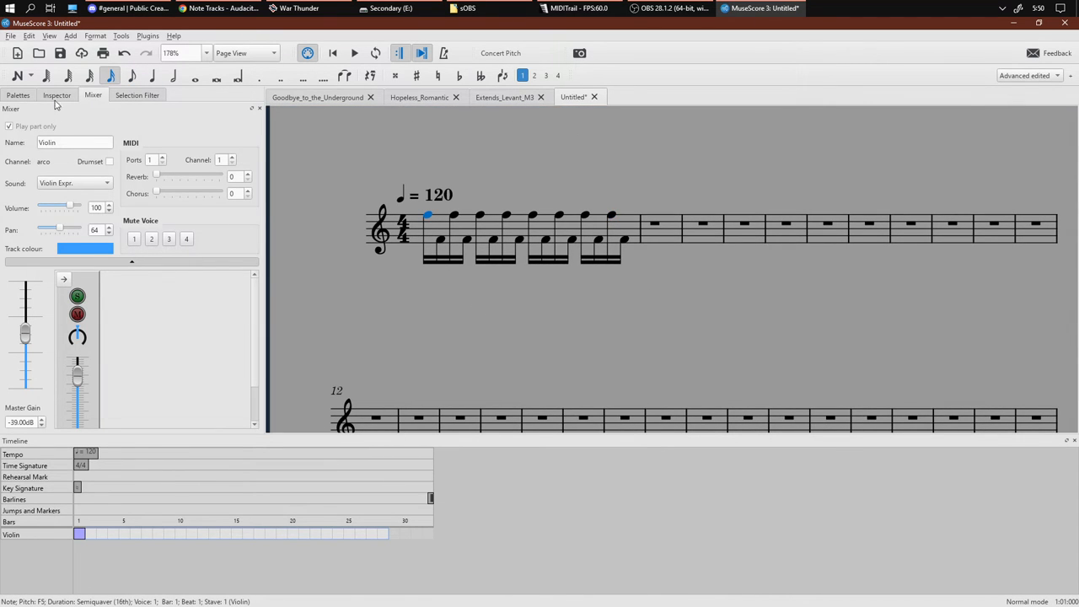
click(57, 94)
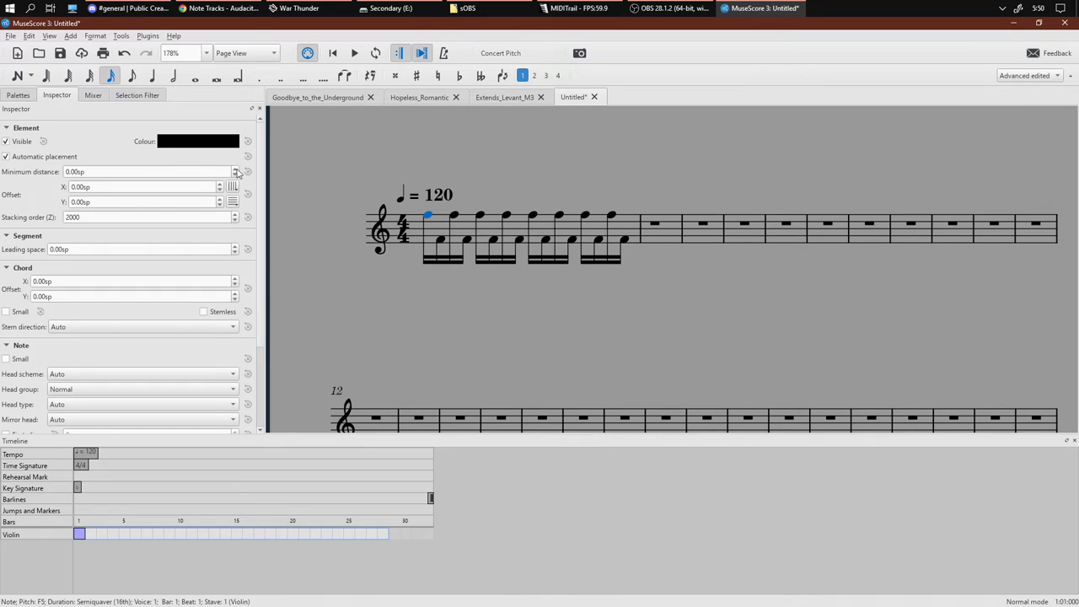
click(17, 94)
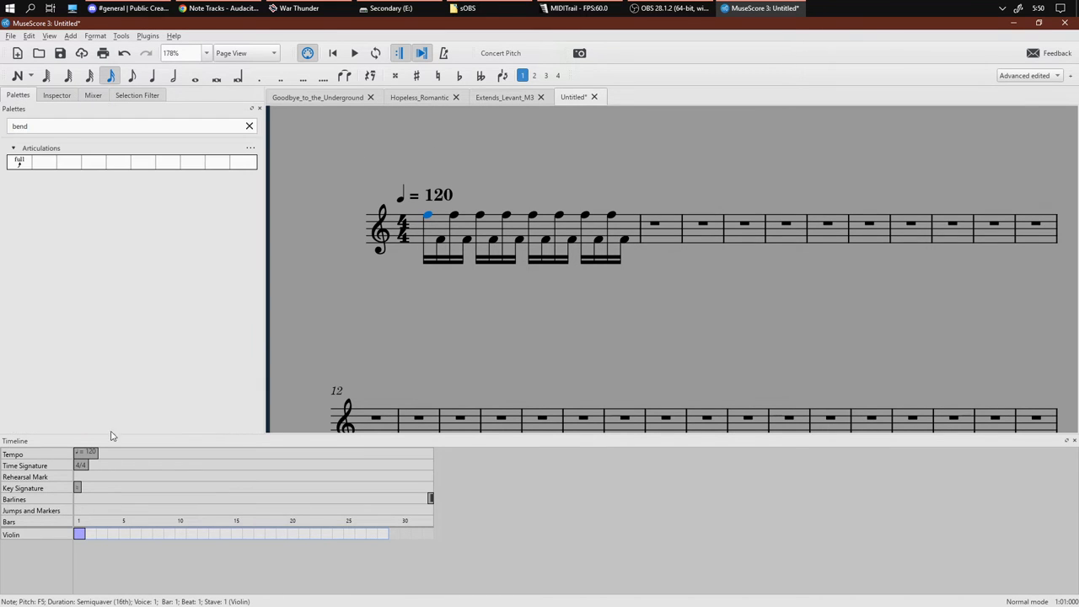
click(249, 124)
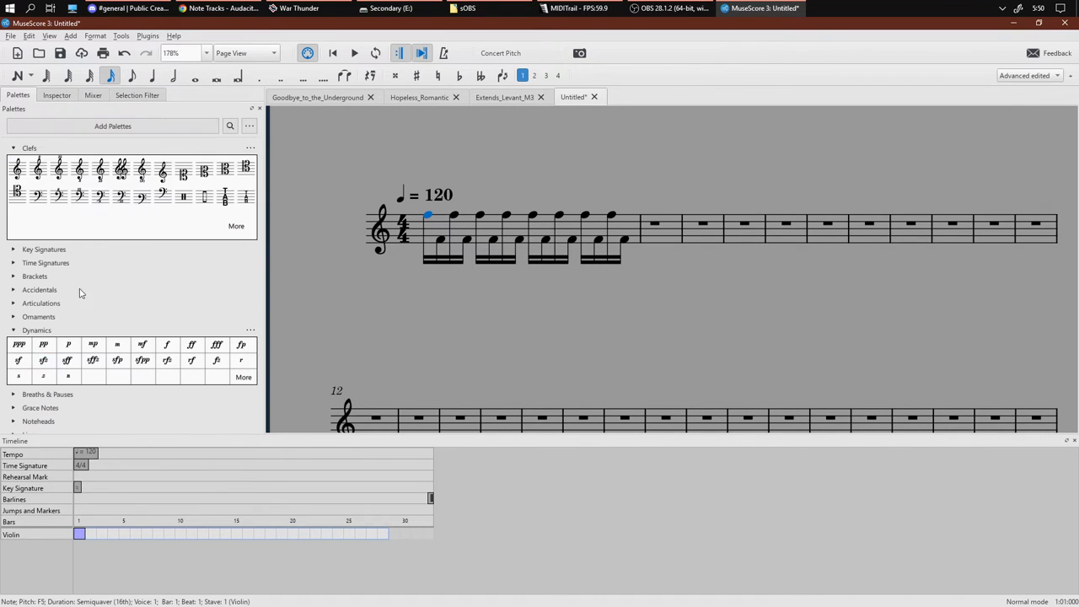
scroll(down, 3)
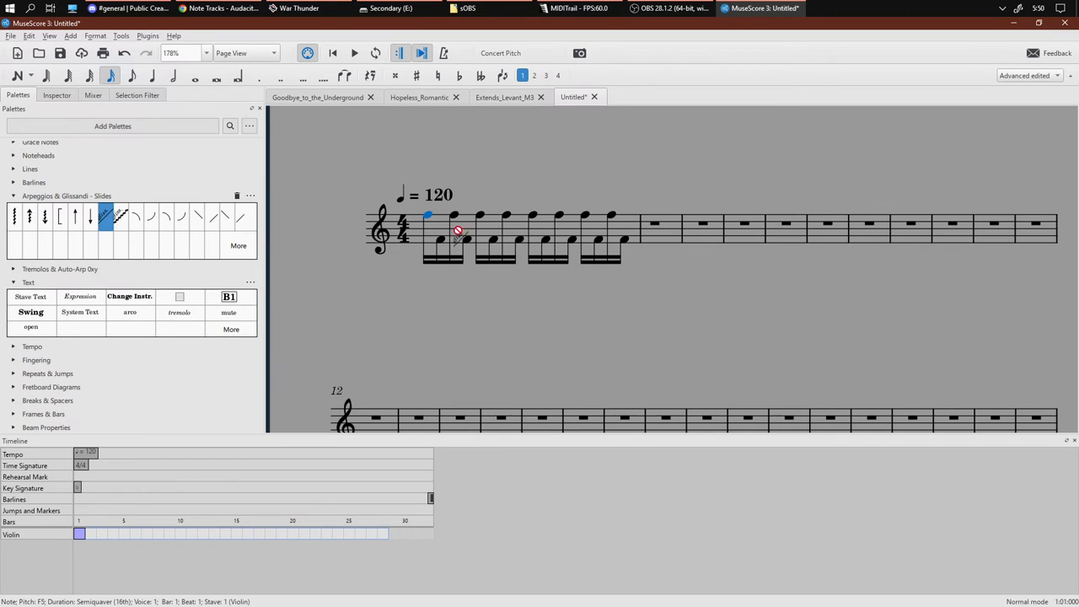
click(105, 215)
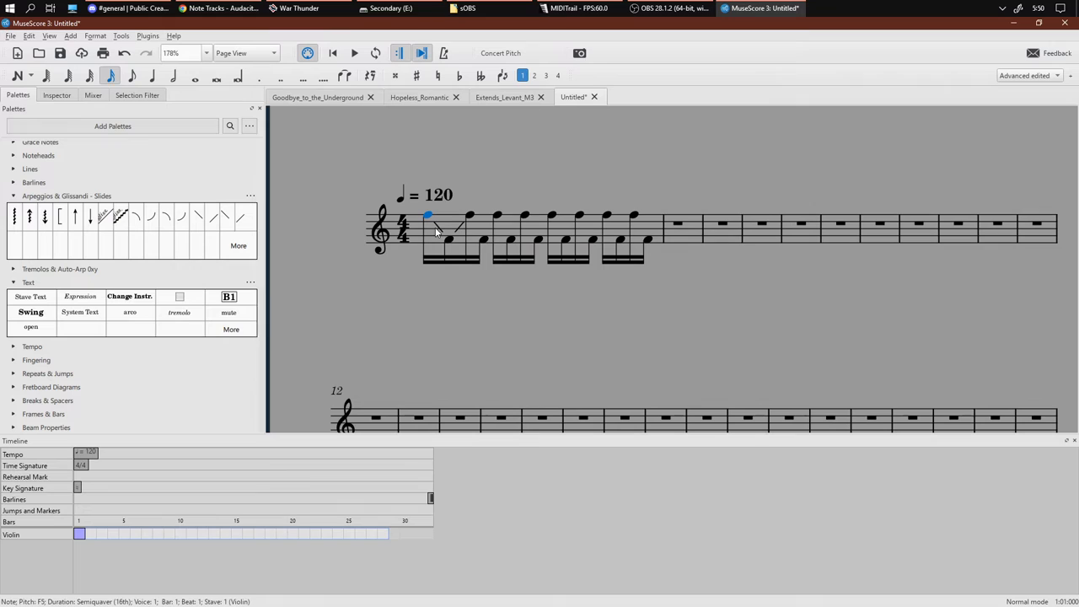
click(469, 217)
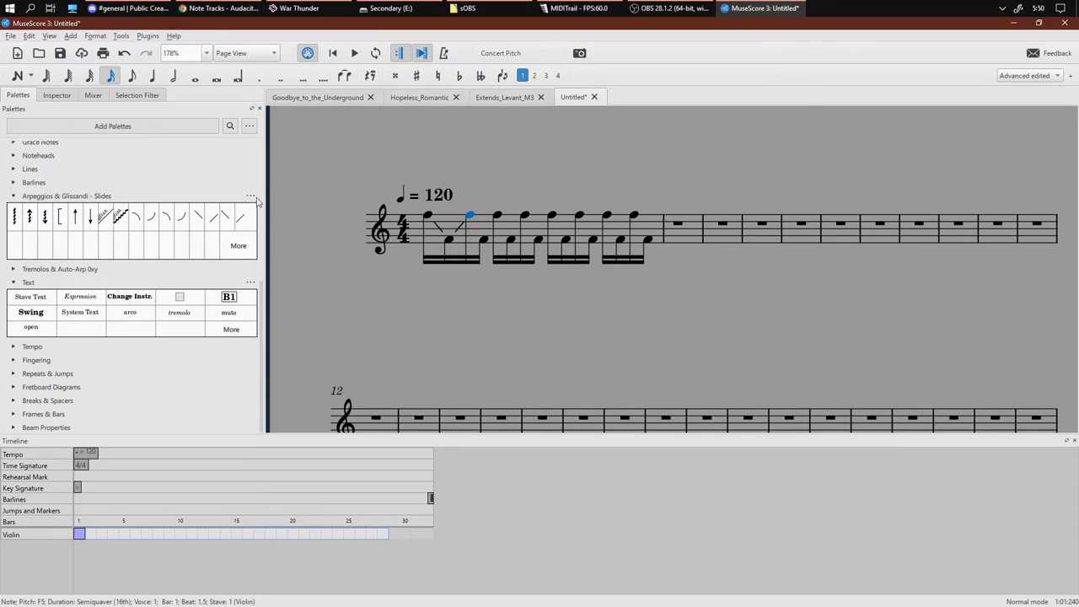
mouse_move(425, 226)
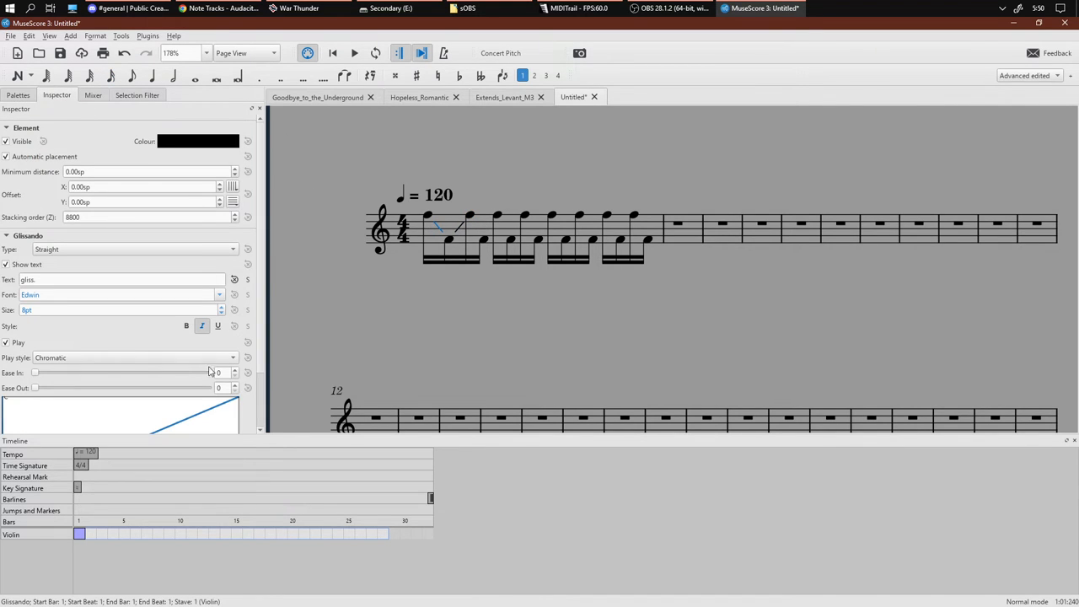
Set the glissando's Play style to Portamento and select the next note for another glissando.
click(132, 358)
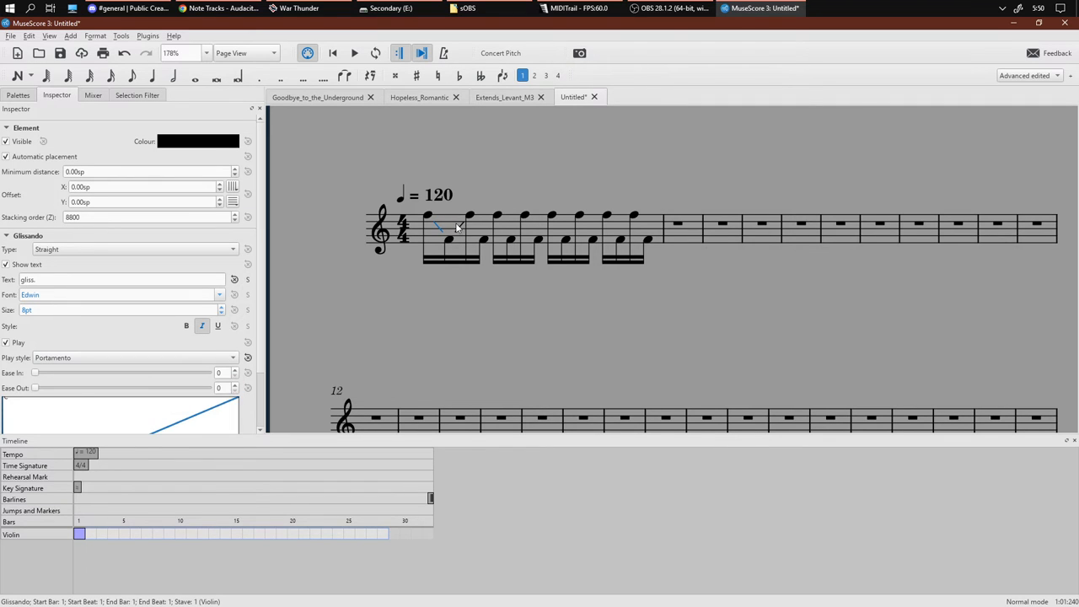
click(131, 358)
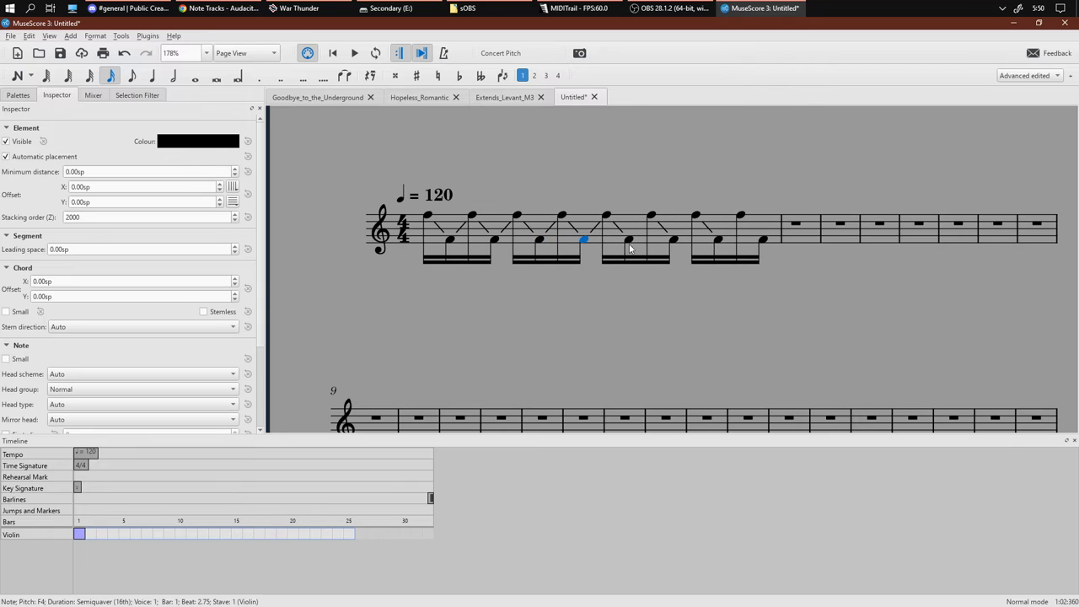
Add the last glissando, audition the violin bar, and slow its tempo marking to 30.
key(Right)
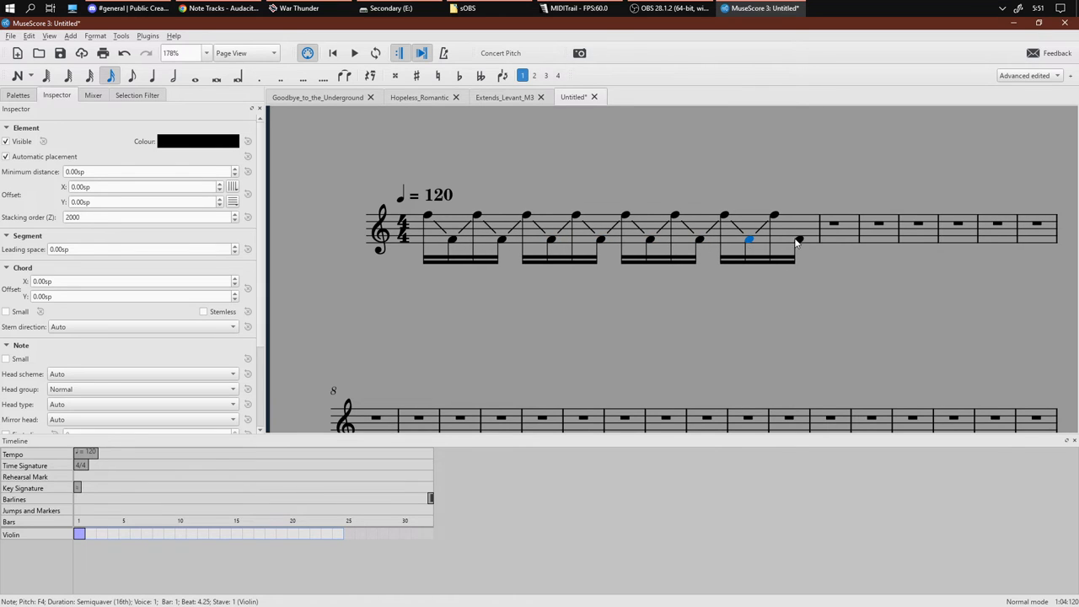
click(354, 52)
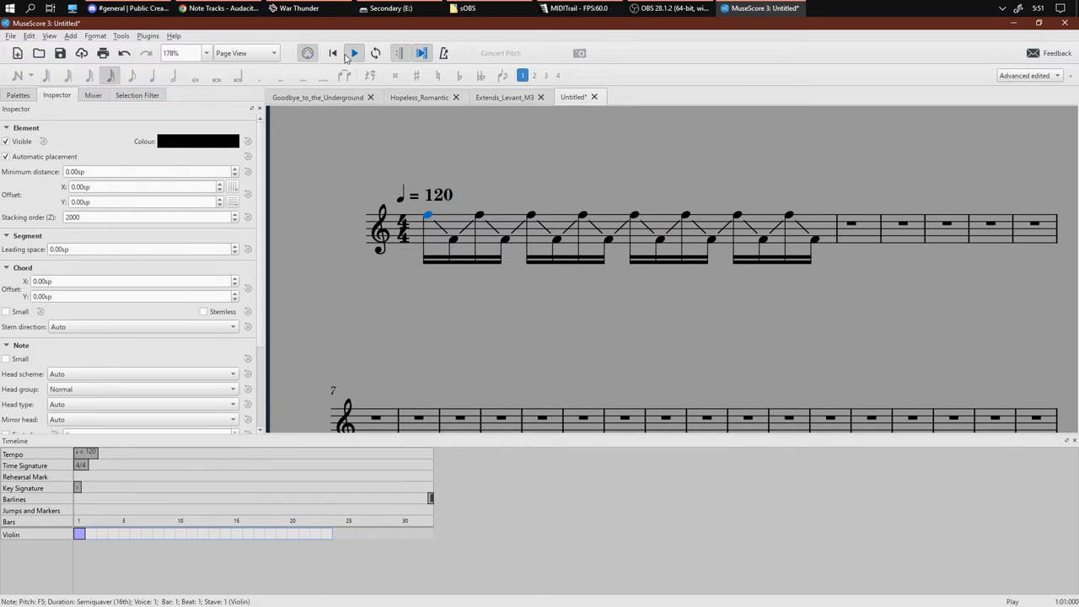
click(354, 52)
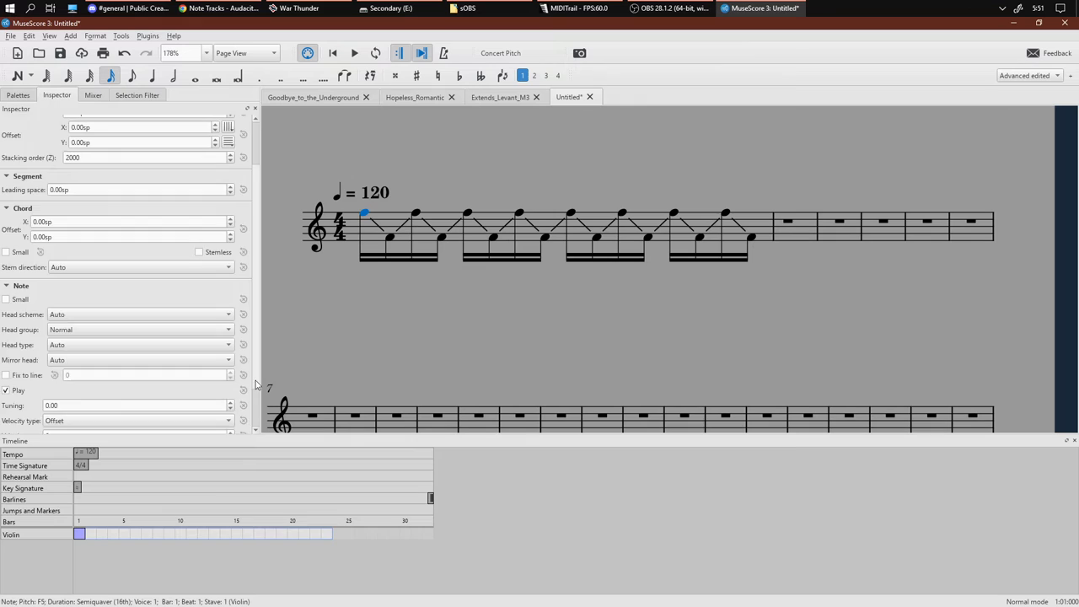
scroll(up, 3)
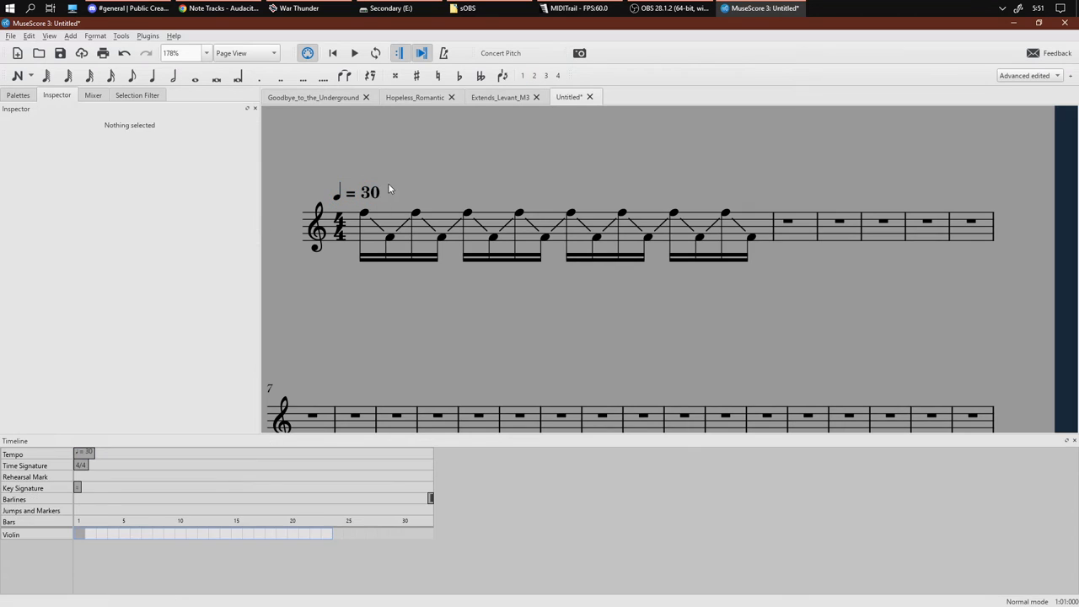
click(364, 212)
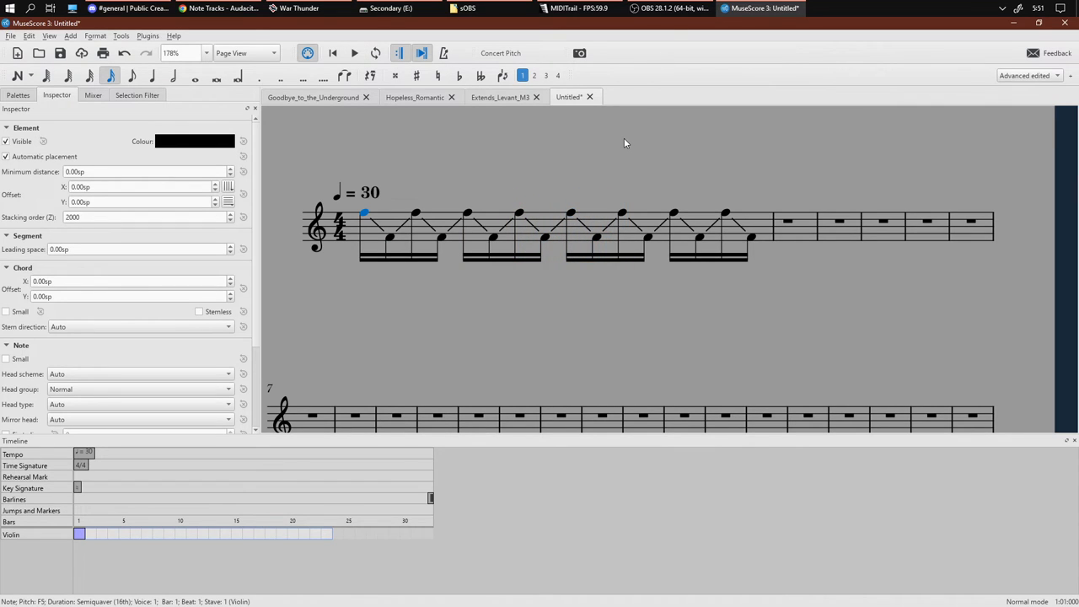
mouse_move(415, 120)
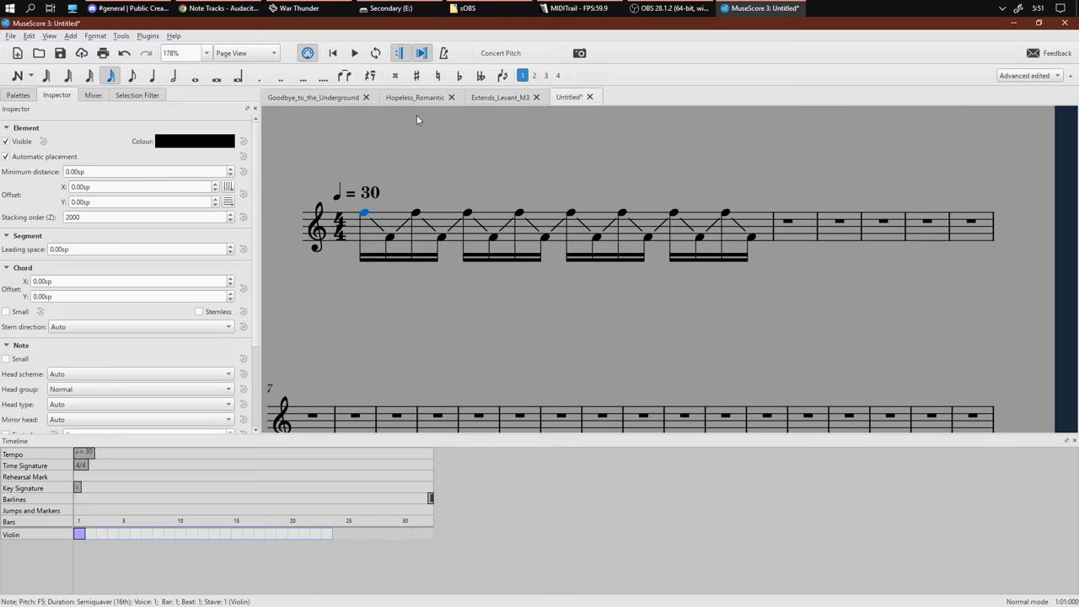
Switch back to the Hopeless_Romantic score tab.
click(415, 96)
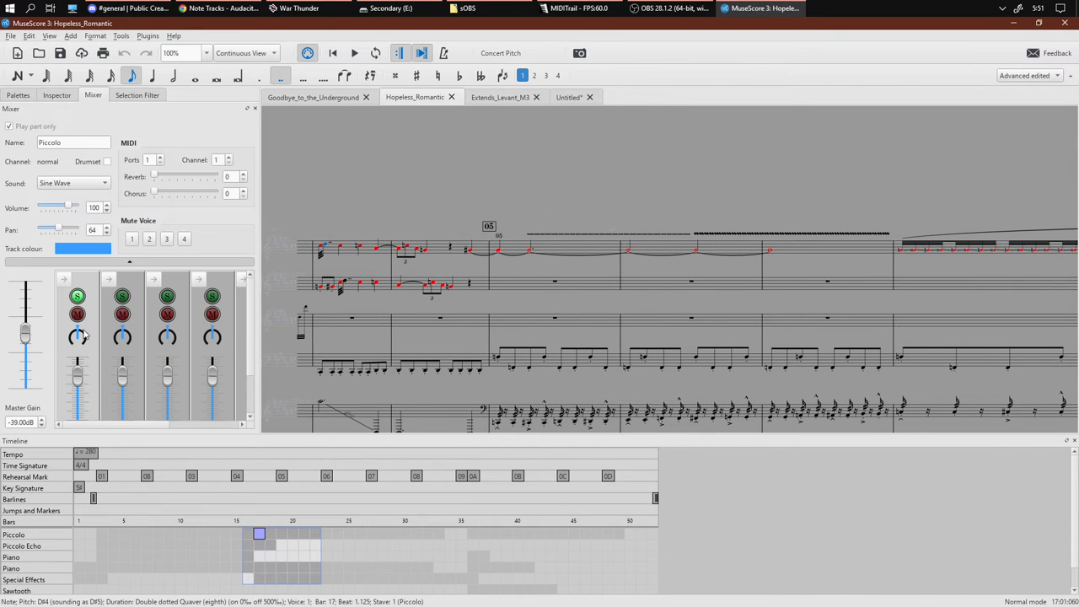
mouse_move(81, 186)
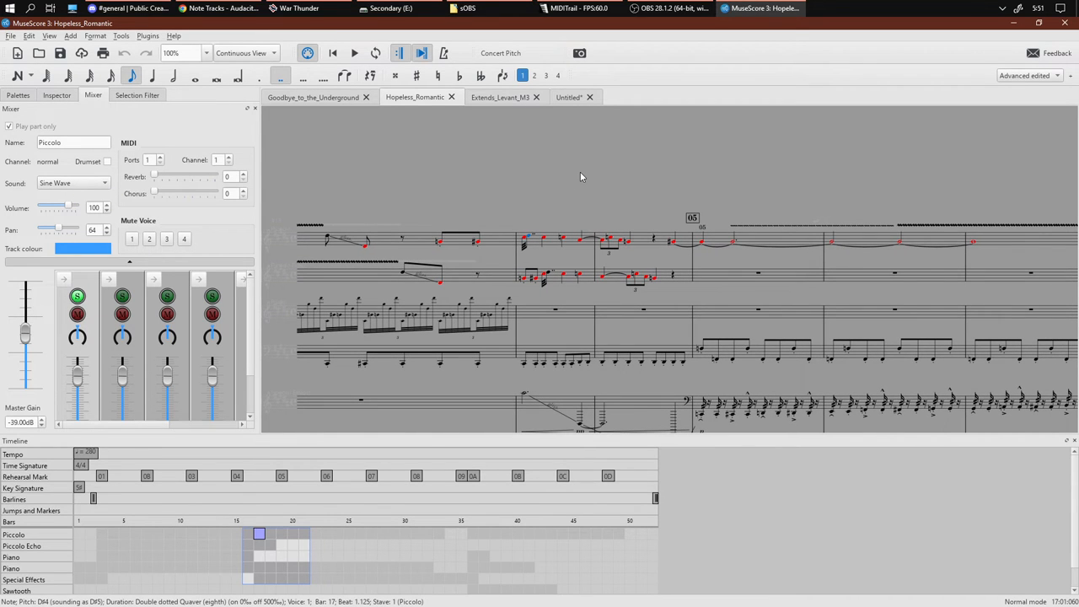
mouse_move(624, 179)
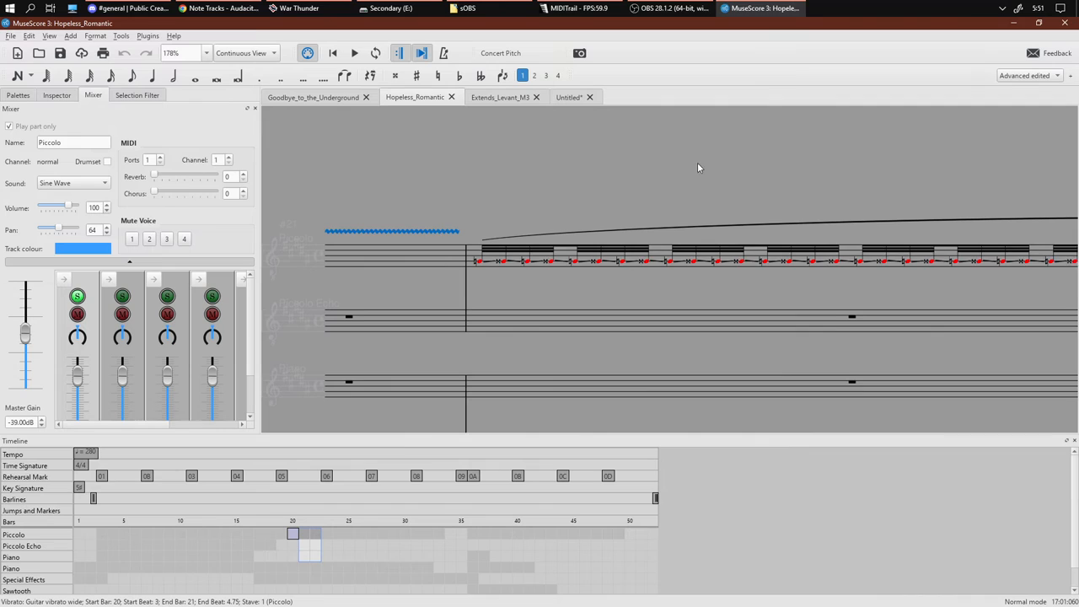
Inspect the piccolo's wide vibrato line, natural accidental, retuned note and tremolo, then play that section.
click(58, 94)
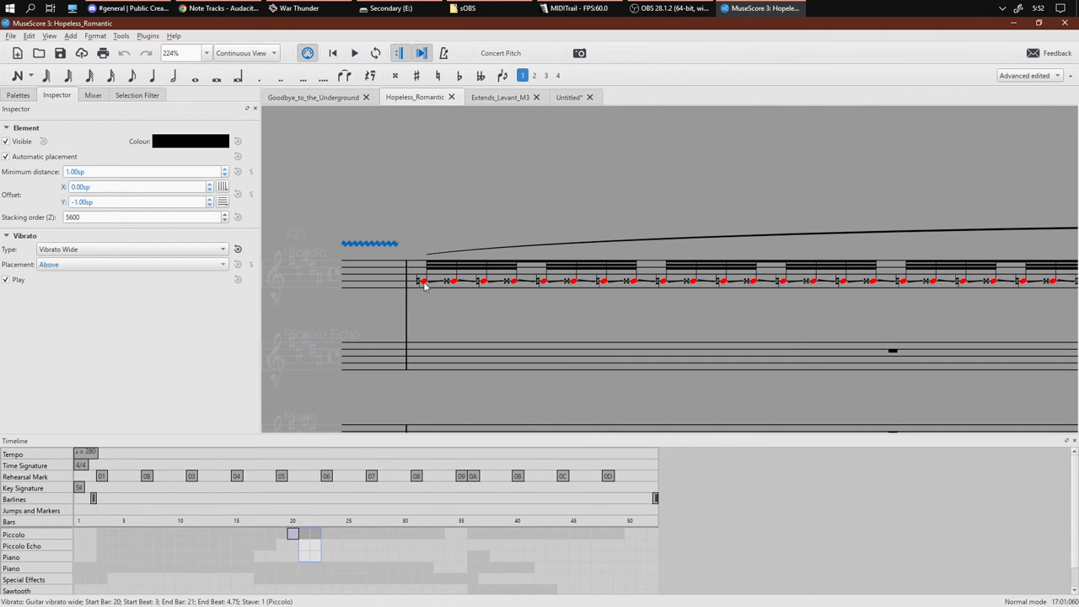
click(420, 280)
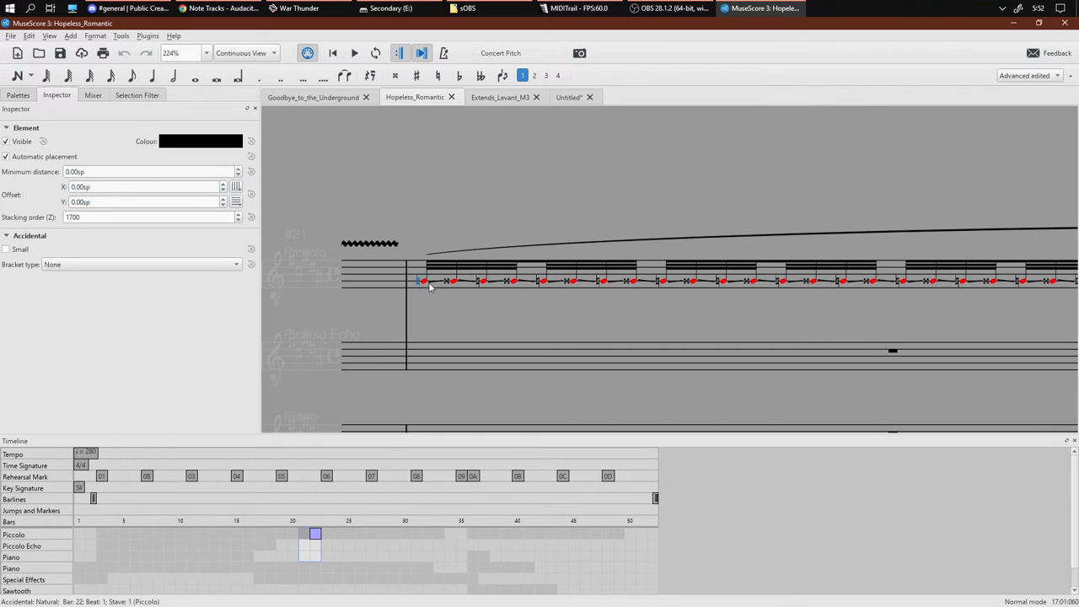
click(422, 280)
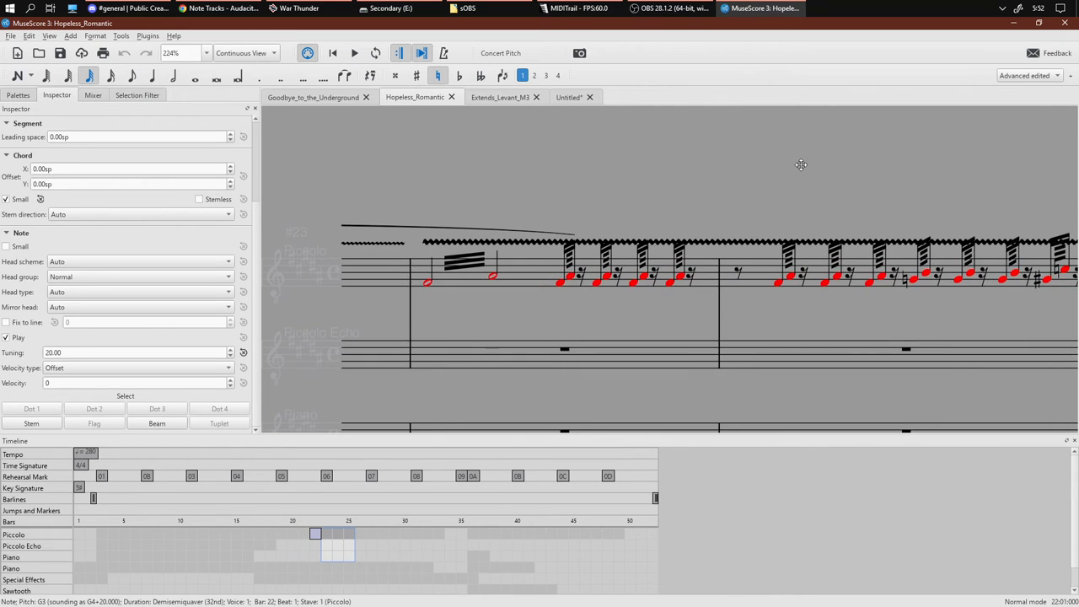
scroll(right, 3)
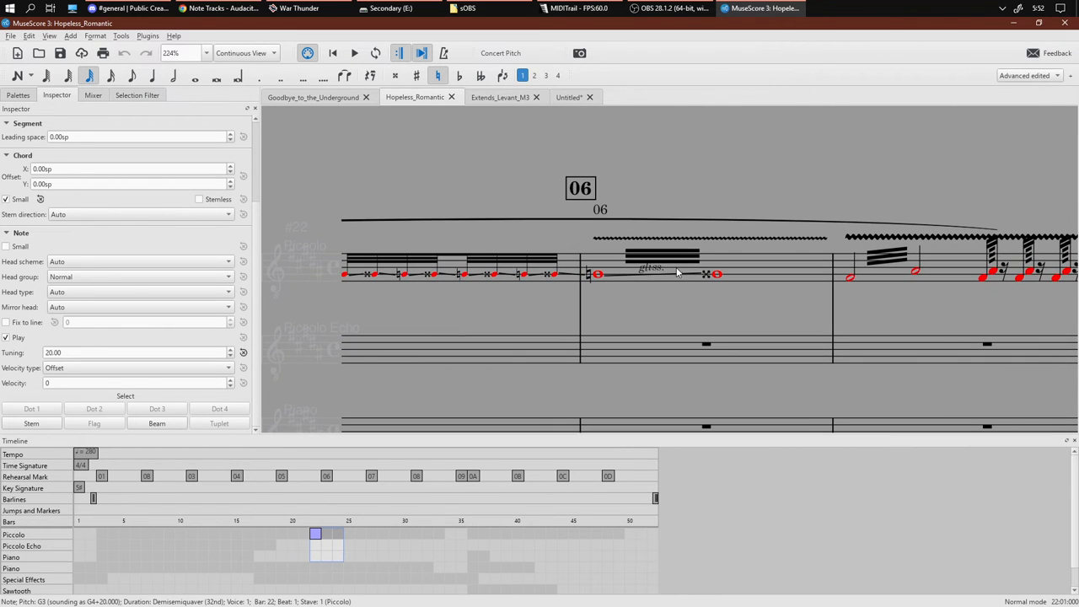
click(661, 256)
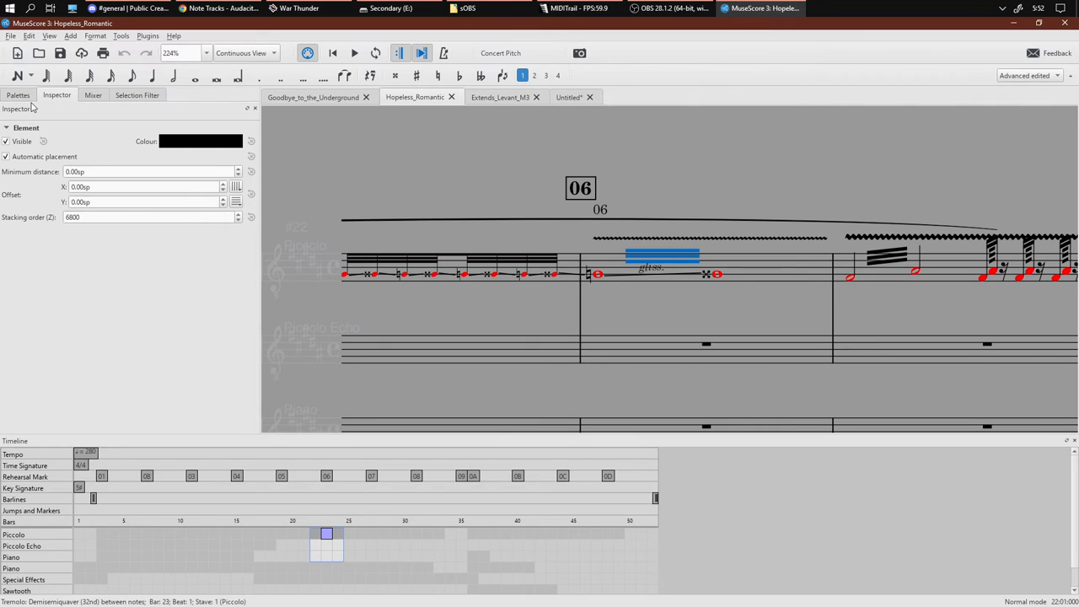
mouse_move(263, 151)
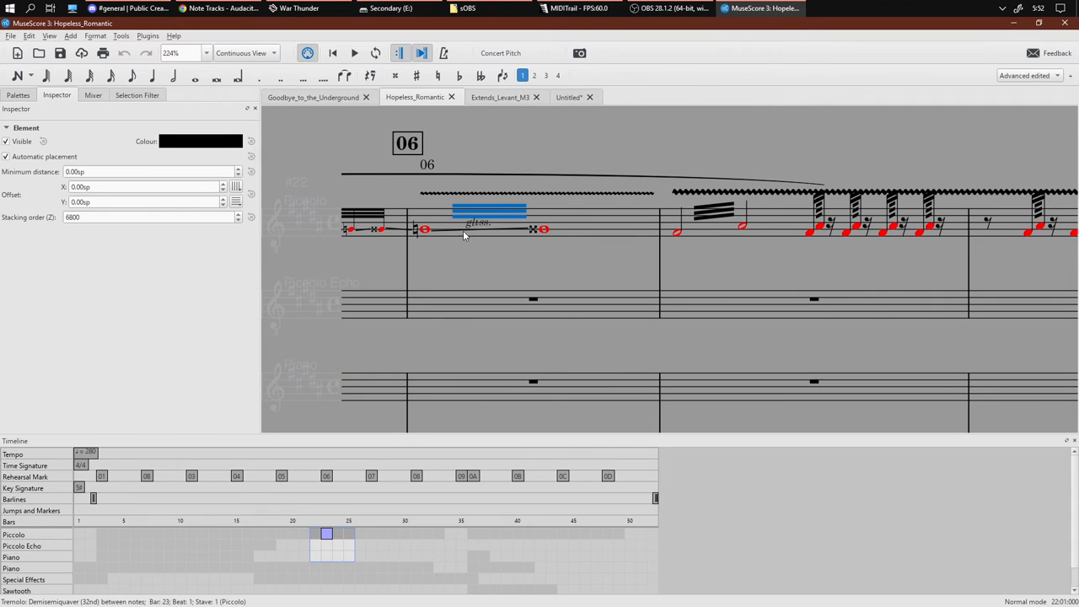
click(476, 223)
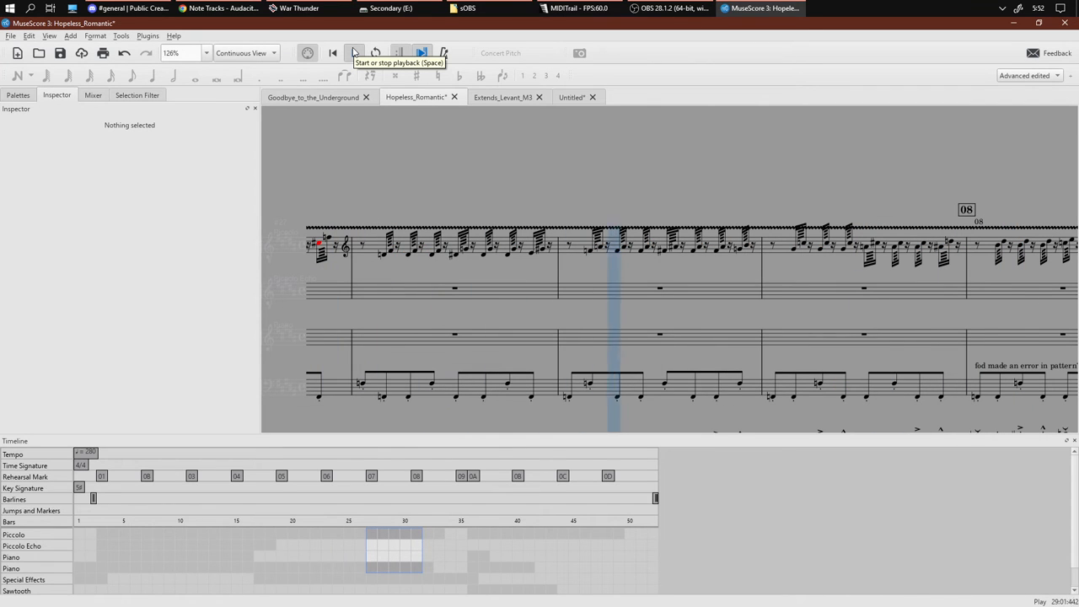
Stop playback, look through the score and save Hopeless_Romantic.
click(355, 52)
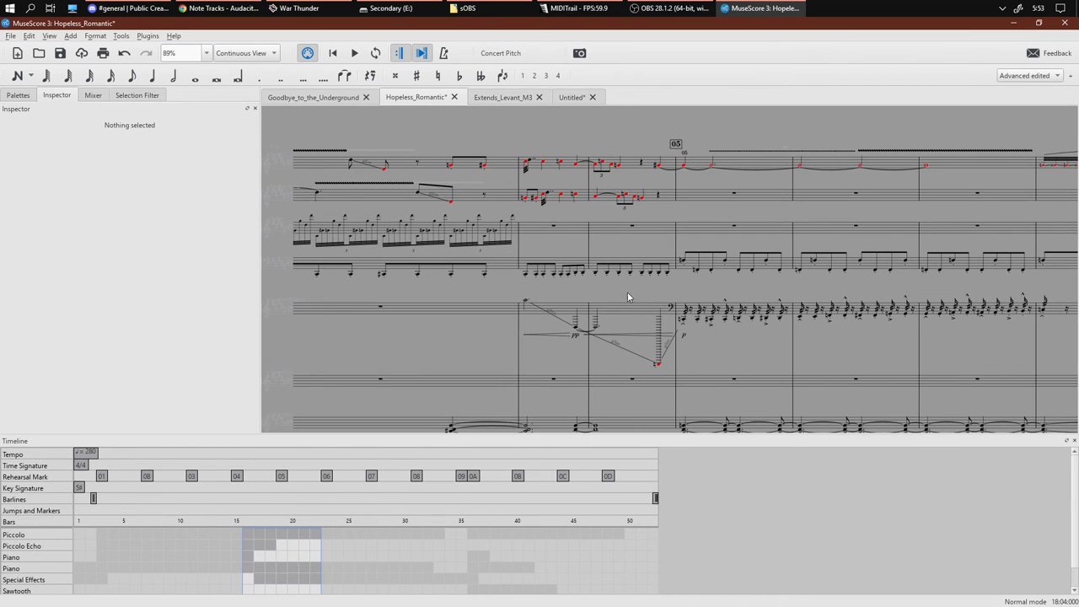
scroll(down, 3)
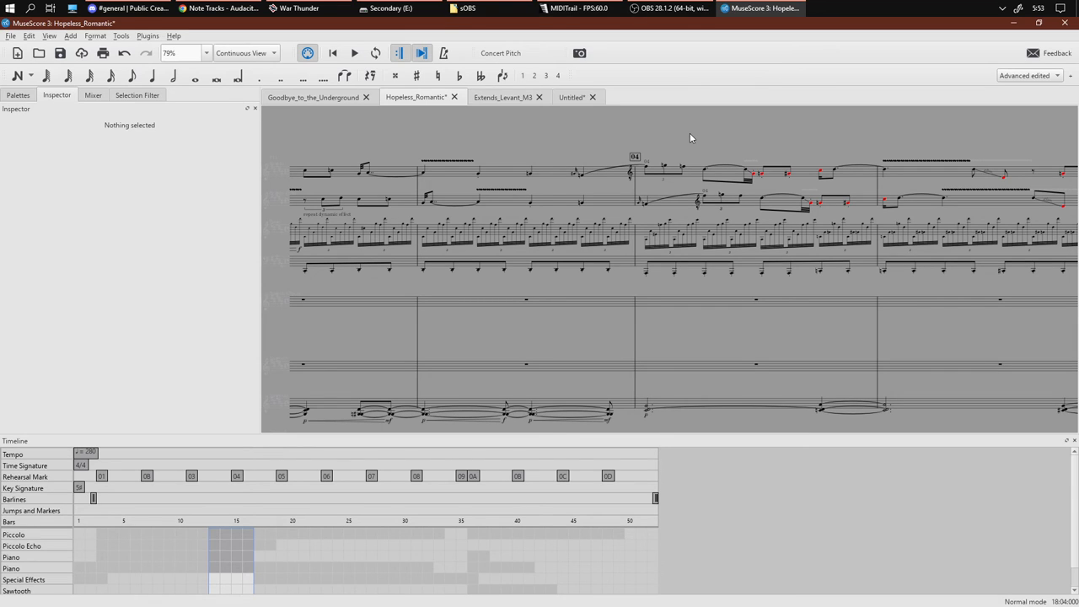
mouse_move(582, 134)
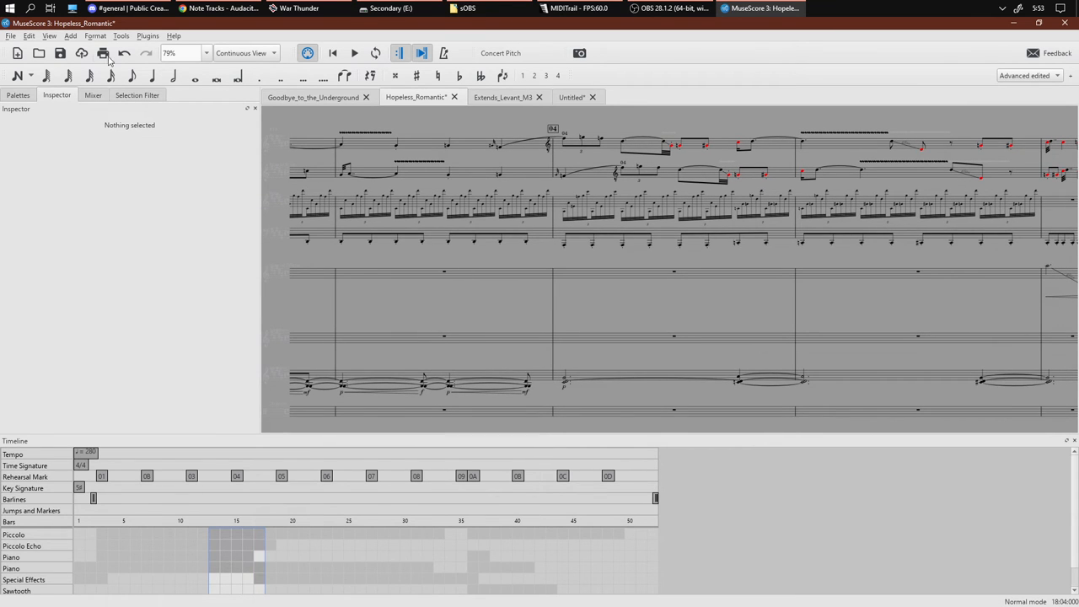
mouse_move(506, 294)
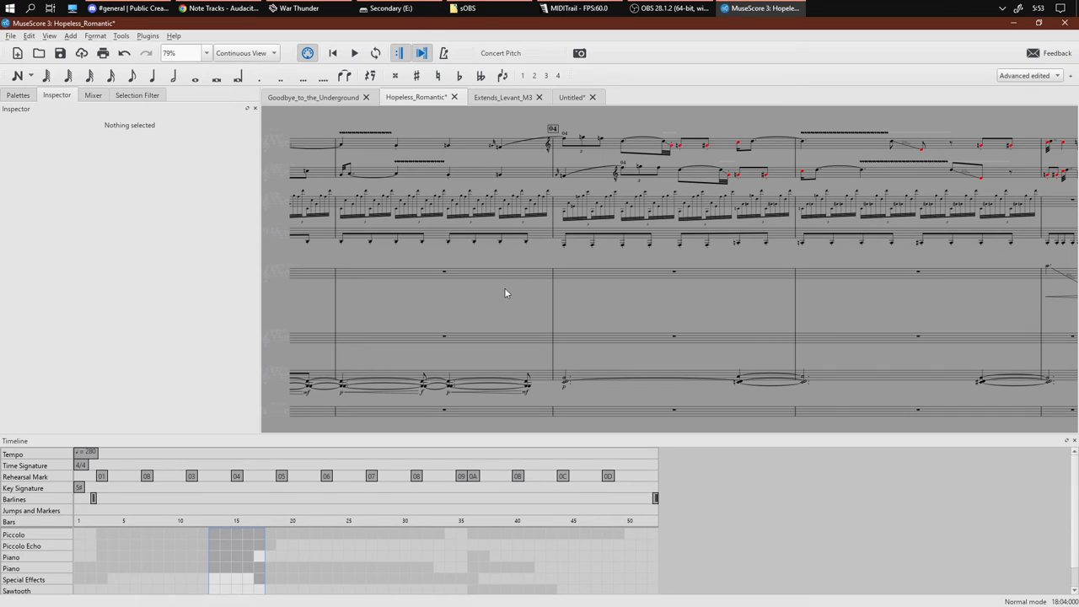
mouse_move(392, 205)
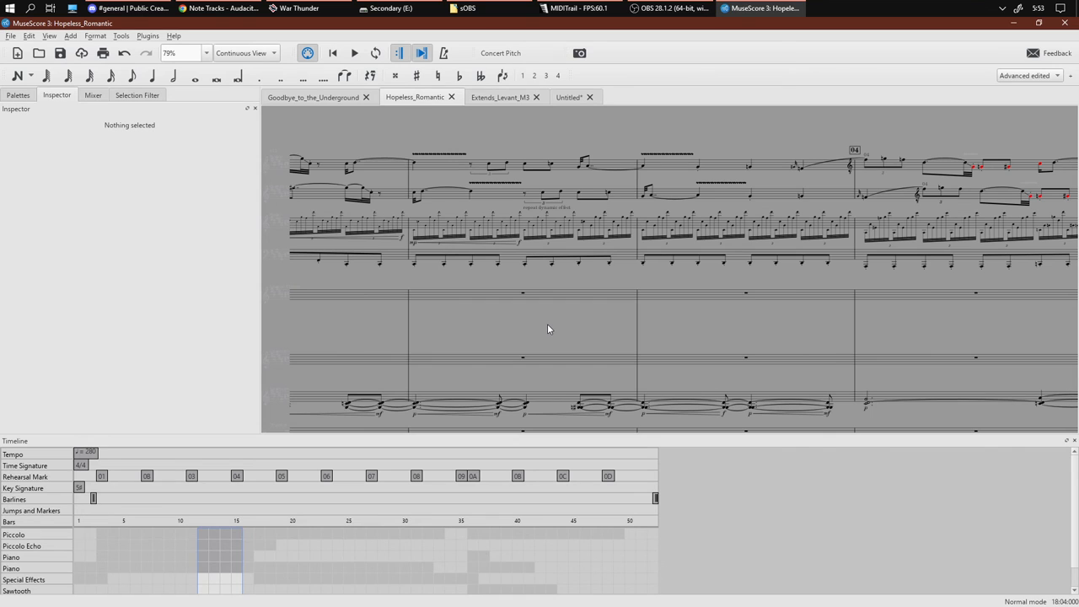
scroll(down, 3)
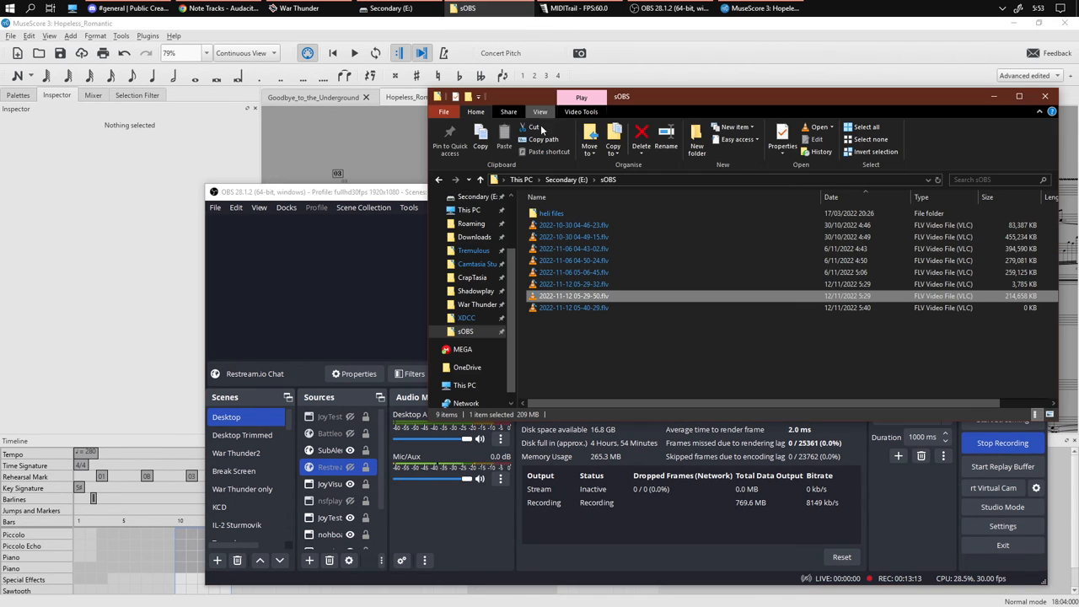
click(337, 192)
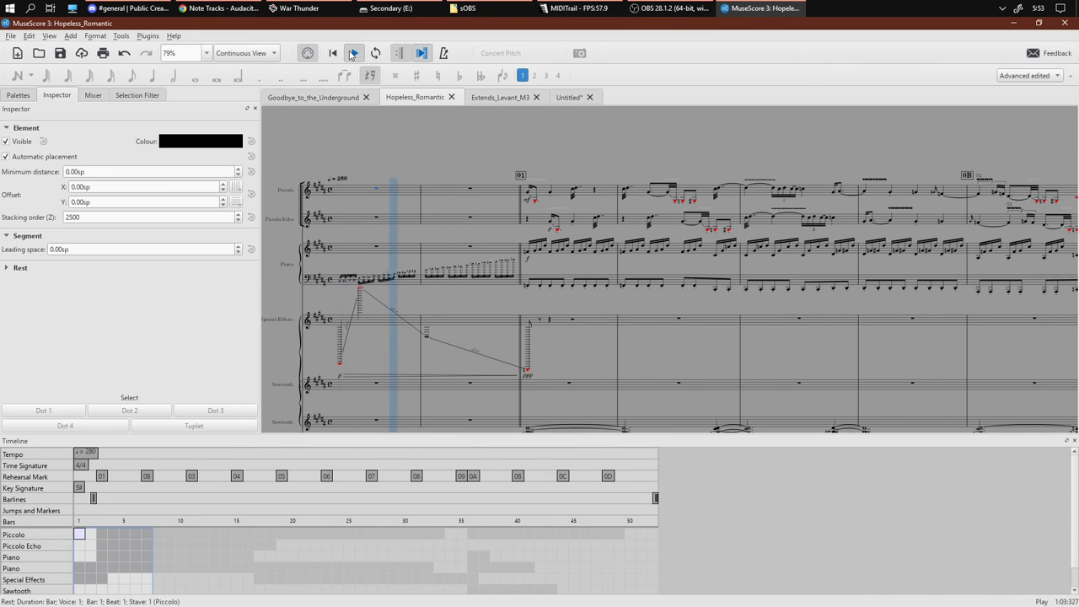
Show the Mixer and play Hopeless_Romantic through its middle section past bar 40.
click(332, 52)
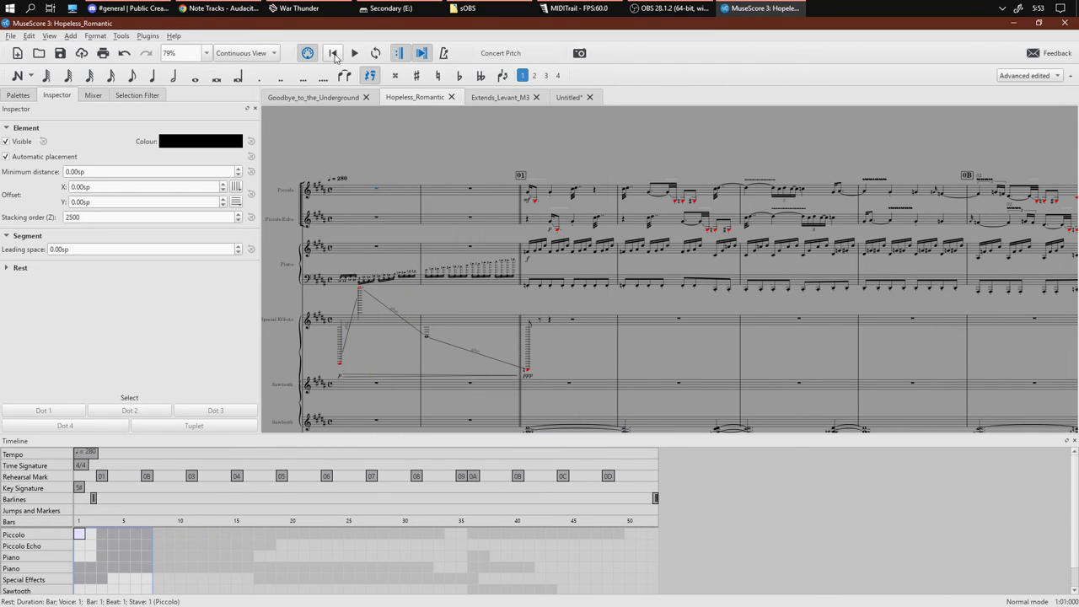
click(93, 94)
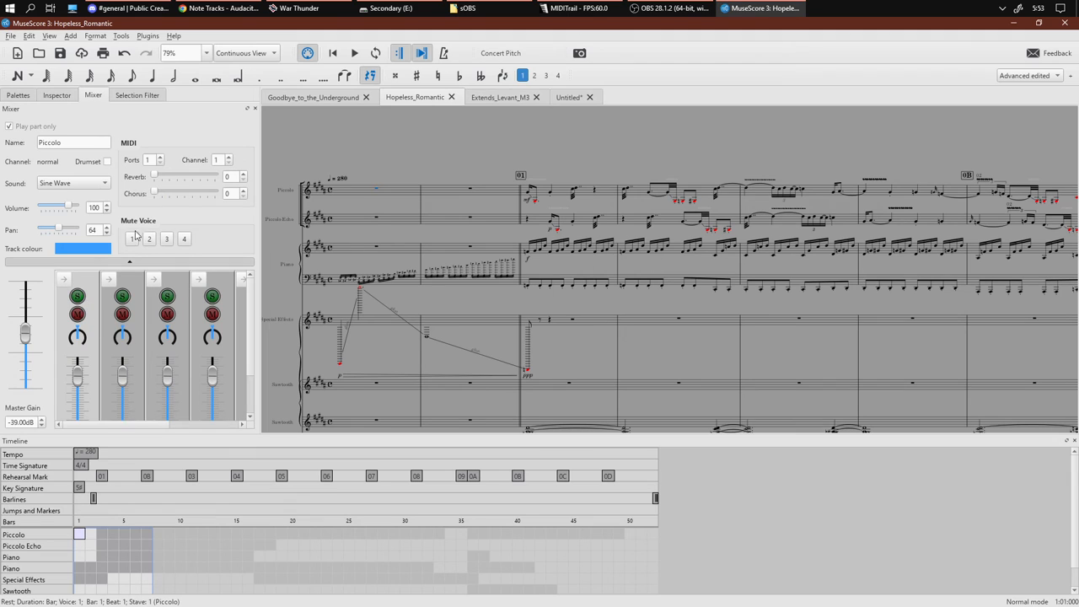
click(354, 52)
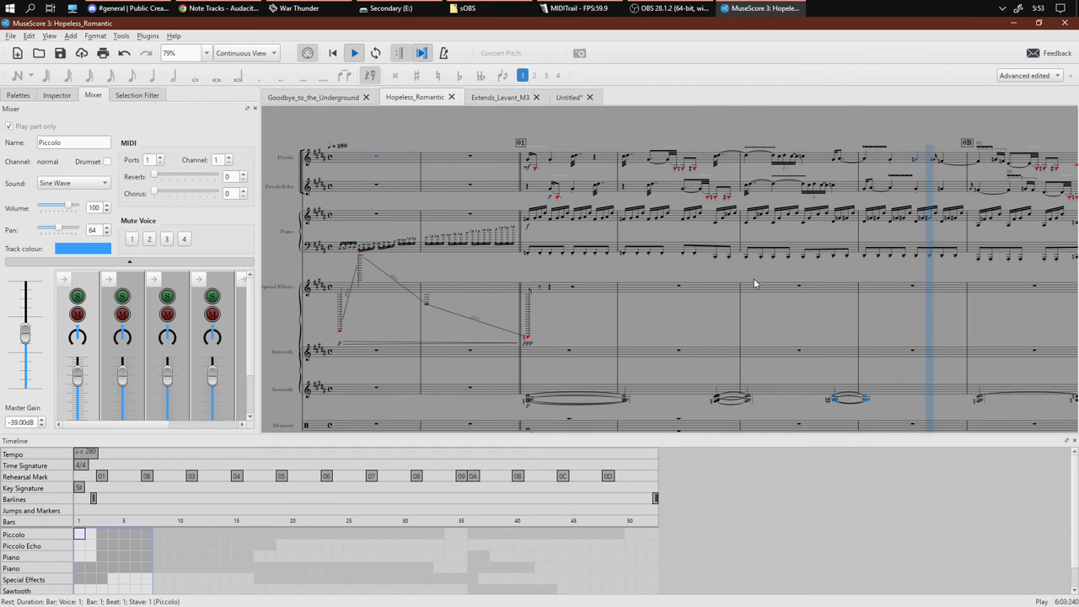
scroll(right, 3)
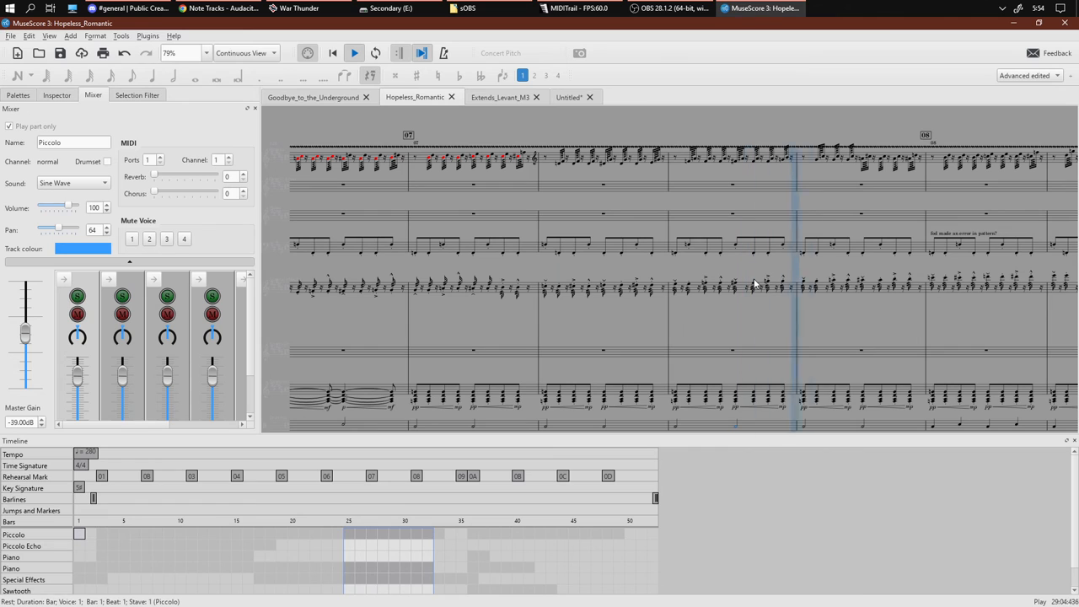
click(354, 52)
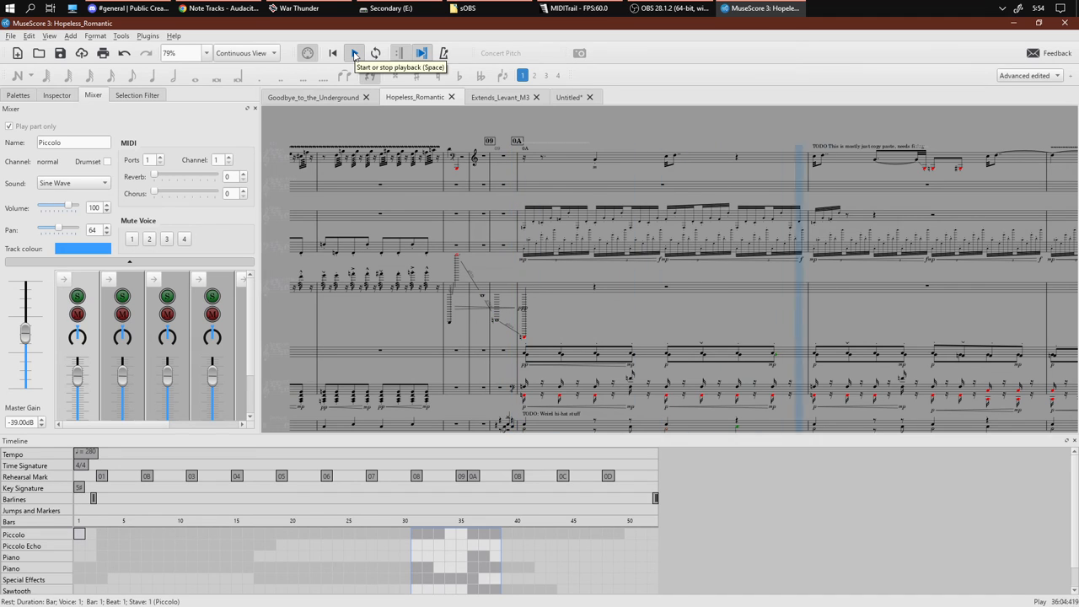
click(355, 52)
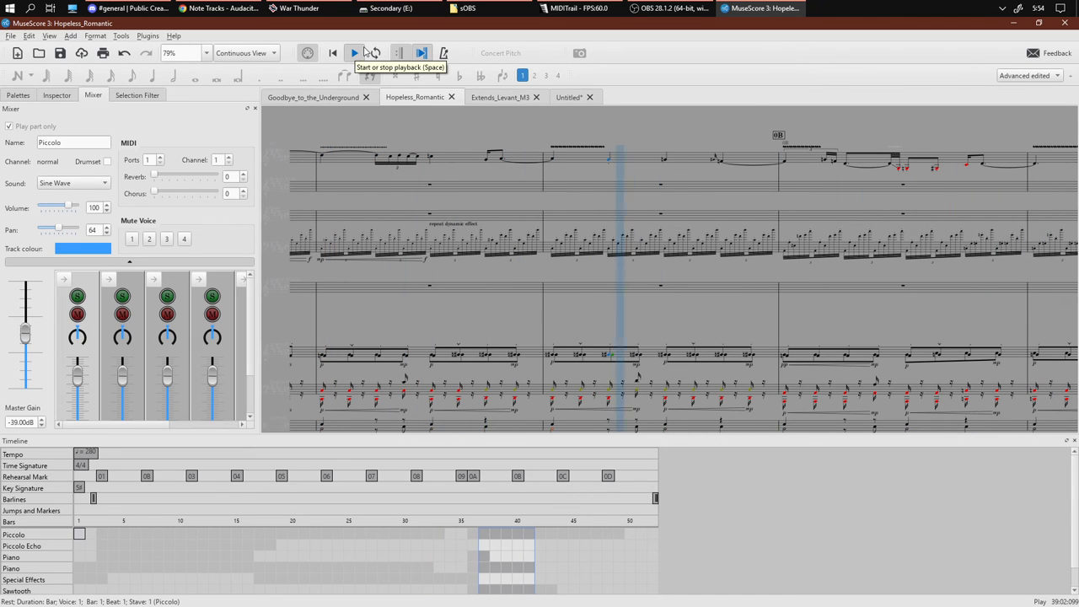
click(354, 52)
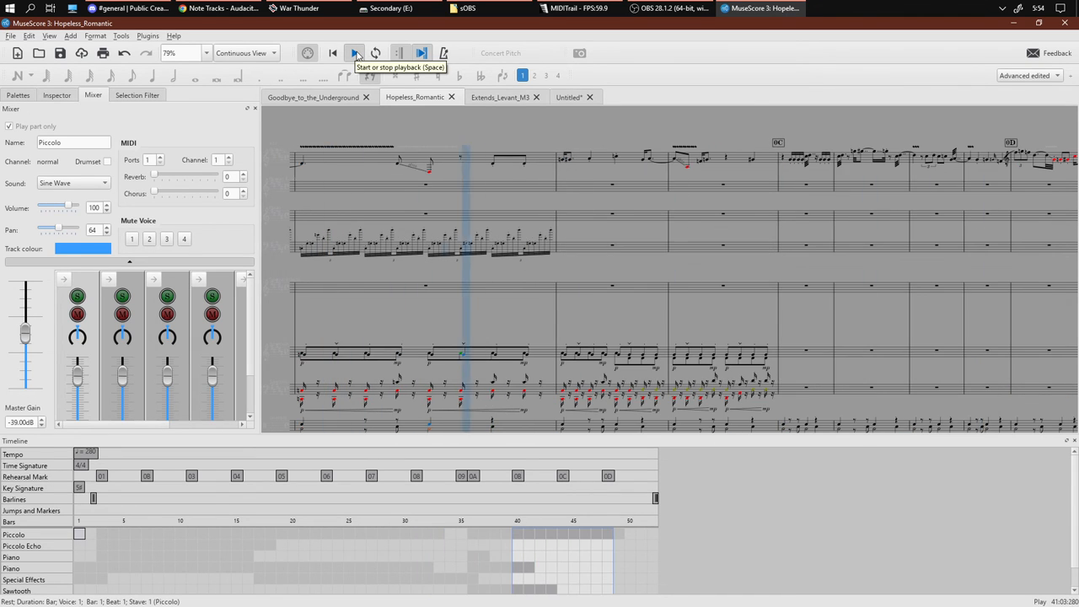
click(667, 8)
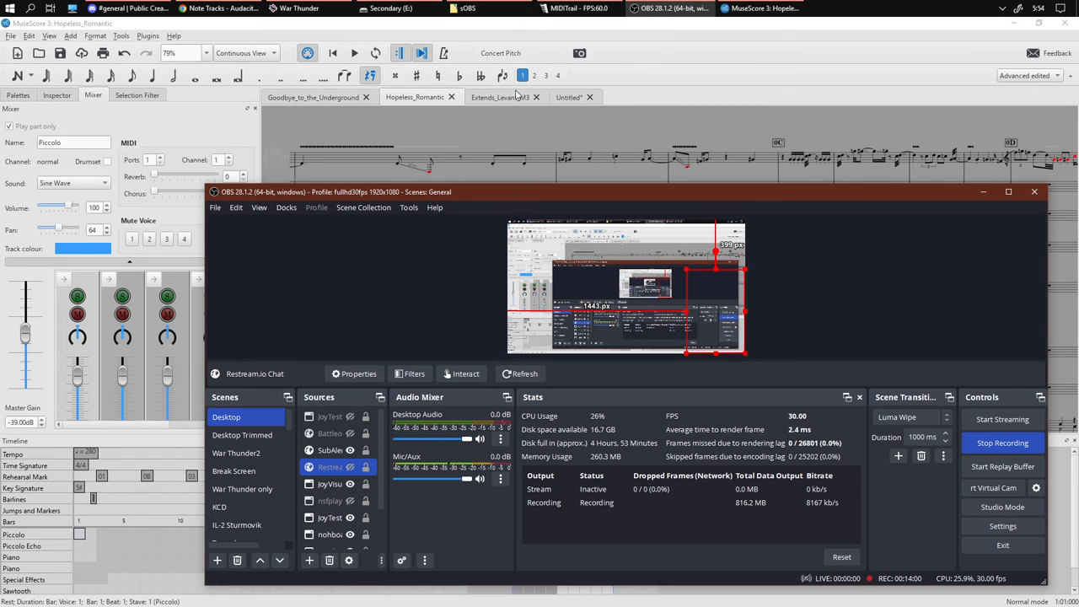
mouse_move(489, 7)
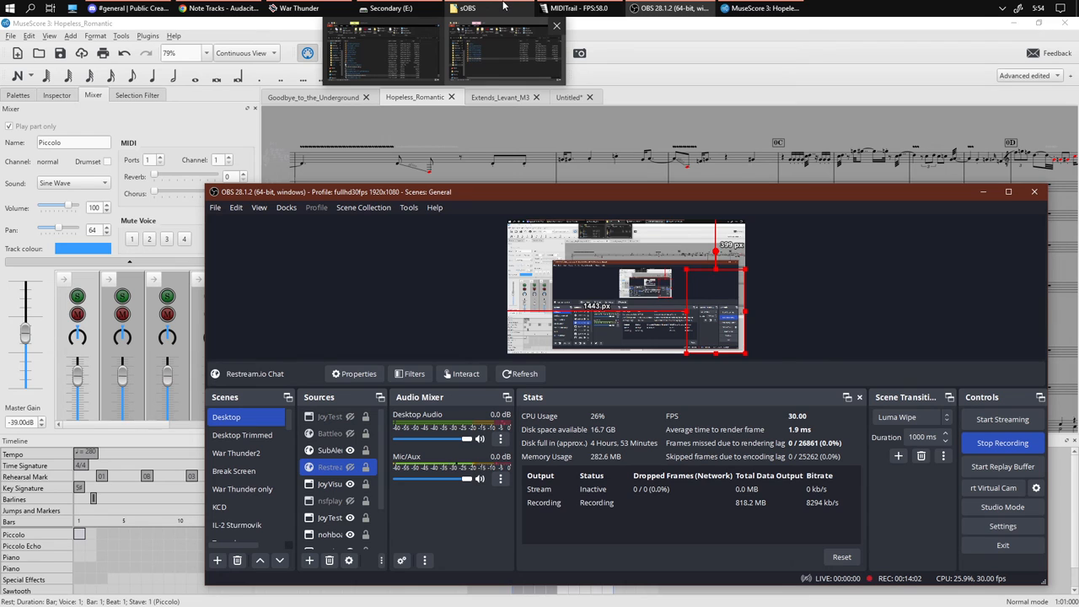
Bring the Secondary (E:) drive folder window forward to find the nsf_hopeless file.
click(391, 9)
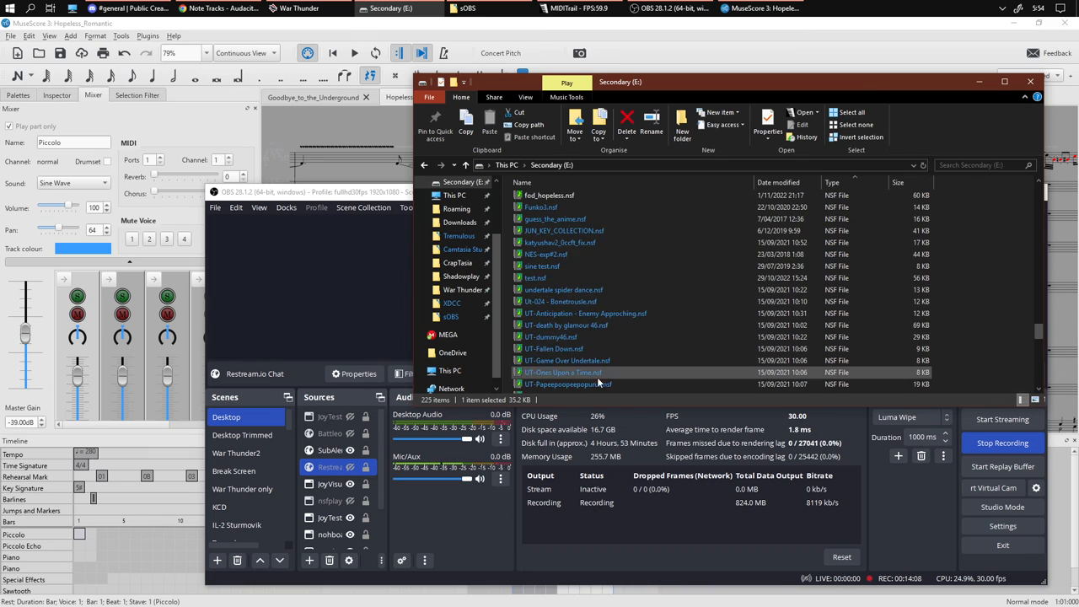
mouse_move(573, 278)
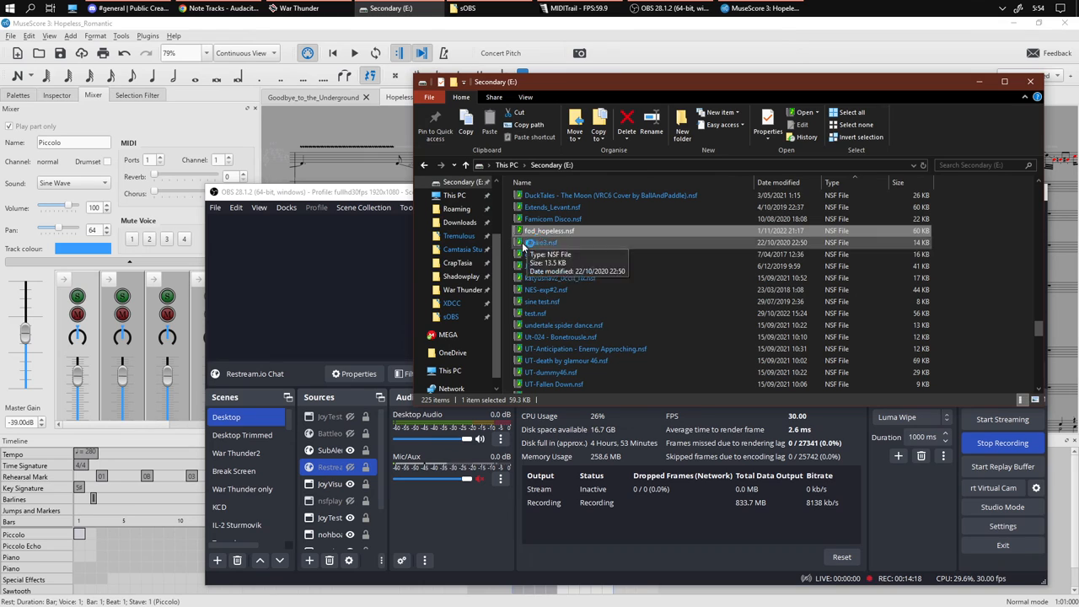
mouse_move(368, 272)
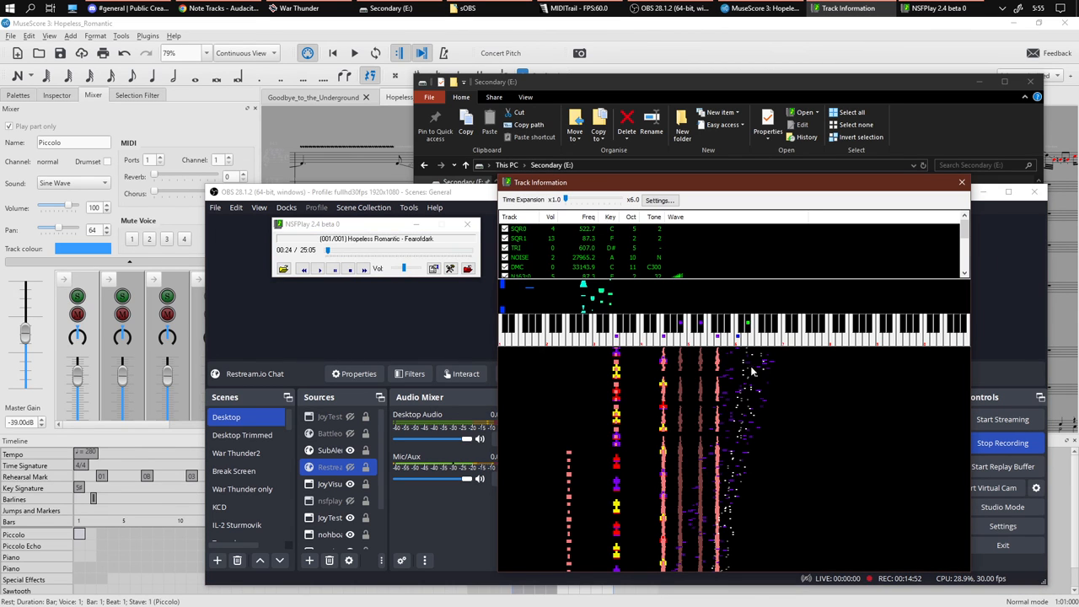
mouse_move(683, 504)
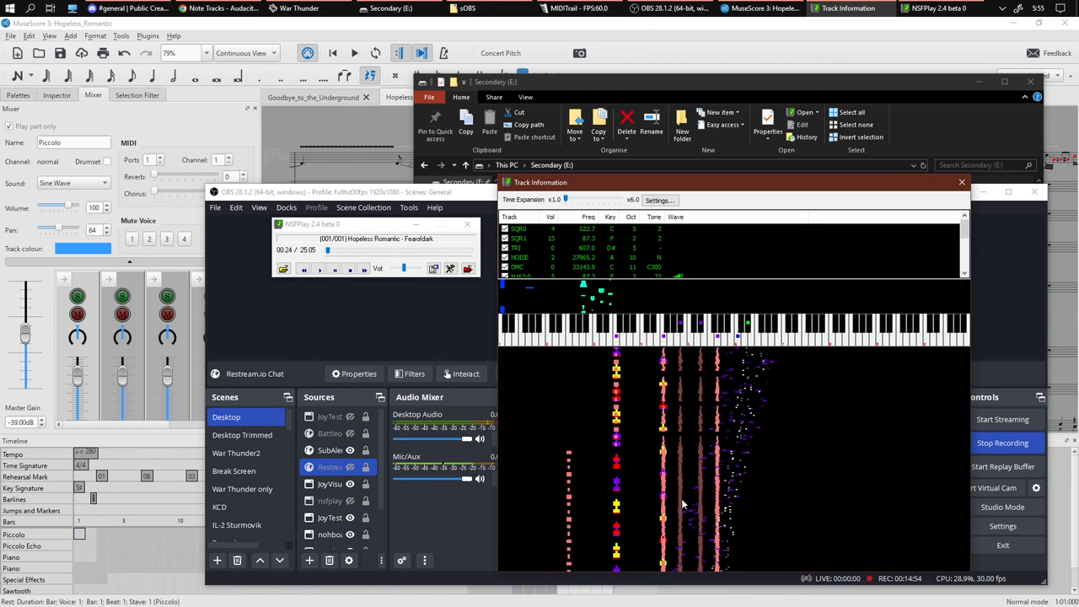
mouse_move(749, 398)
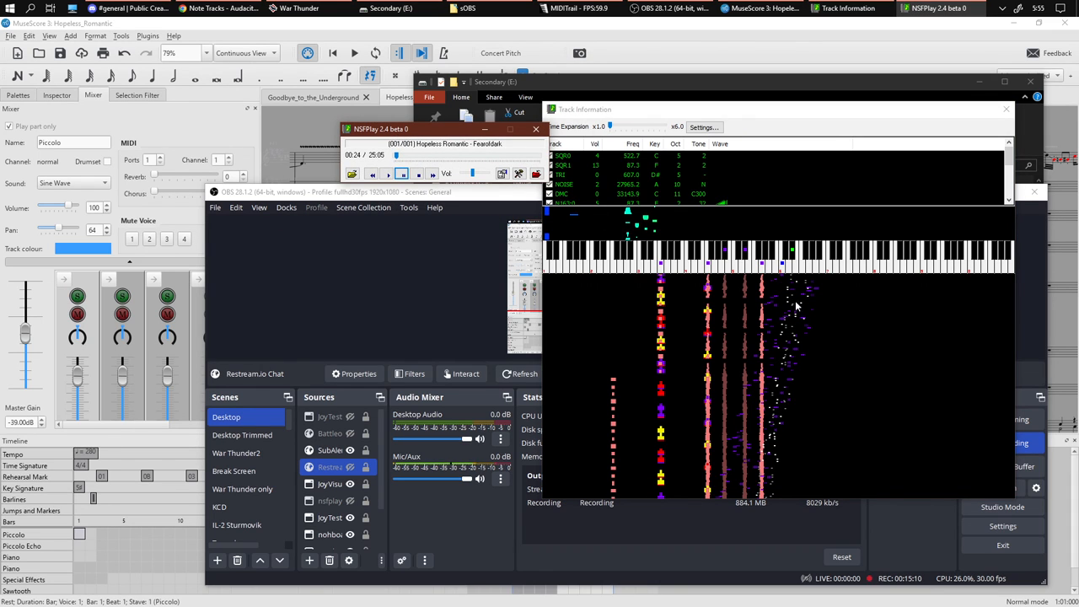
mouse_move(780, 358)
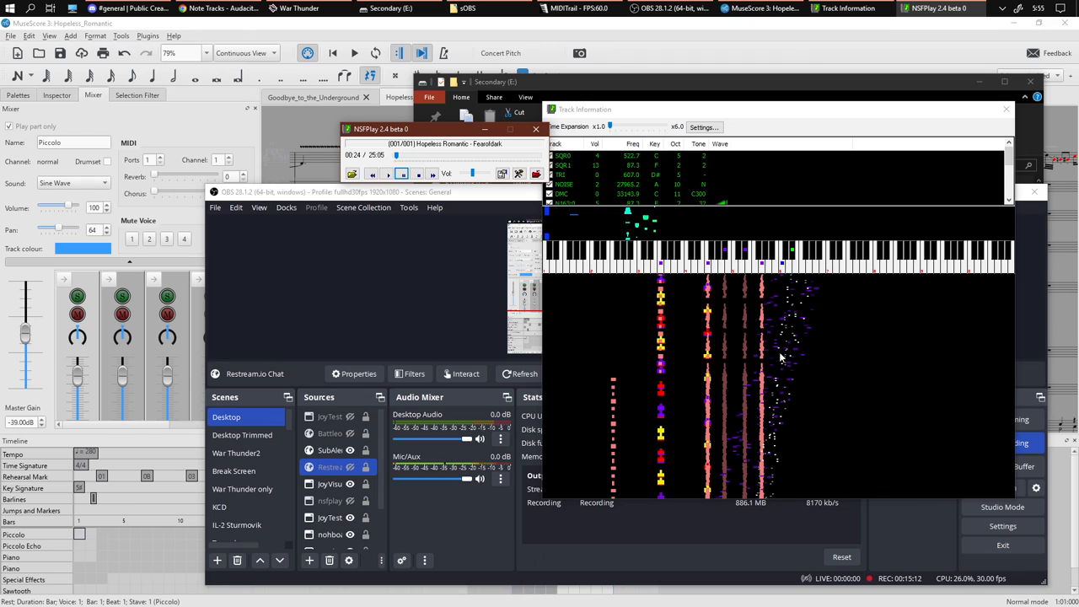
mouse_move(695, 438)
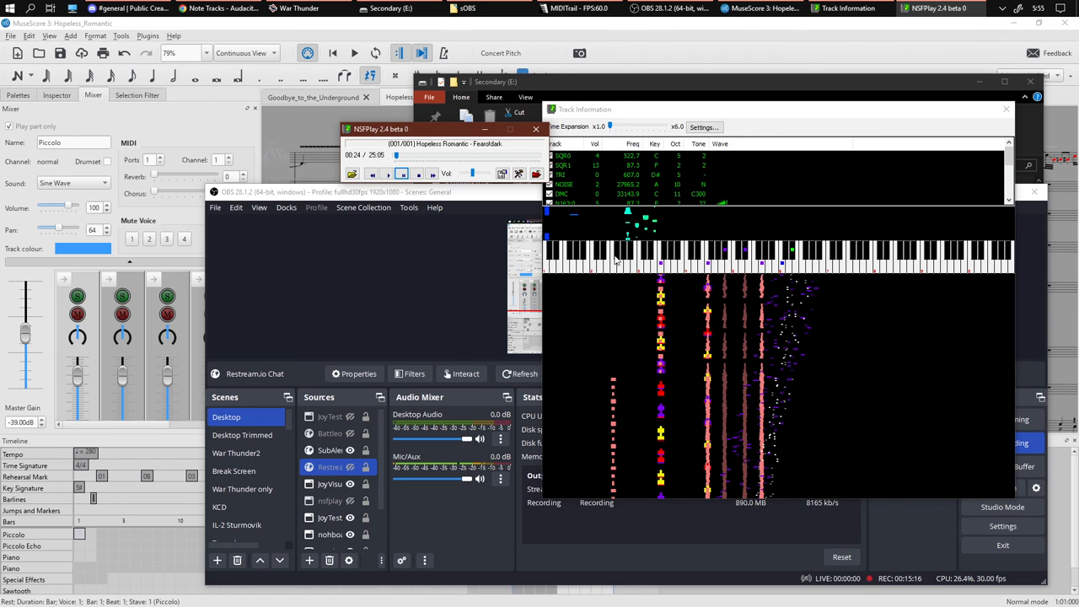
mouse_move(555, 457)
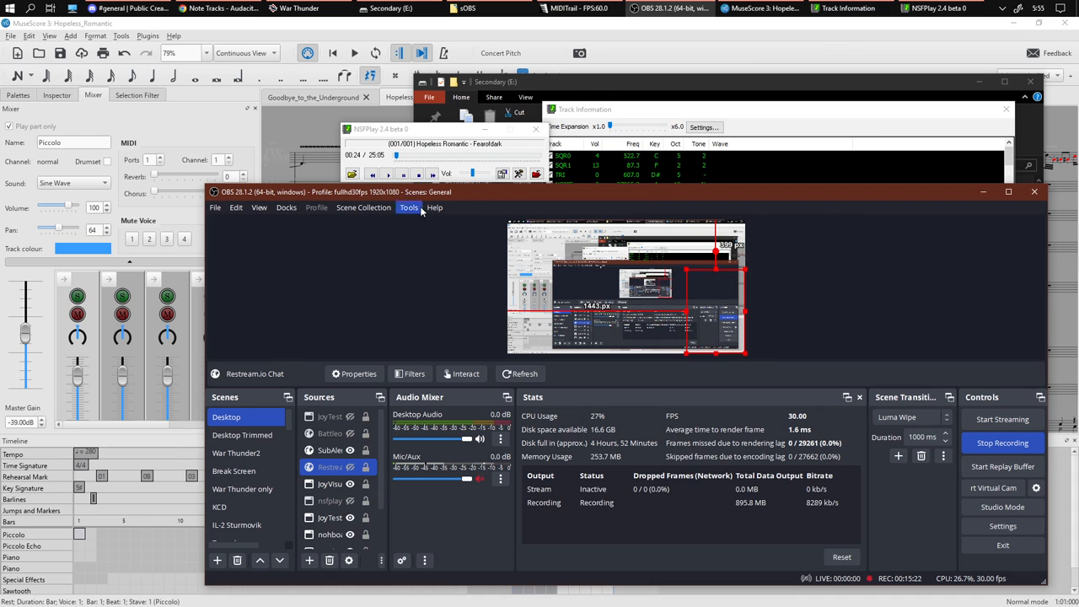
Play the original Hopeless Romantic NSF with its note visualisation in front of OBS.
click(388, 173)
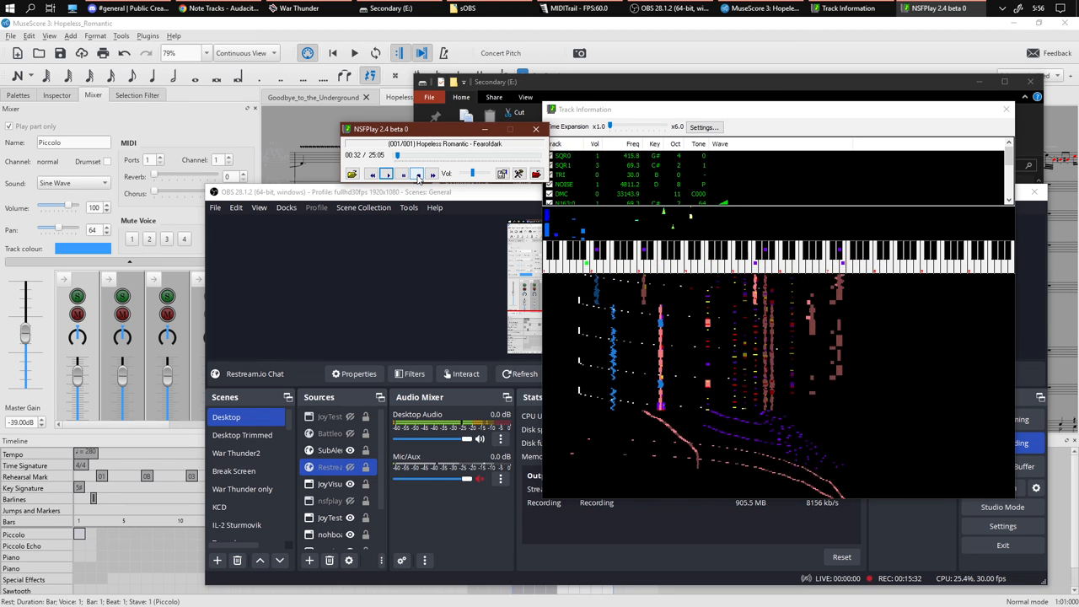
click(415, 173)
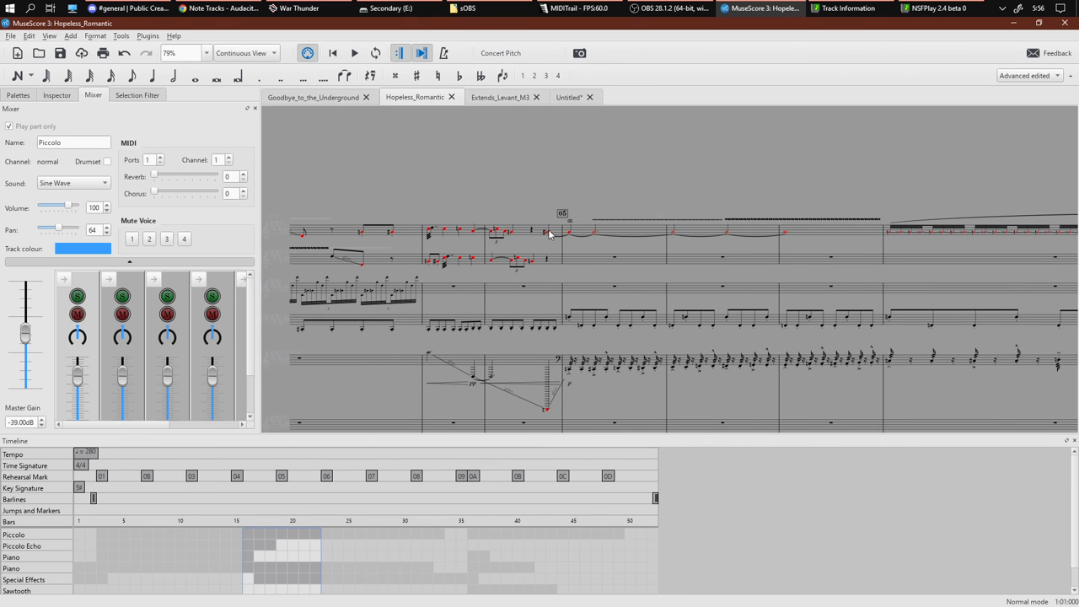
Play Hopeless_Romantic from around bar 26 to compare it with the original track.
click(354, 52)
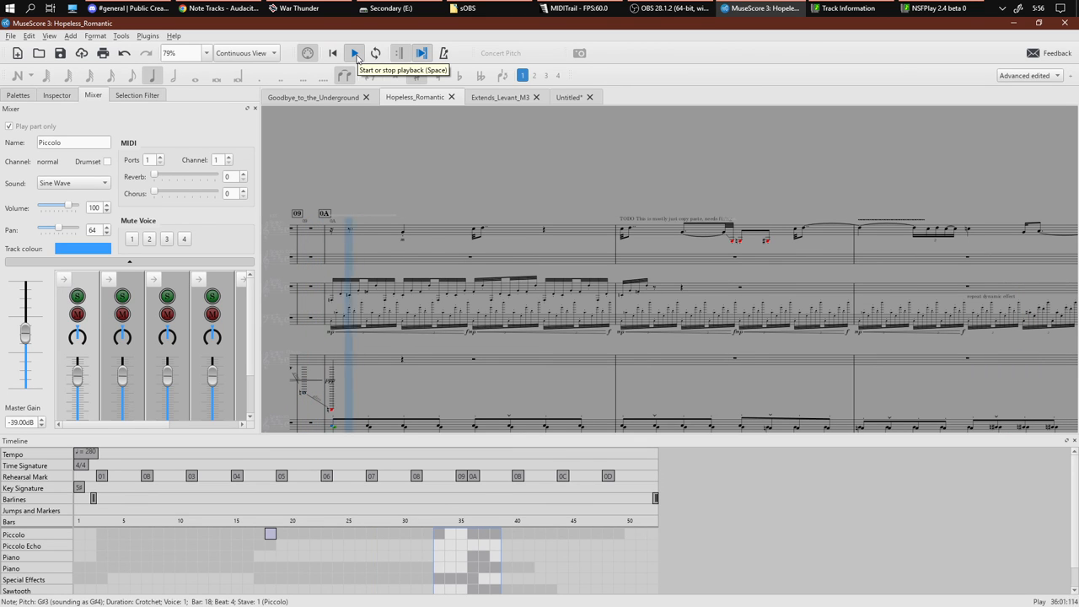
click(667, 8)
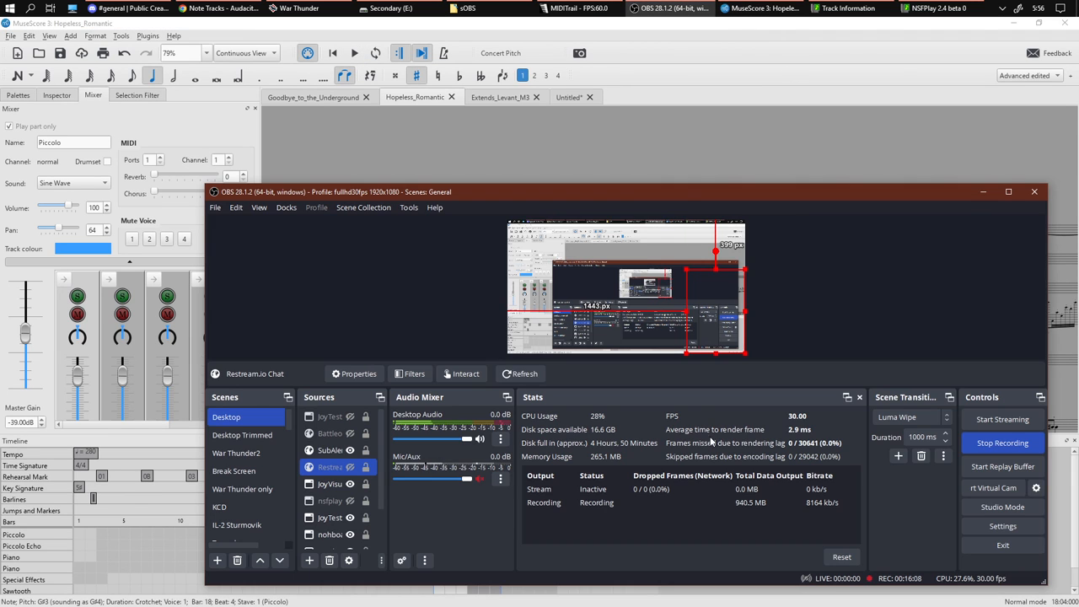